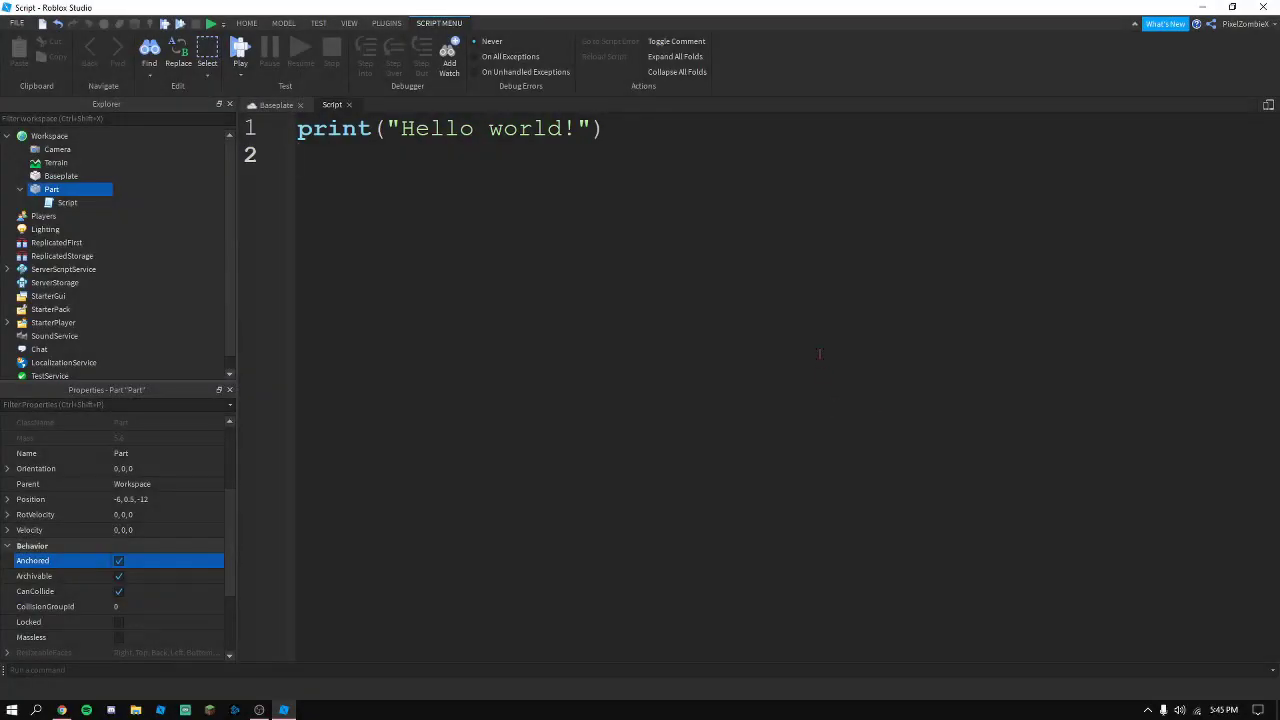
Bring up the script that lives inside the Part
{"action": "left_click", "coordinate": [444, 276]}
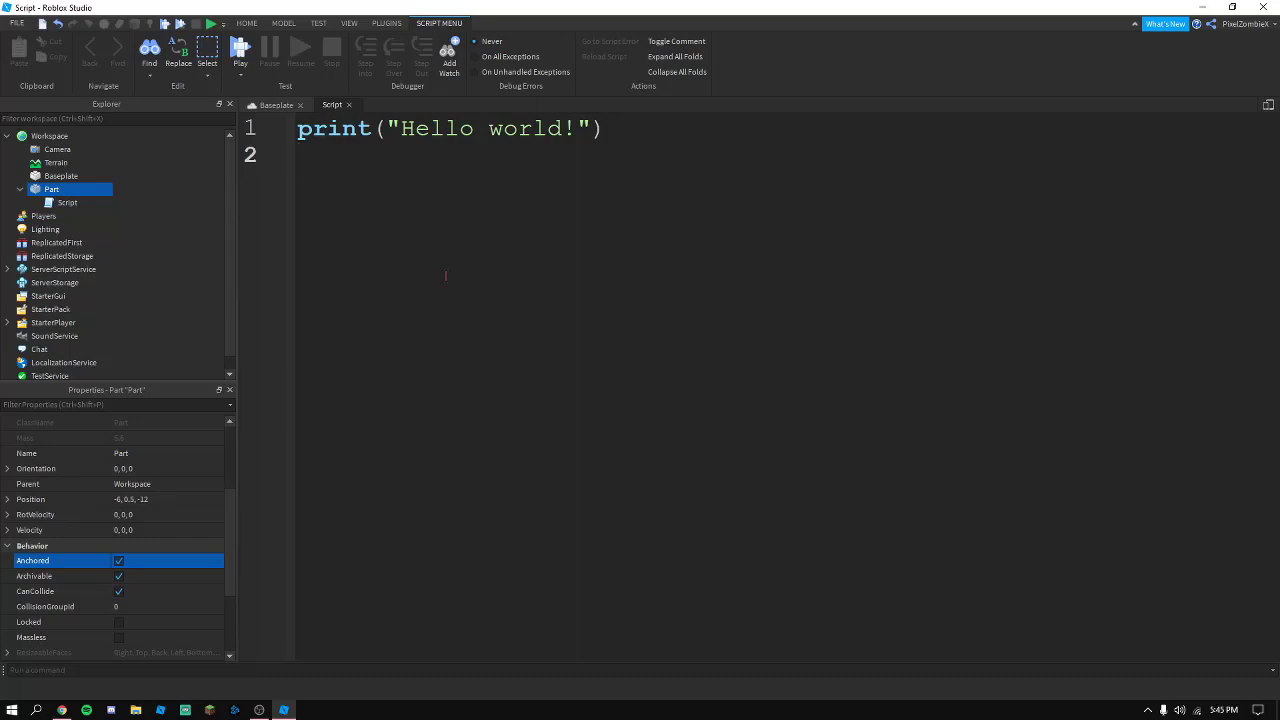
{"action": "mouse_move", "coordinate": [42, 200]}
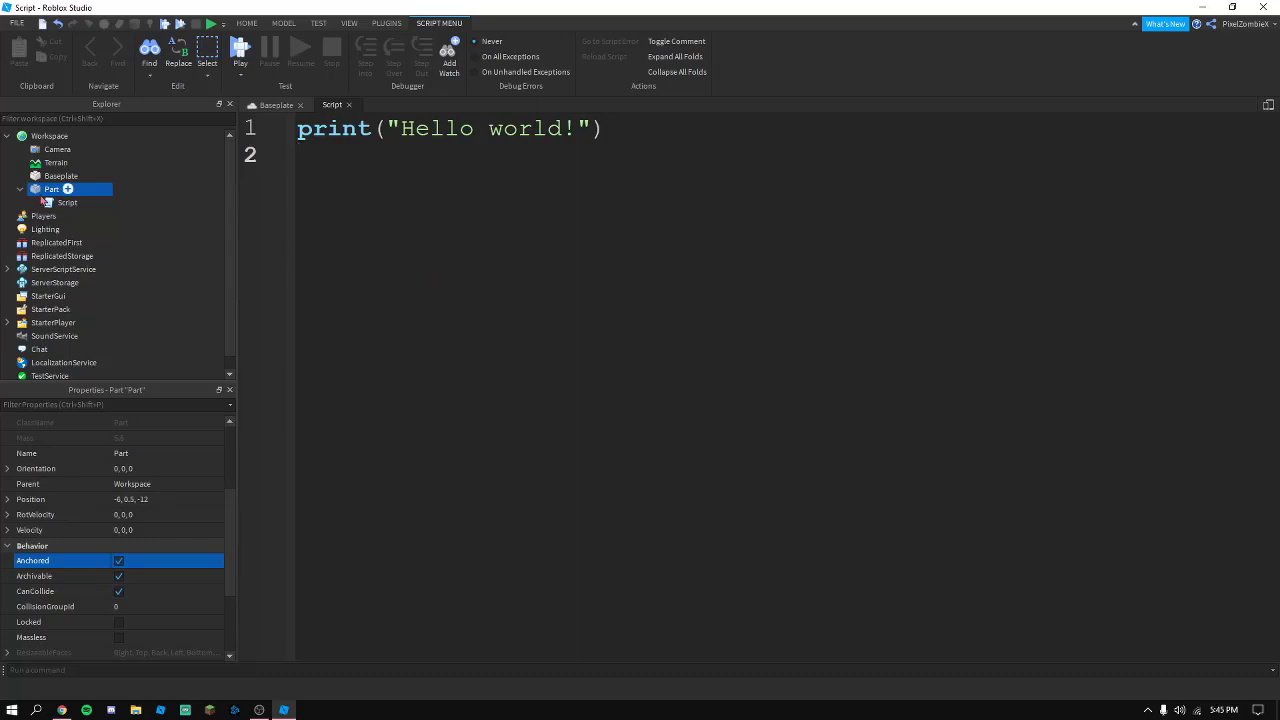
{"action": "left_click", "coordinate": [276, 104]}
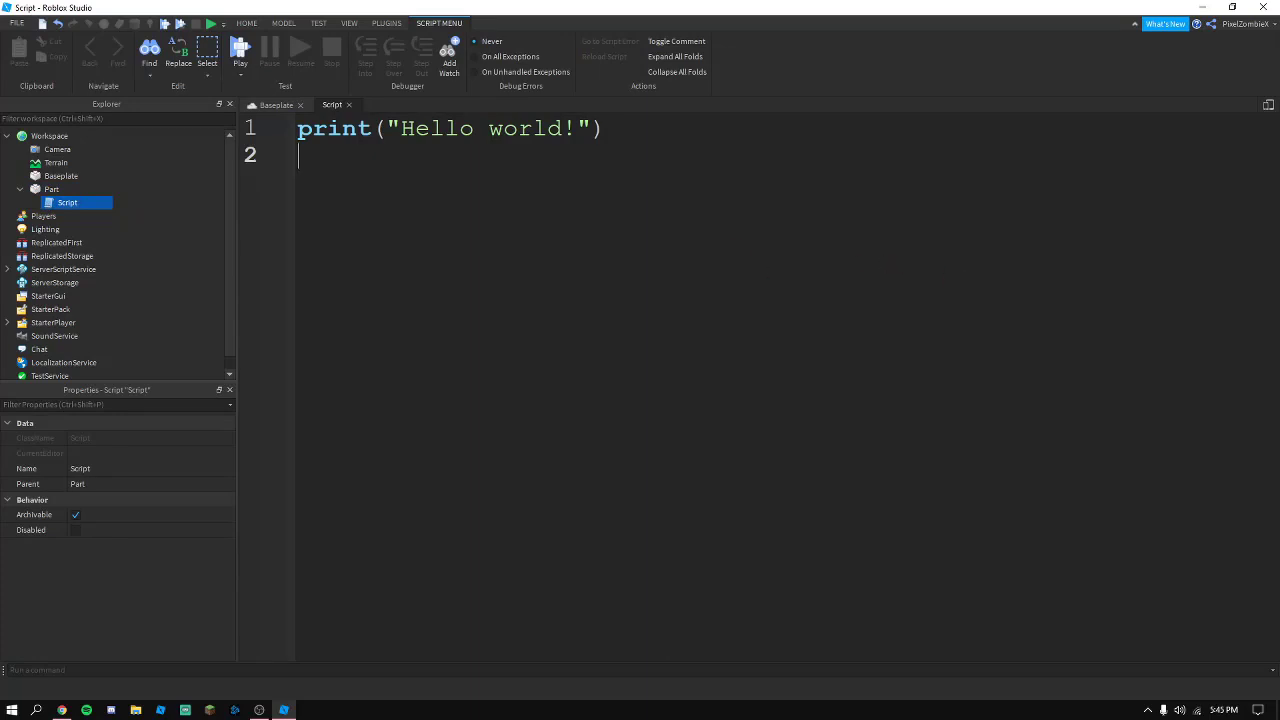
{"action": "mouse_move", "coordinate": [656, 384]}
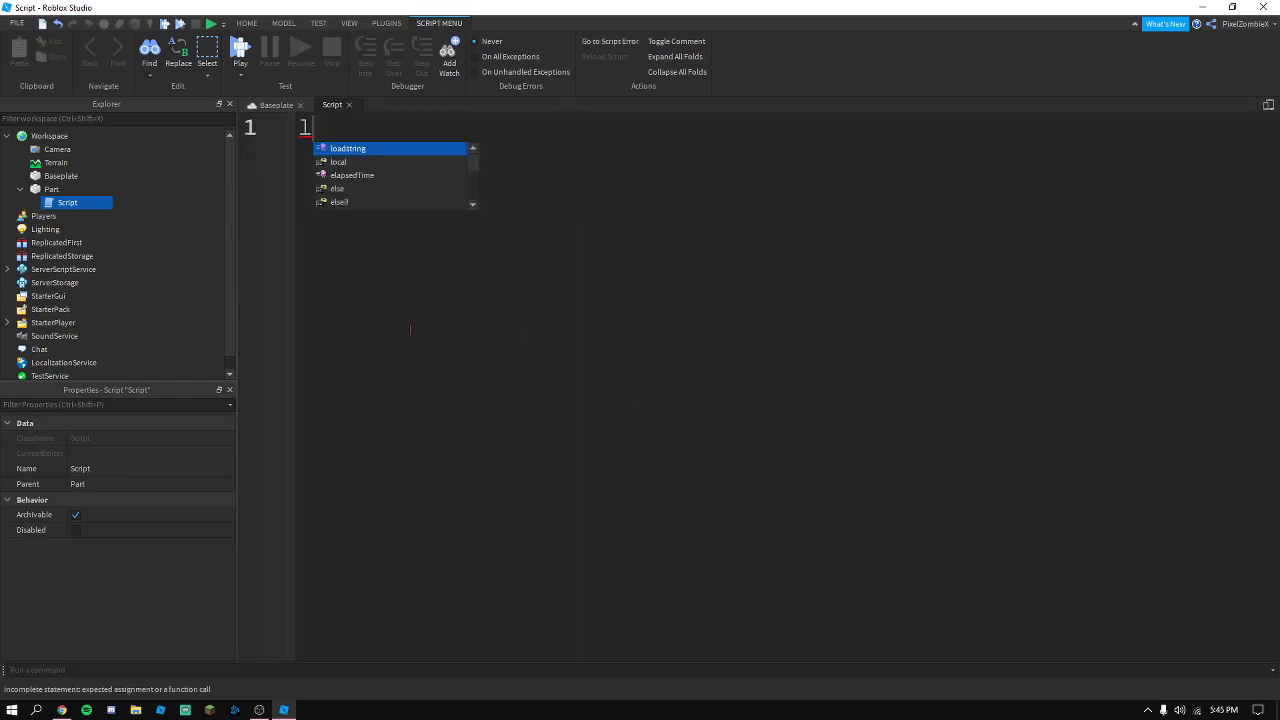
Write `local MyVariable1 = 1` on line 1 in place of the Hello world print
{"action": "type", "text": "local"}
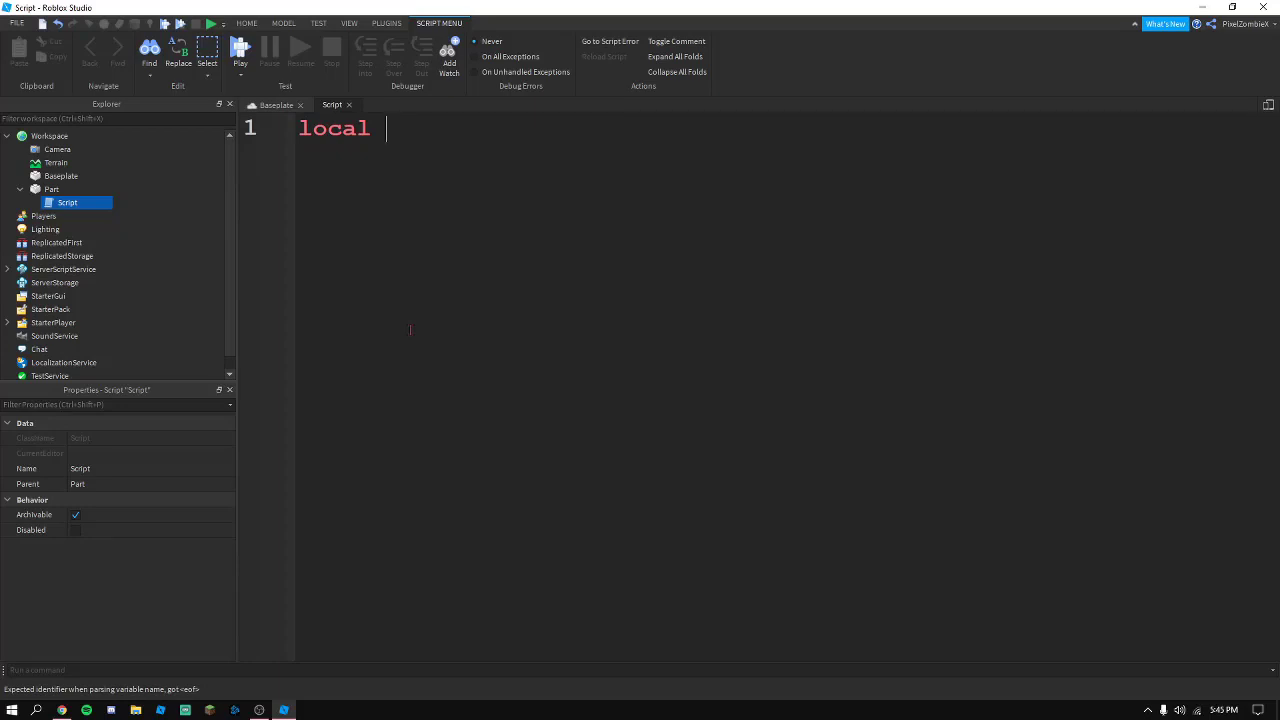
{"action": "type", "text": "My"}
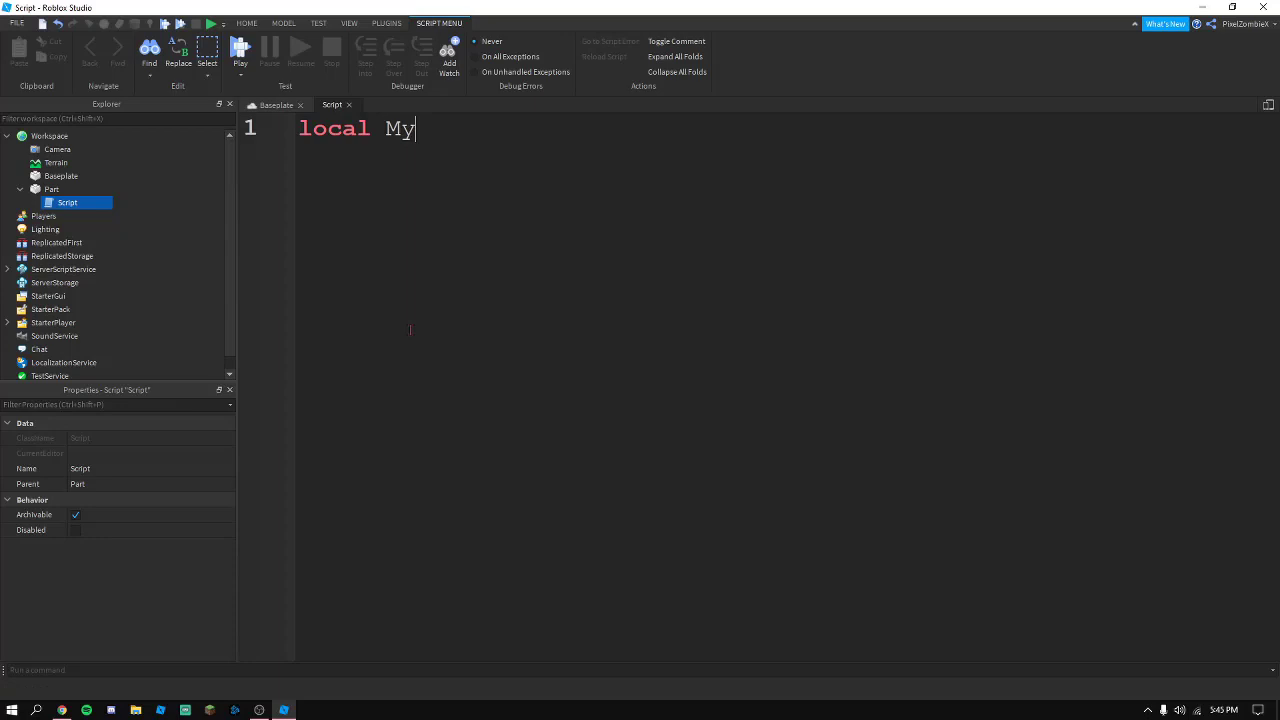
{"action": "type", "text": "Variable1 ="}
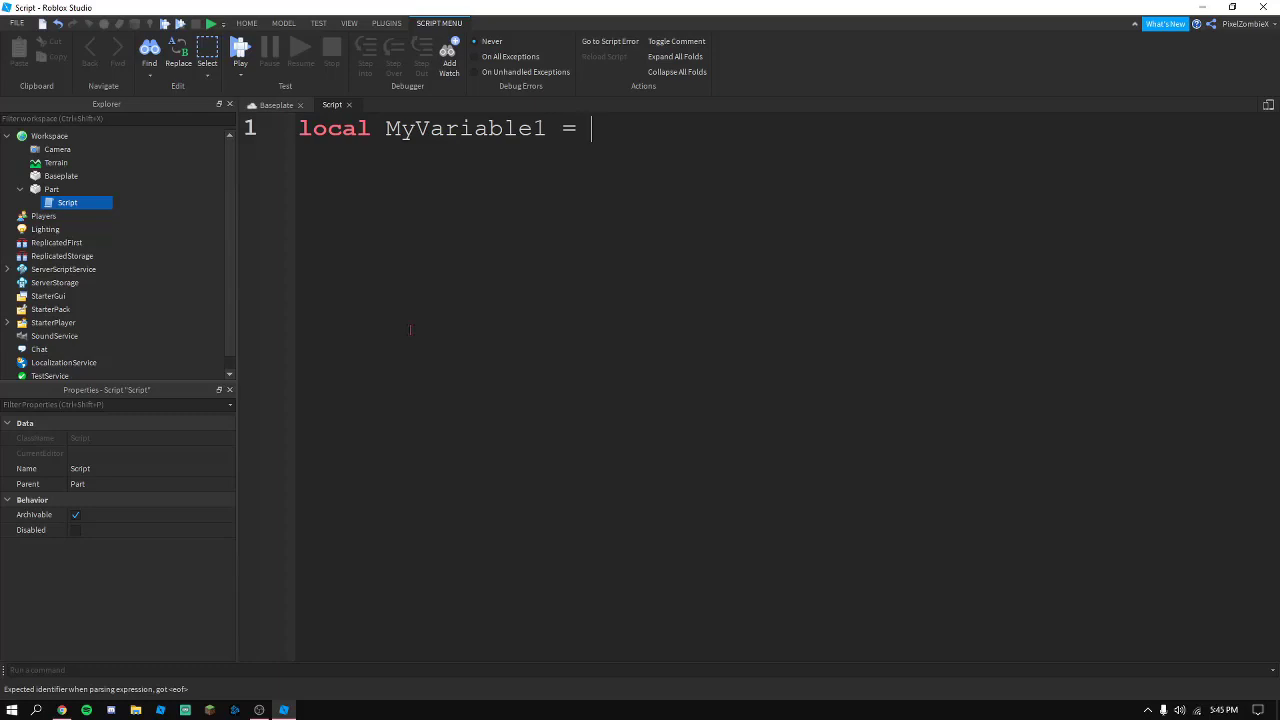
{"action": "type", "text": "15"}
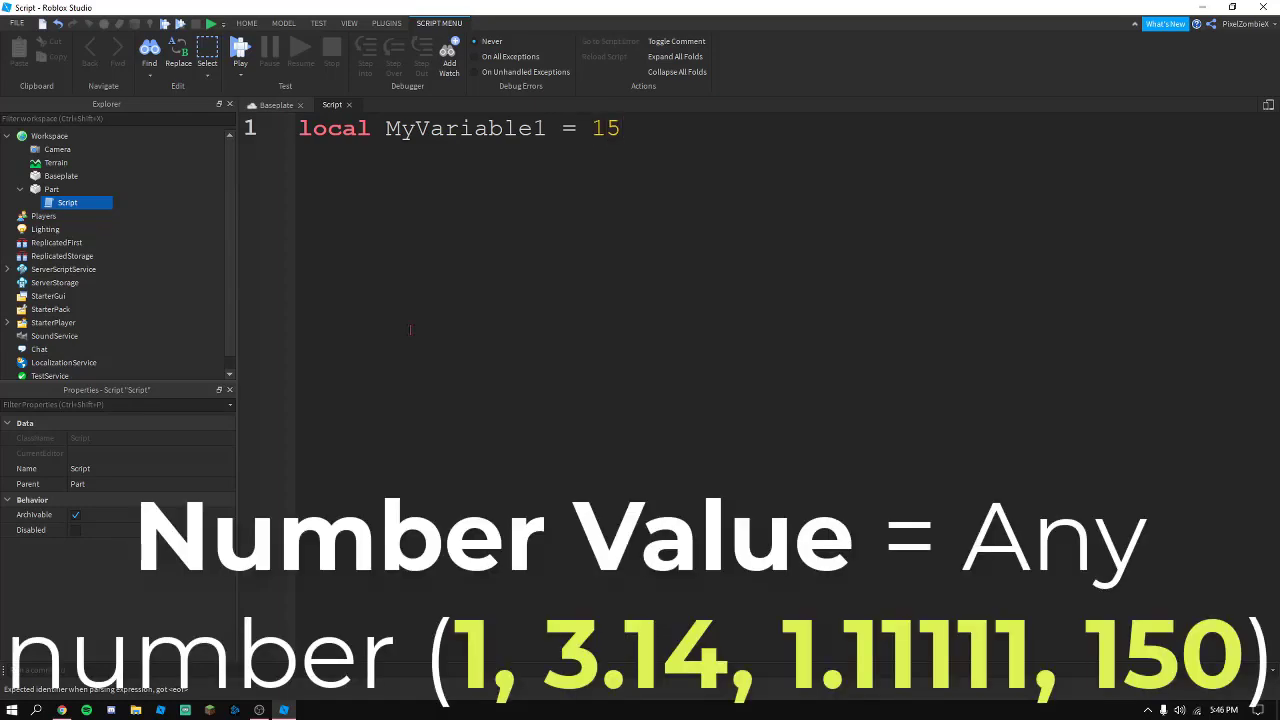
{"action": "type", "text": "1.0"}
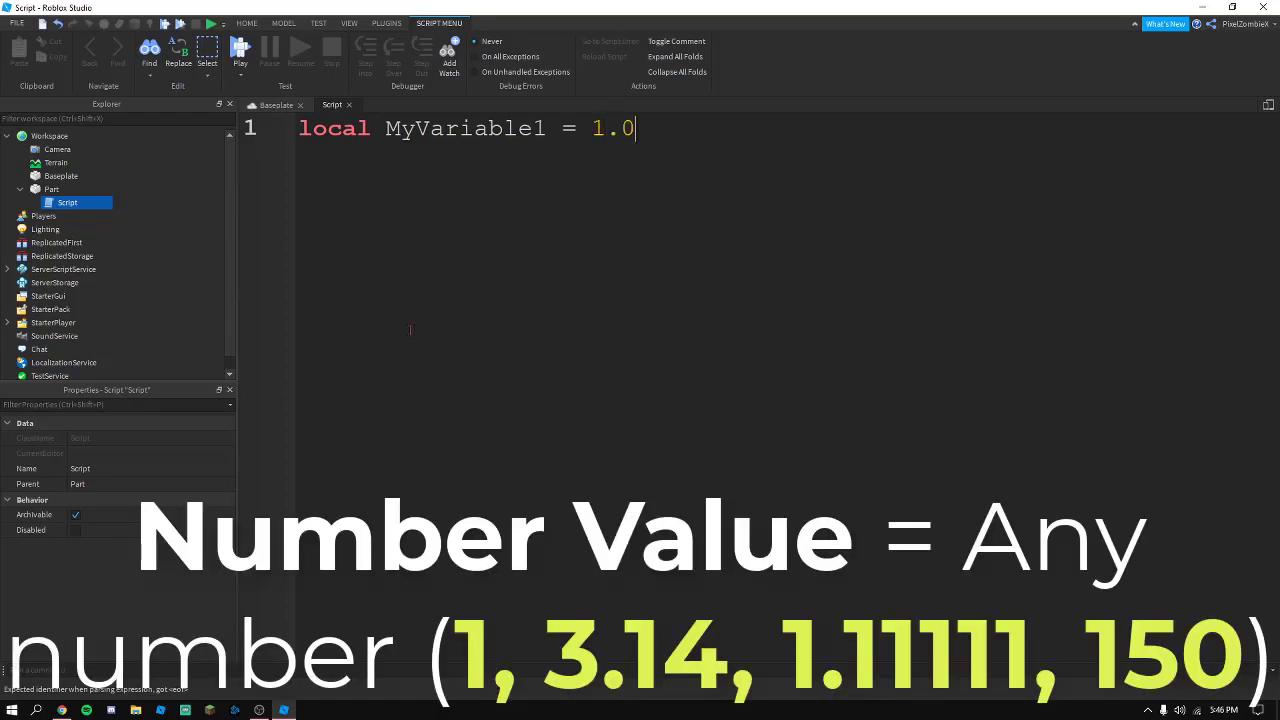
{"action": "type", "text": "235"}
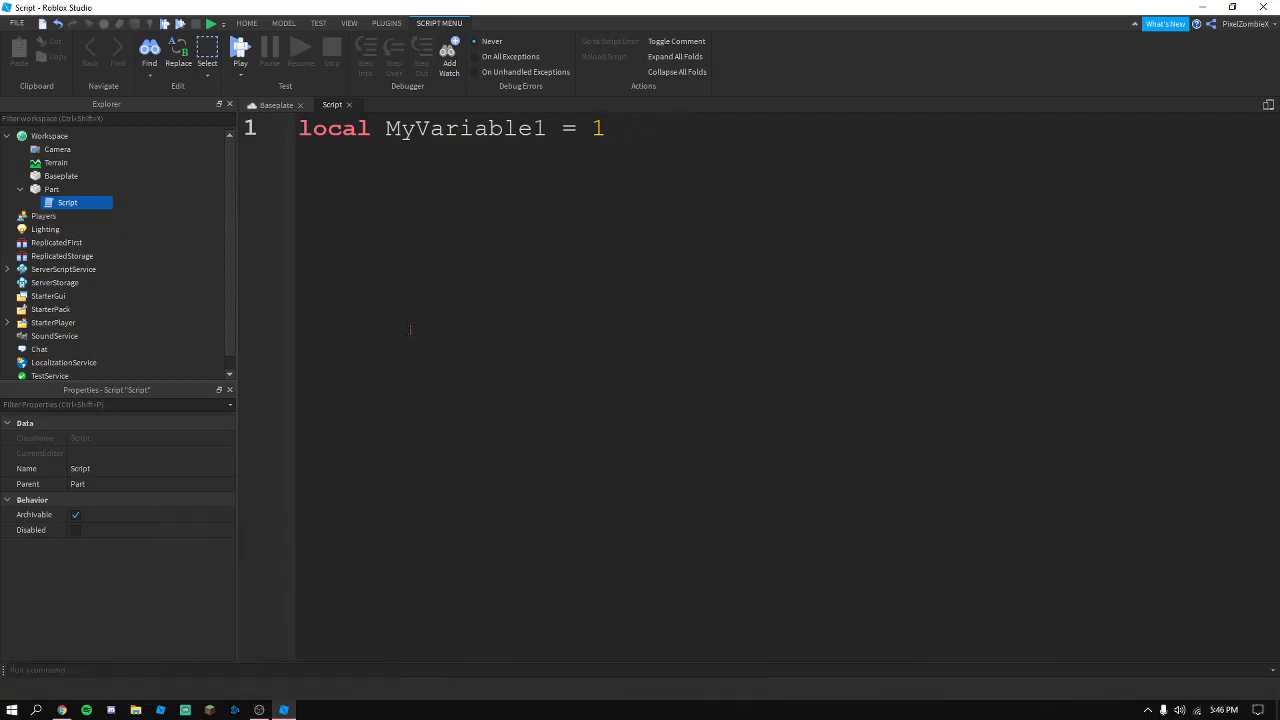
{"action": "left_click", "coordinate": [604, 128]}
{"action": "type", "text": "local"}
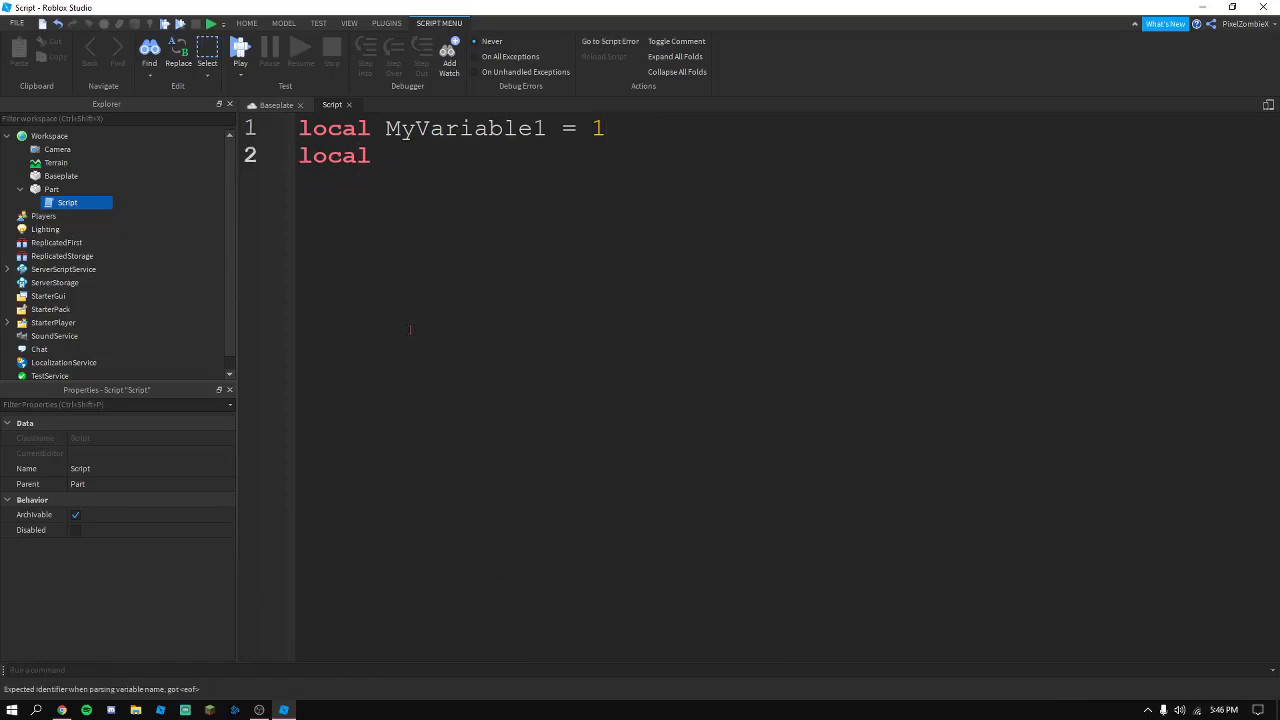
Declare MyVariable2 = "This is a string_value" and MyVariable3 = true on lines 2–3
{"action": "type", "text": "MyVariable2 ="}
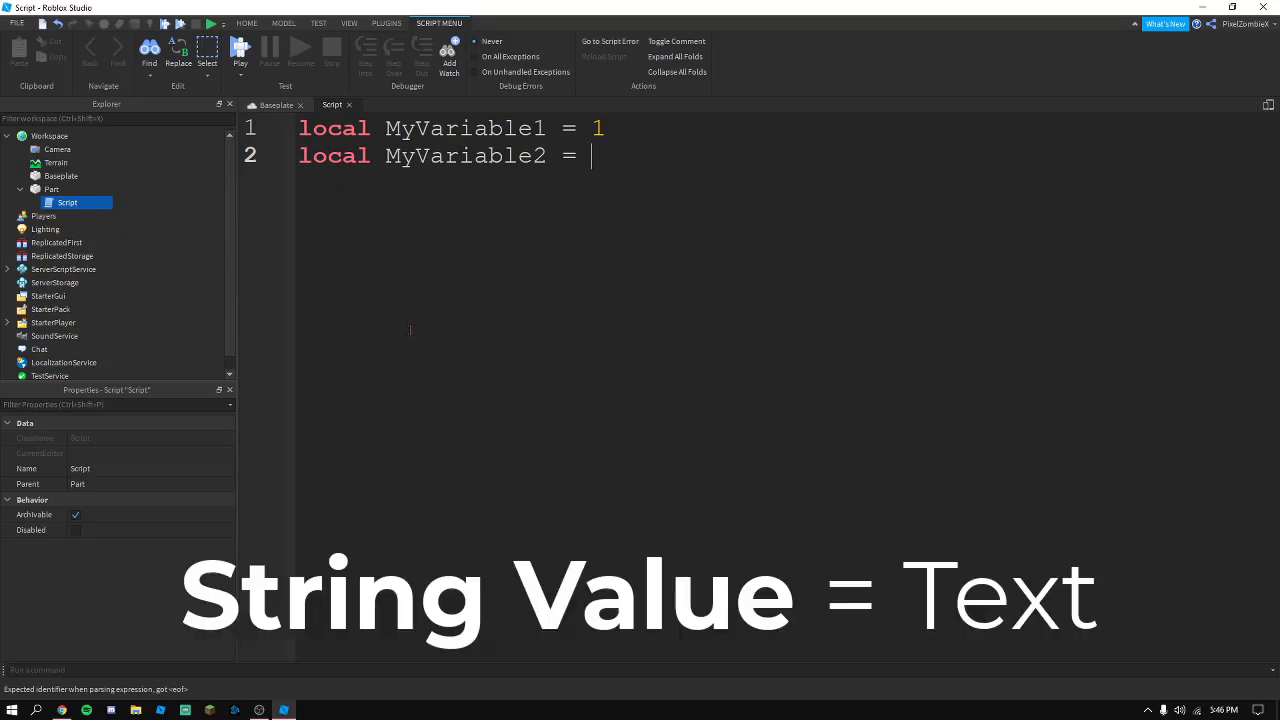
{"action": "type", "text": "\"\""}
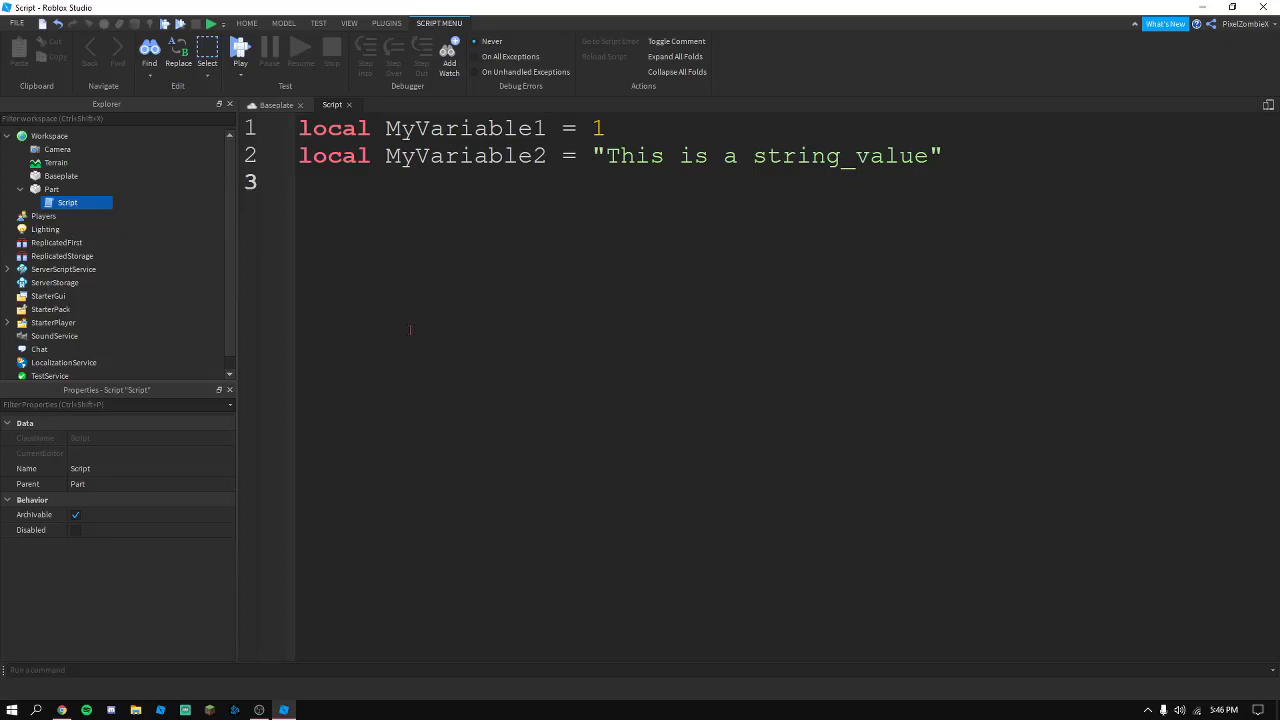
{"action": "type", "text": "local m"}
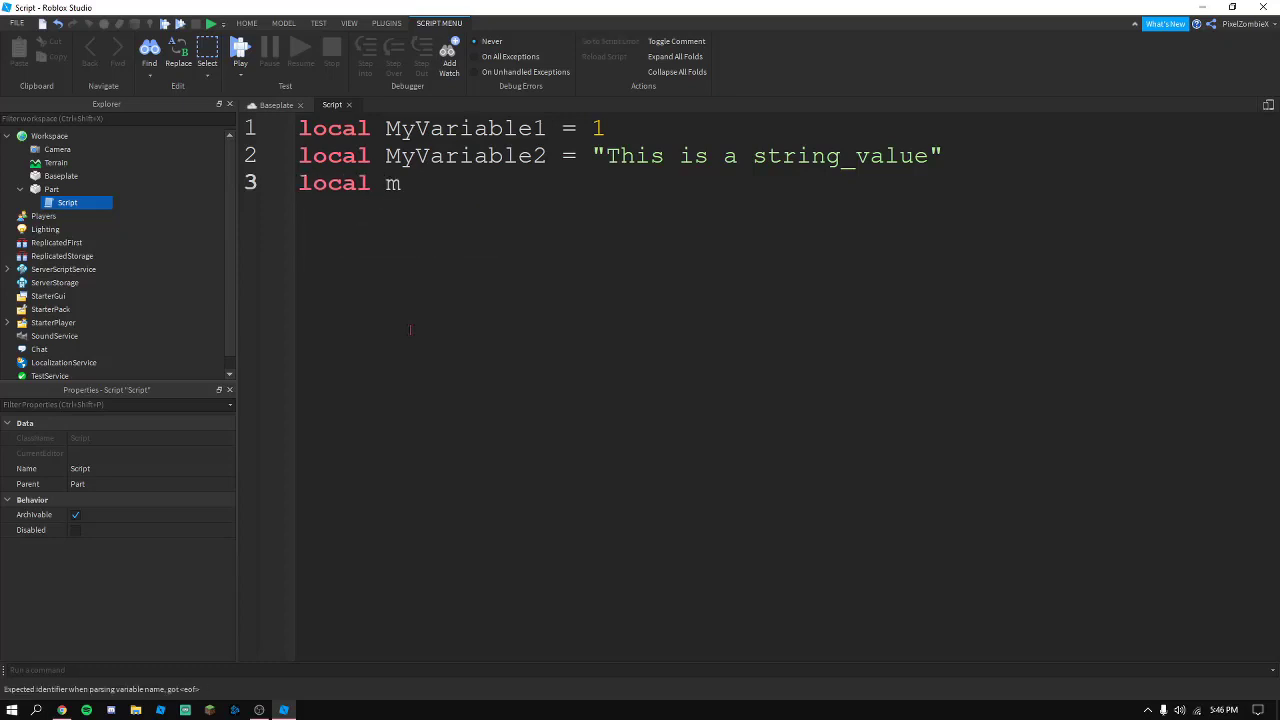
{"action": "type", "text": "yVariable3 ="}
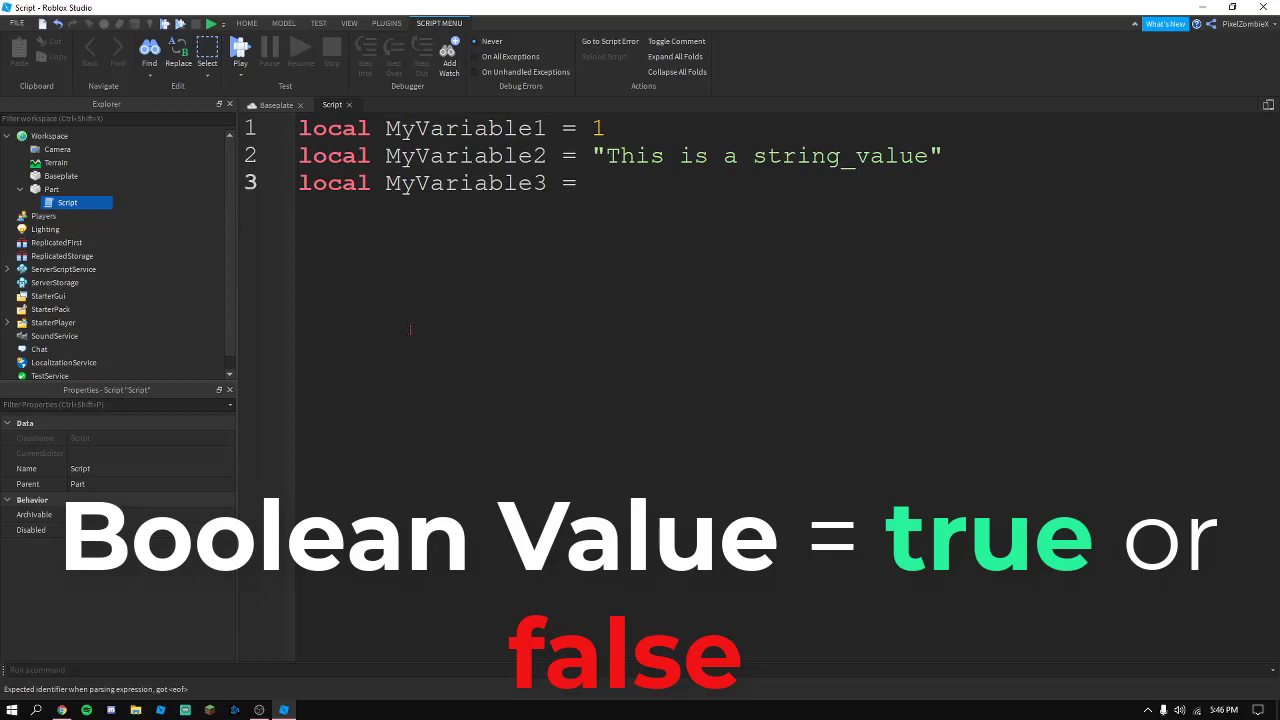
{"action": "type", "text": "true"}
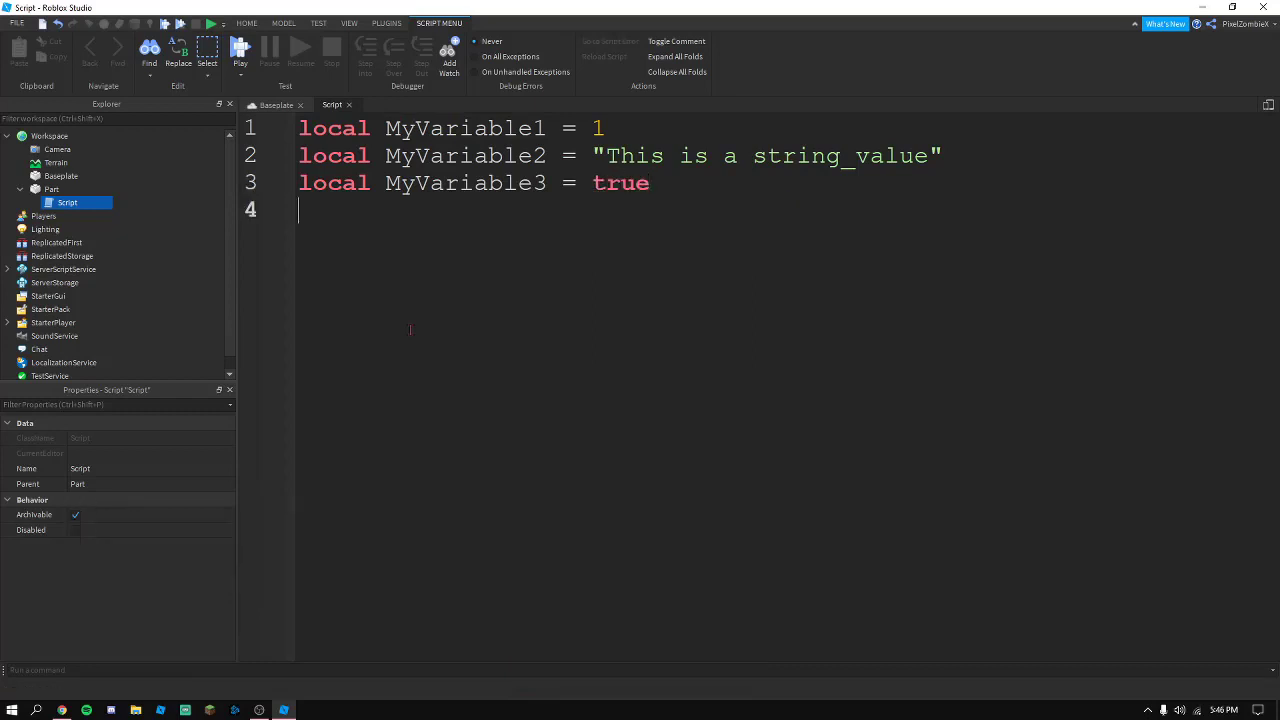
Leave a blank fifth line after the three declarations and resume editing there
{"action": "key", "text": "enter"}
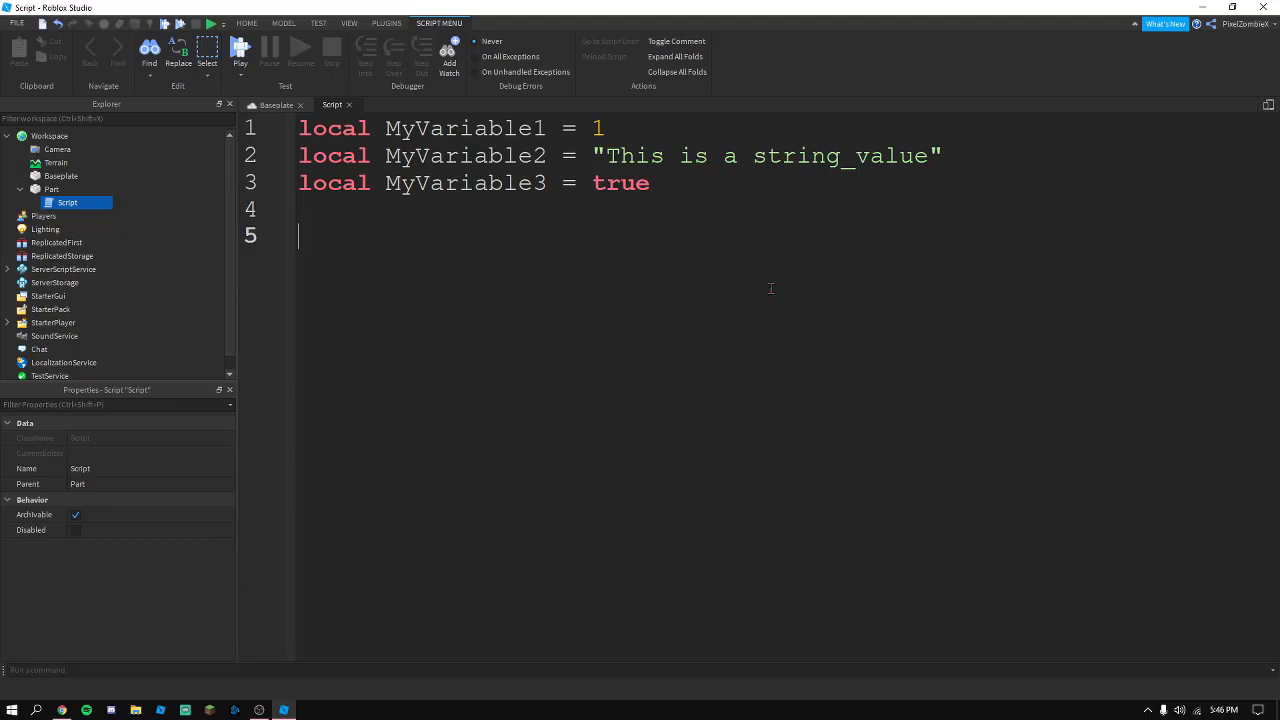
{"action": "mouse_move", "coordinate": [716, 216]}
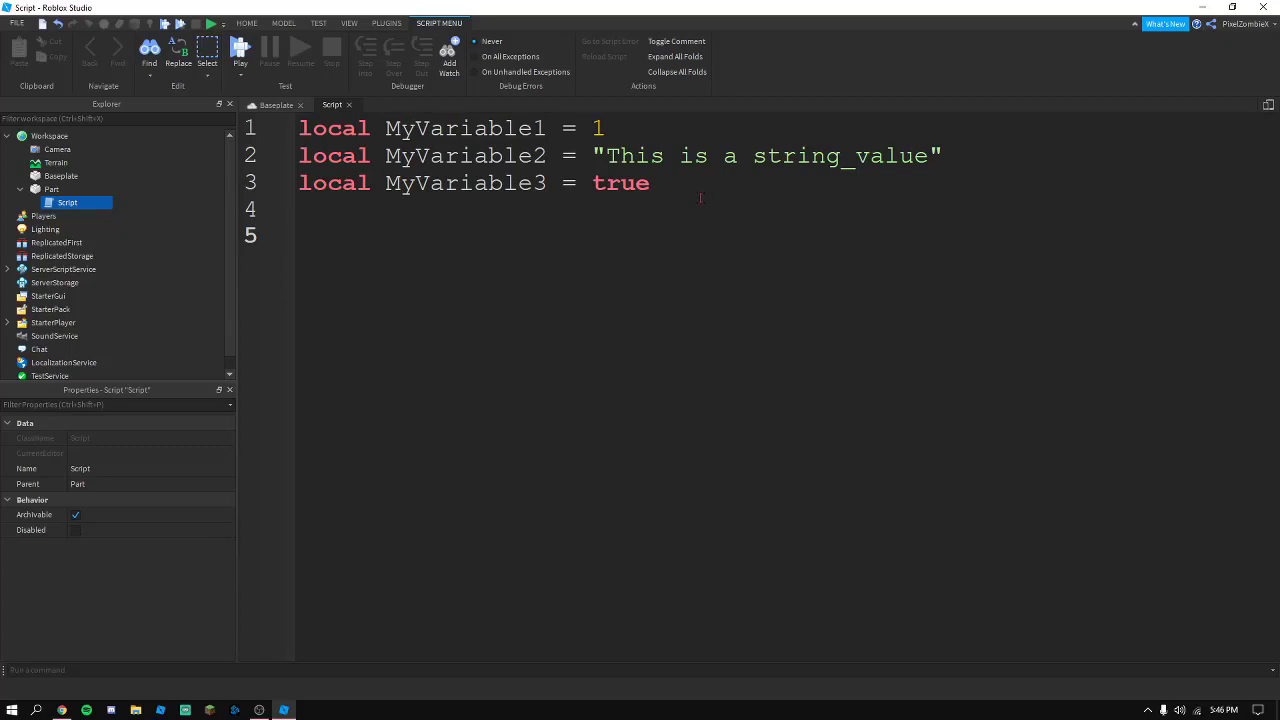
{"action": "mouse_move", "coordinate": [950, 148]}
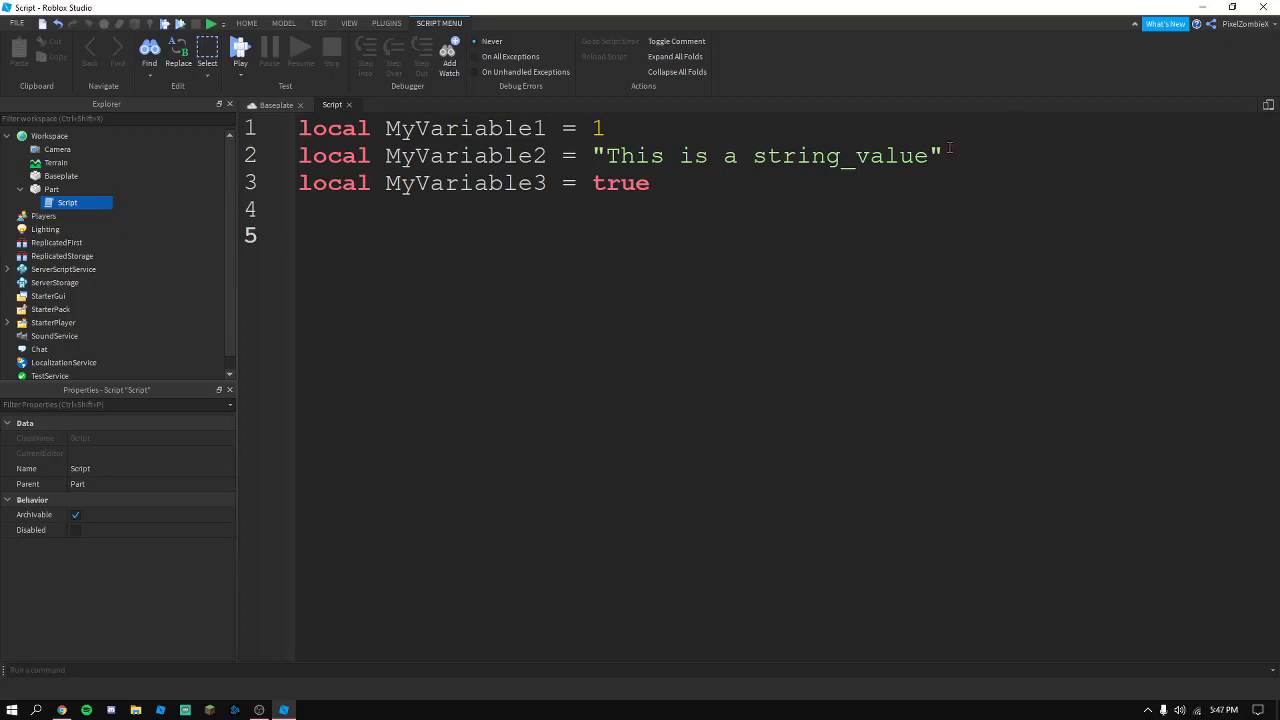
{"action": "mouse_move", "coordinate": [712, 180]}
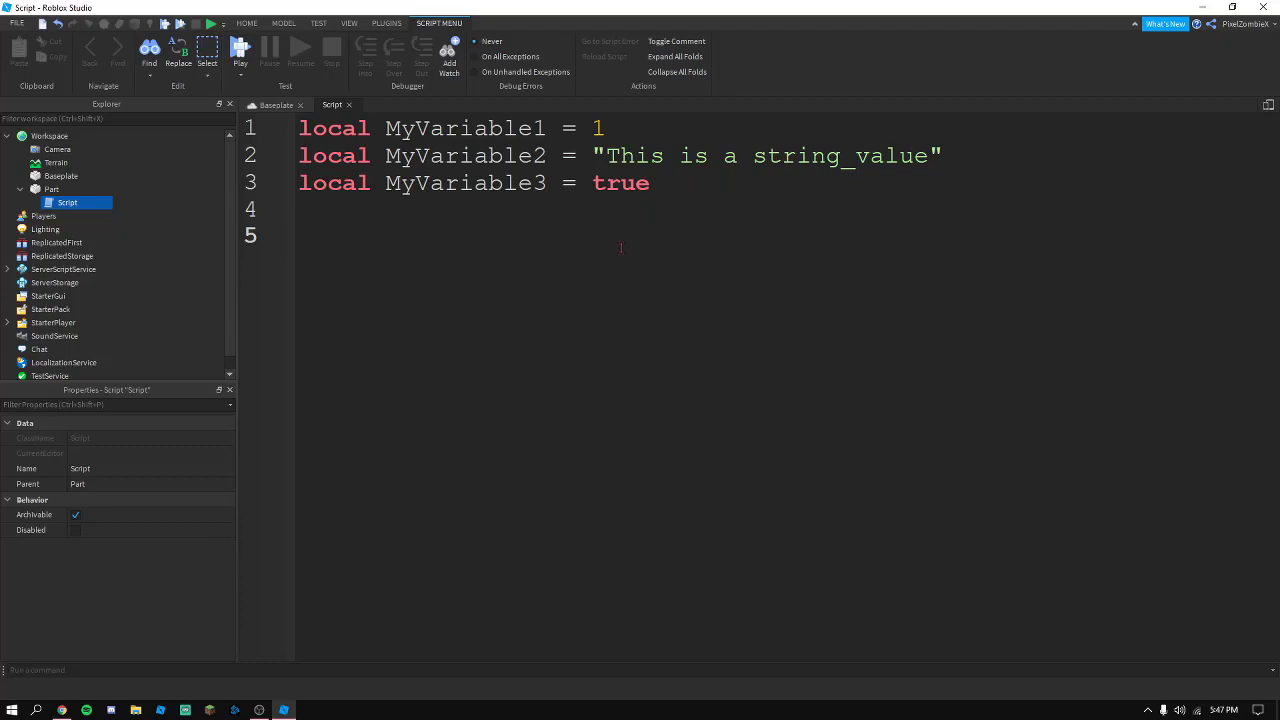
{"action": "left_click", "coordinate": [300, 236]}
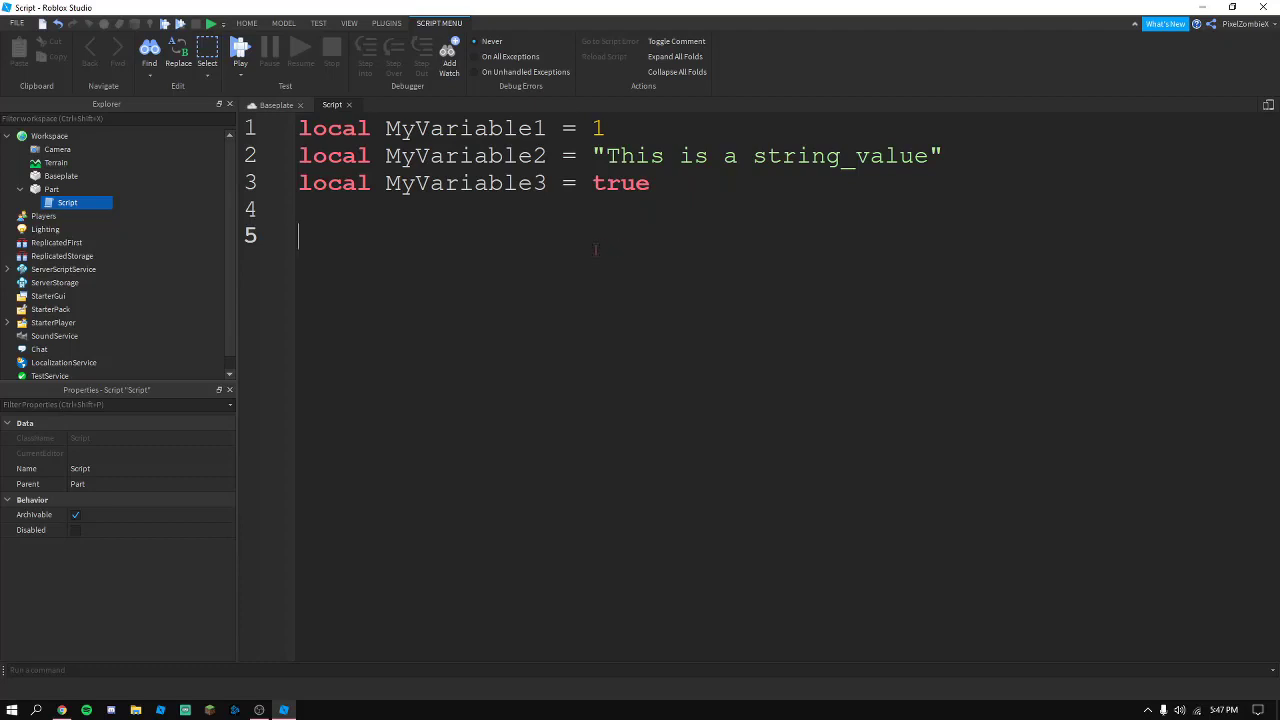
{"action": "mouse_move", "coordinate": [432, 324]}
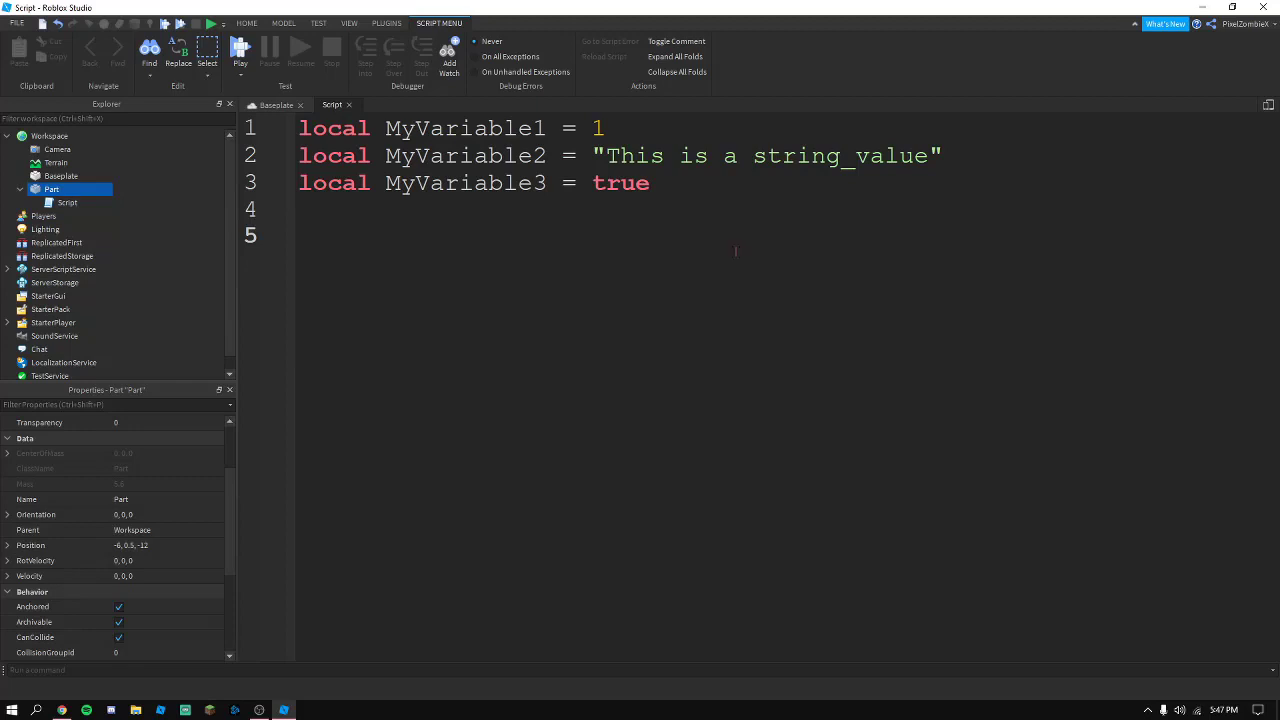
Store Vector3.new(0,5,0) in a local variable MyVector
{"action": "type", "text": "local Vec"}
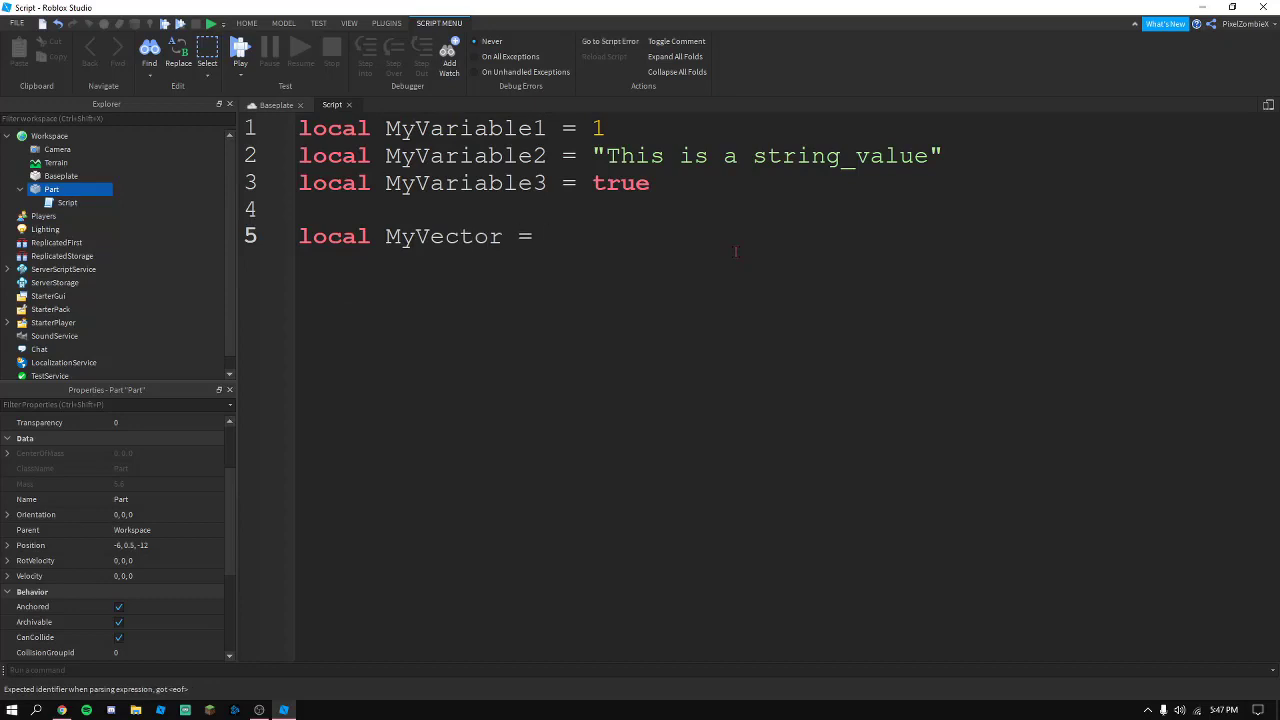
{"action": "type", "text": "Vector3.new(*"}
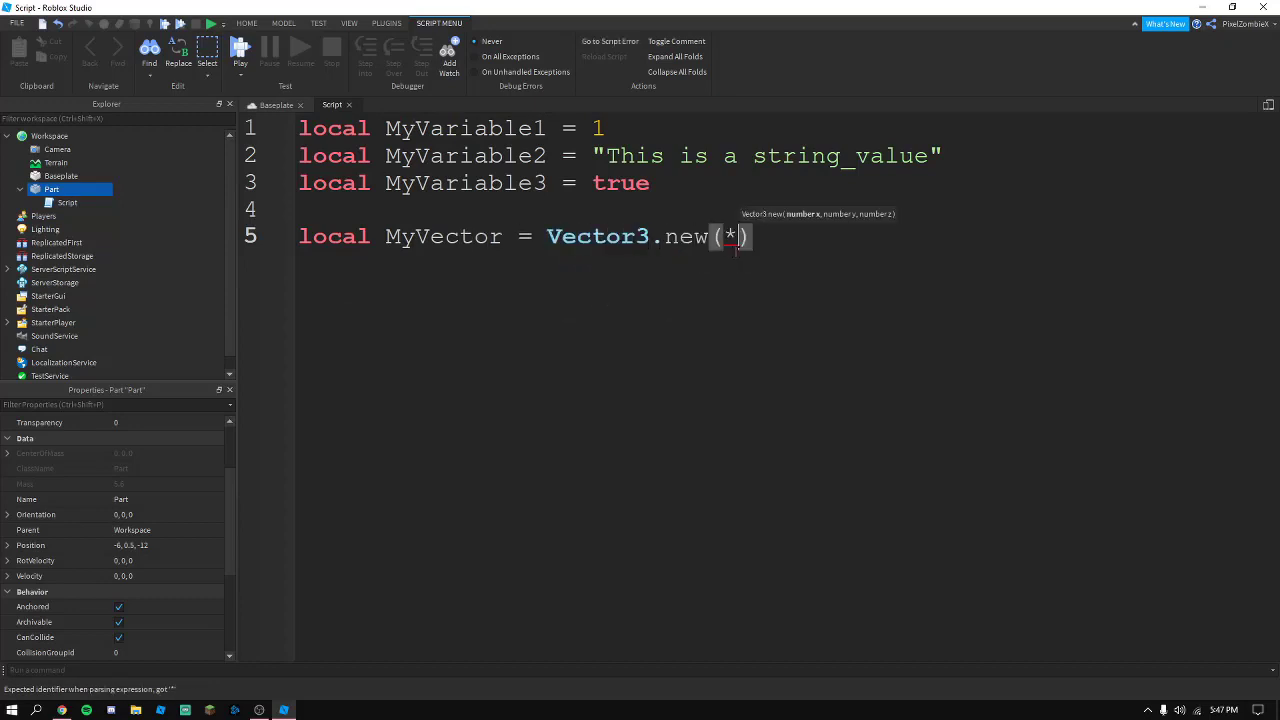
{"action": "key", "text": "Backspace"}
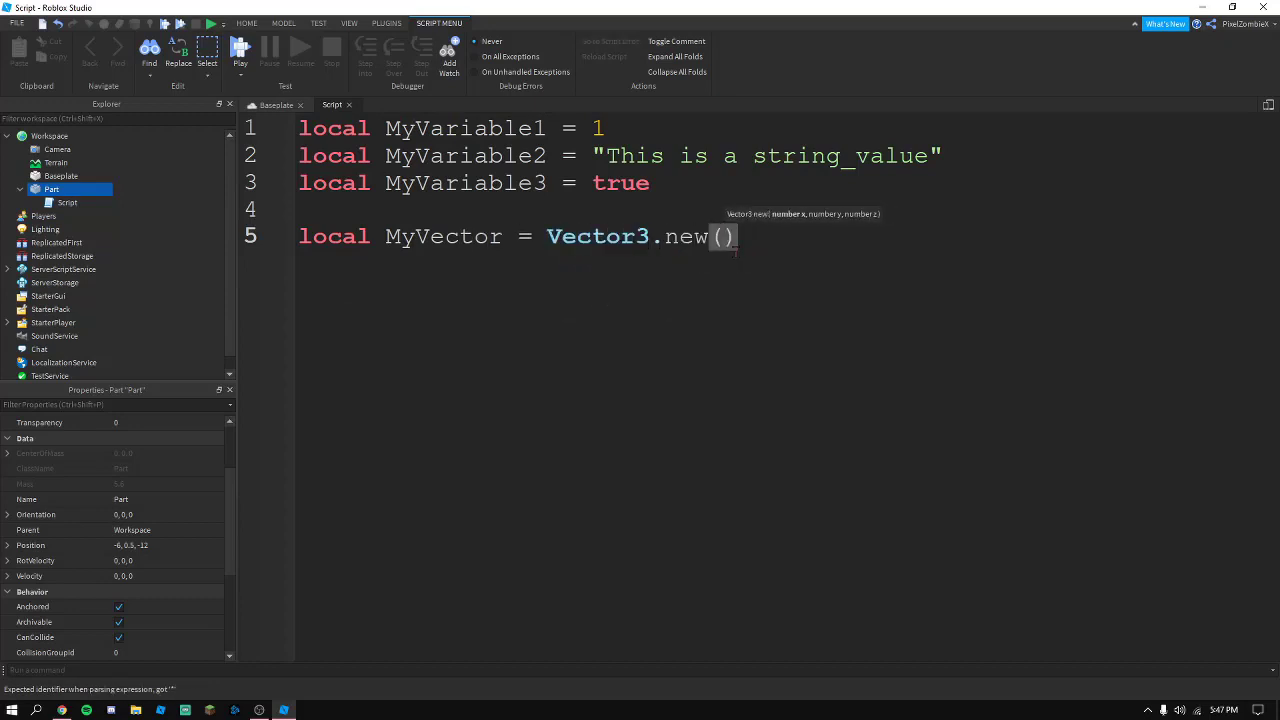
{"action": "type", "text": "0,5,0"}
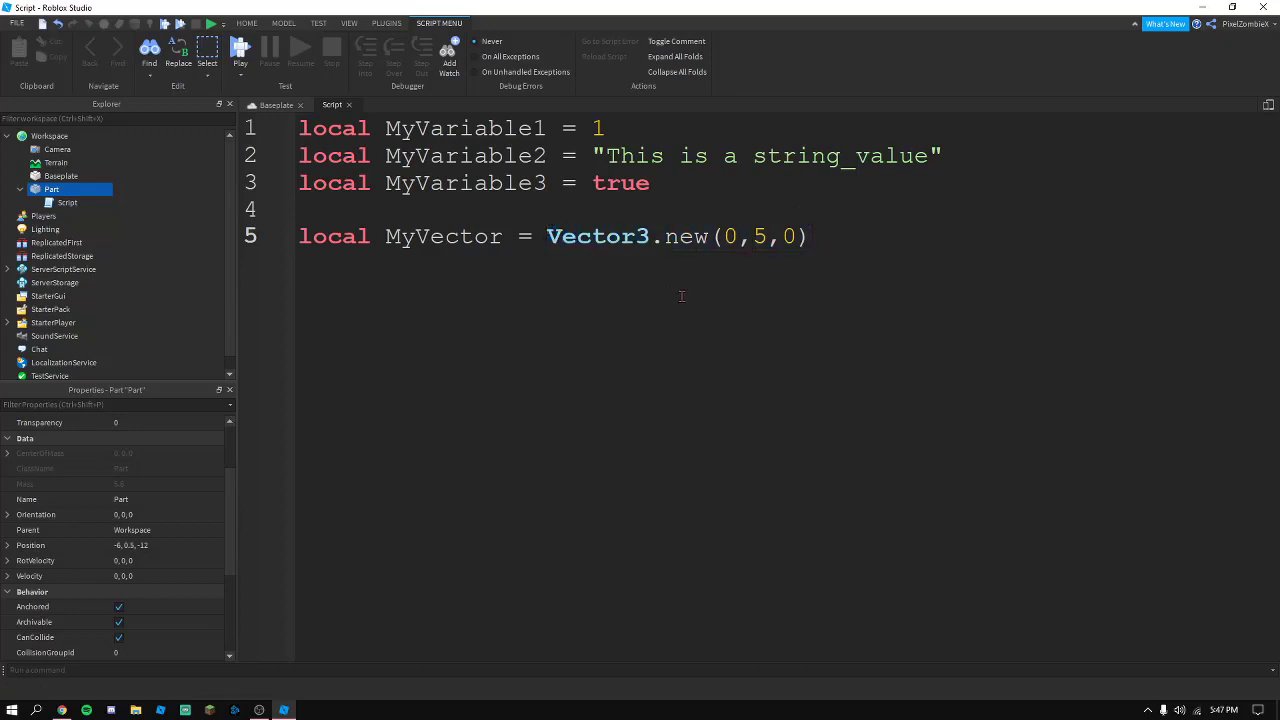
On the next line assign script.Parent.Position = MyVector
{"action": "key", "text": "enter"}
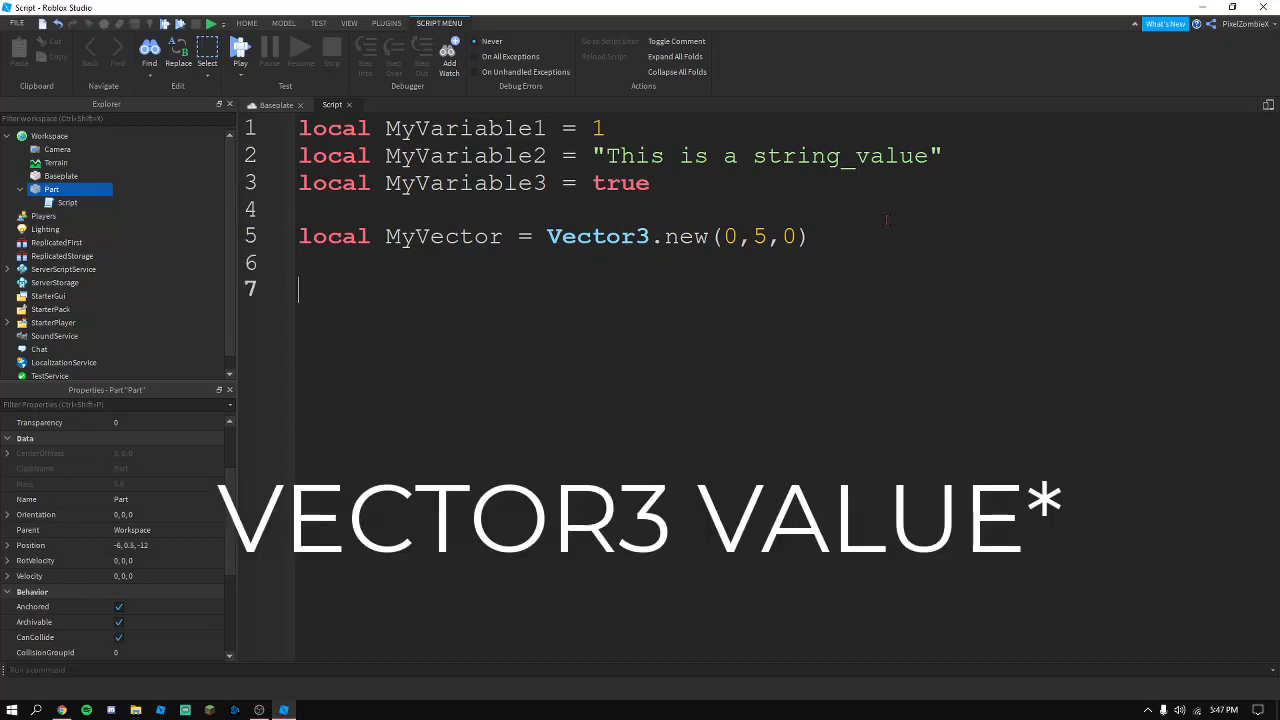
{"action": "type", "text": "script.Parent."}
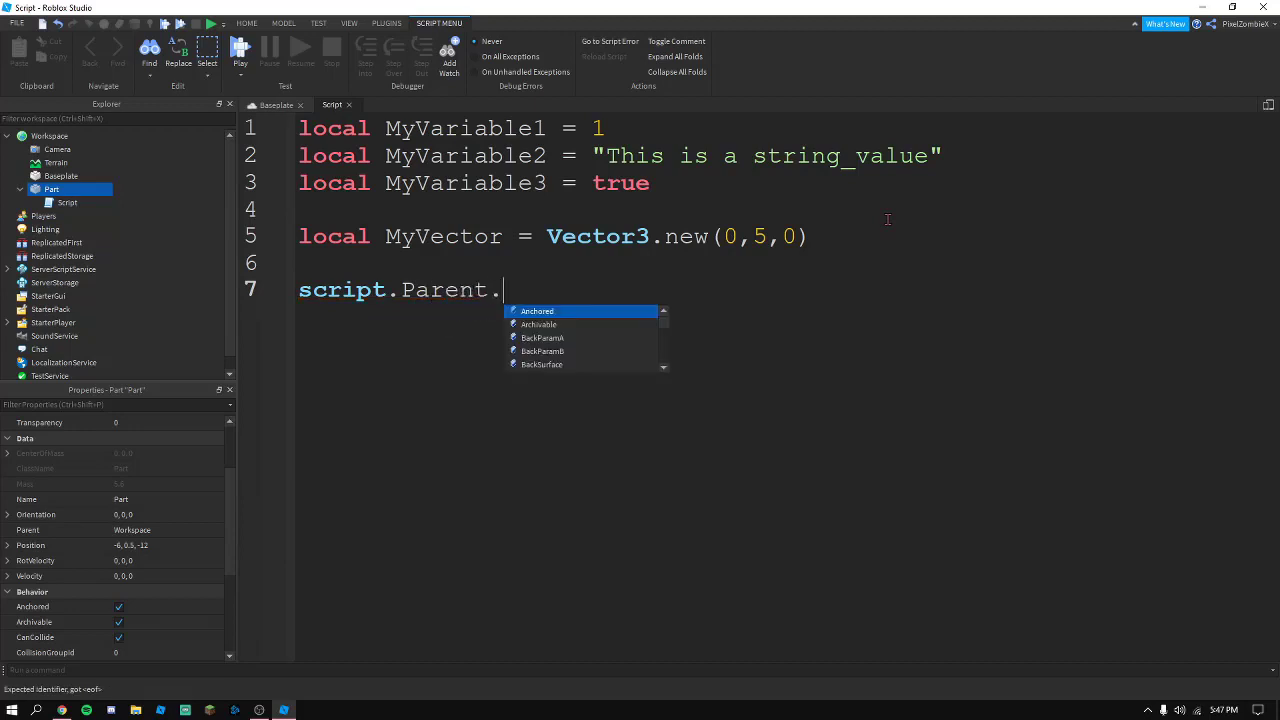
{"action": "type", "text": "P"}
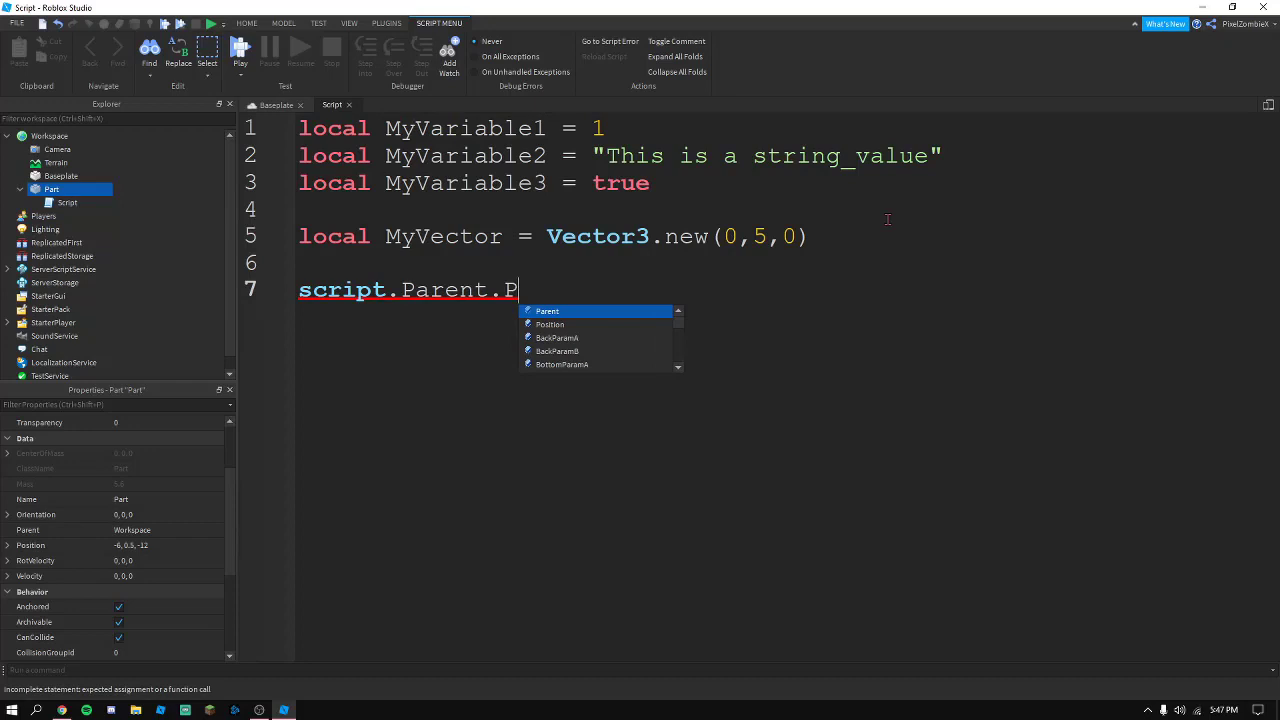
{"action": "type", "text": "osition ="}
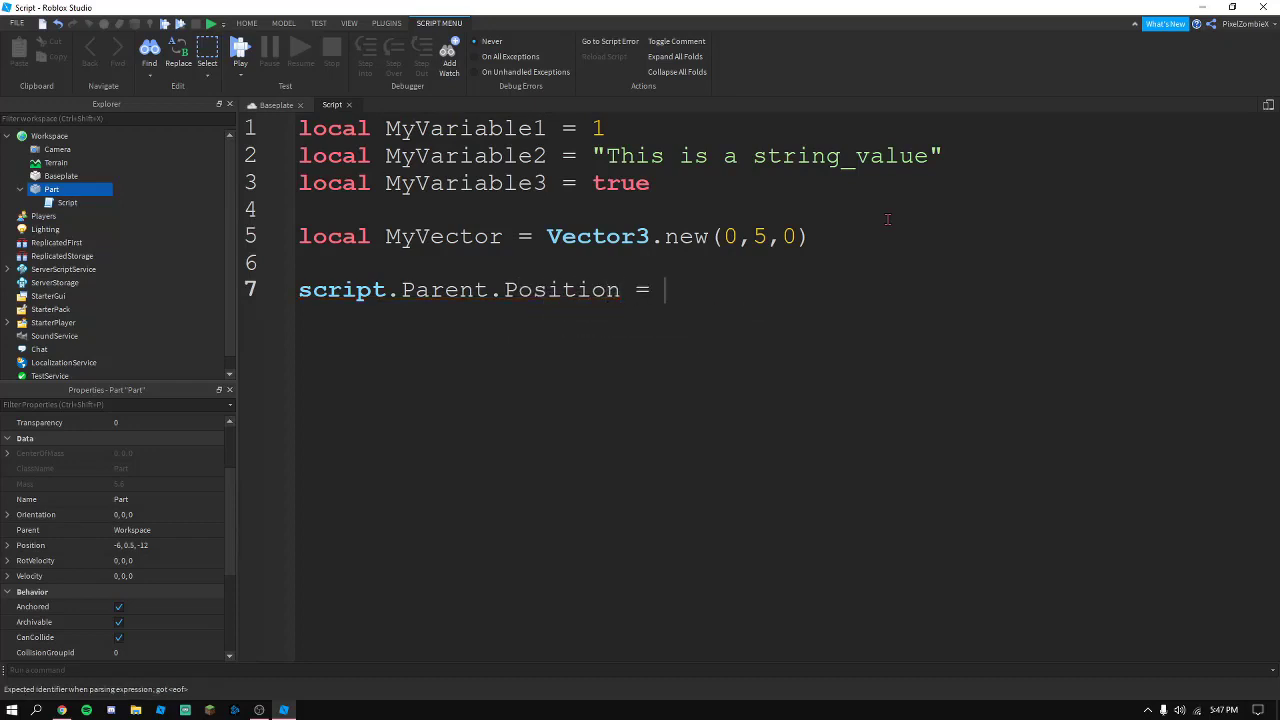
{"action": "type", "text": "MyVecto"}
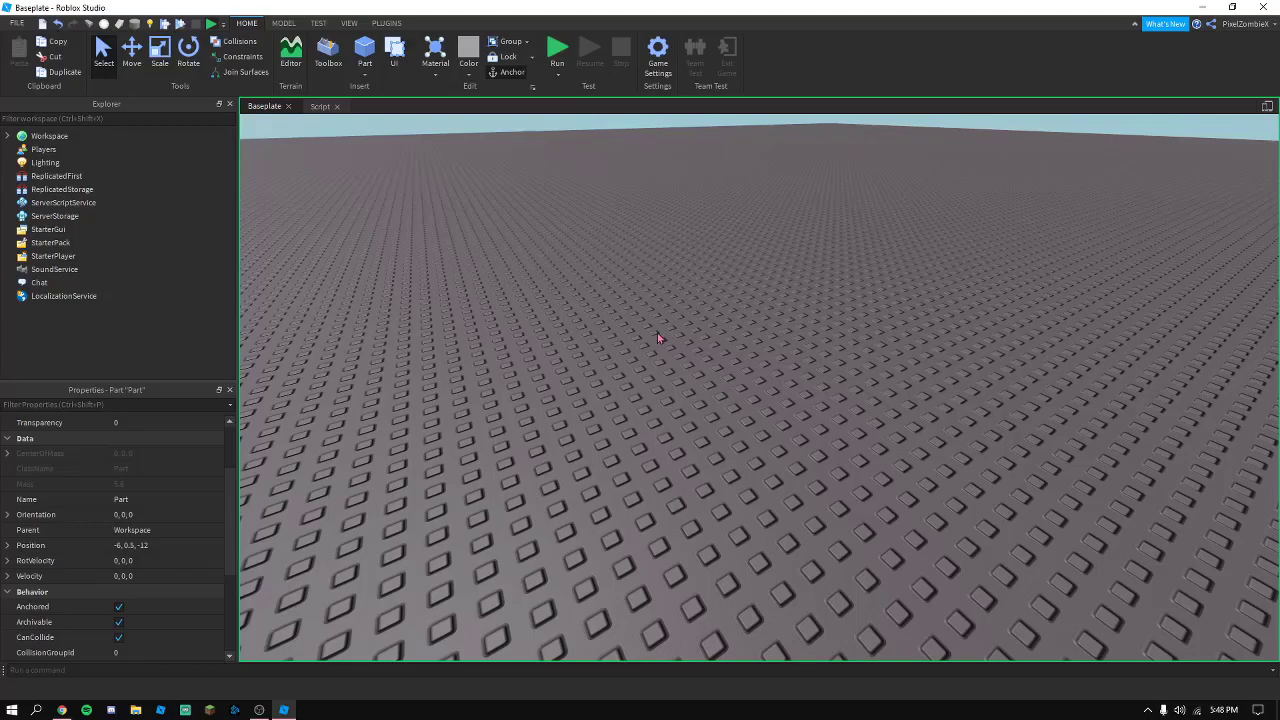
Switch from the script editor to the Baseplate 3D viewport
{"action": "left_click", "coordinate": [556, 50]}
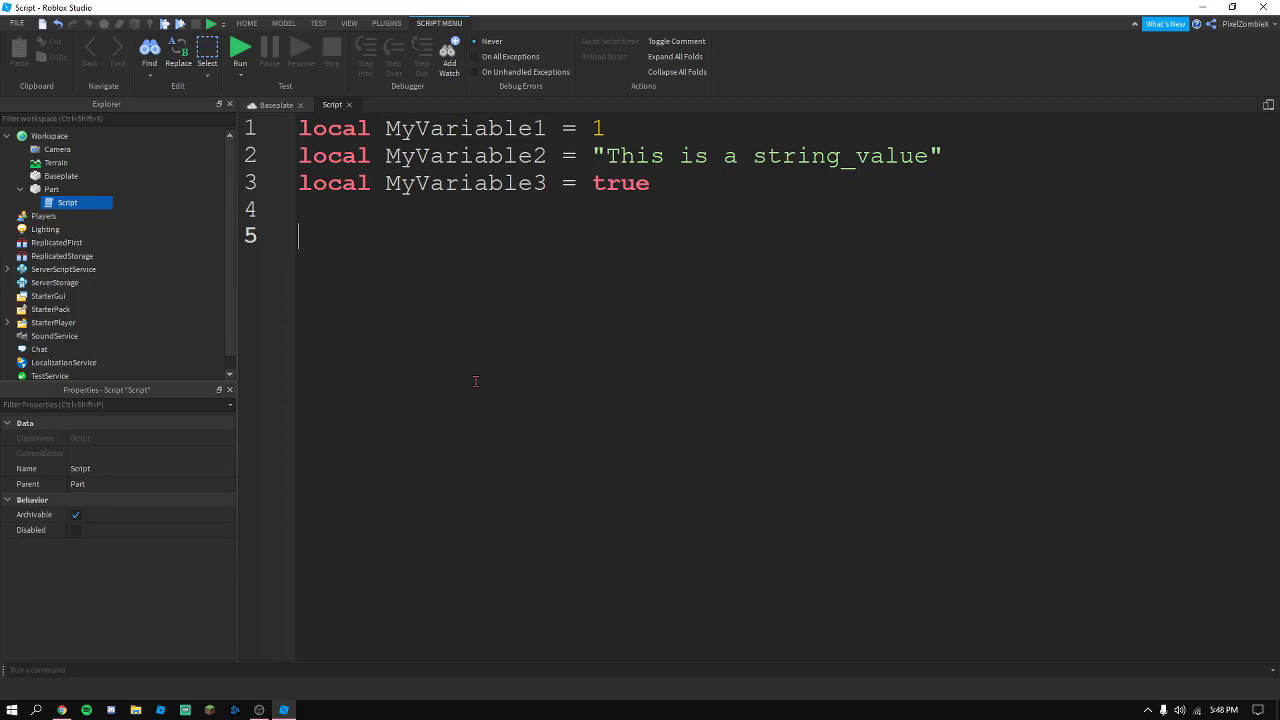
{"action": "mouse_move", "coordinate": [740, 504]}
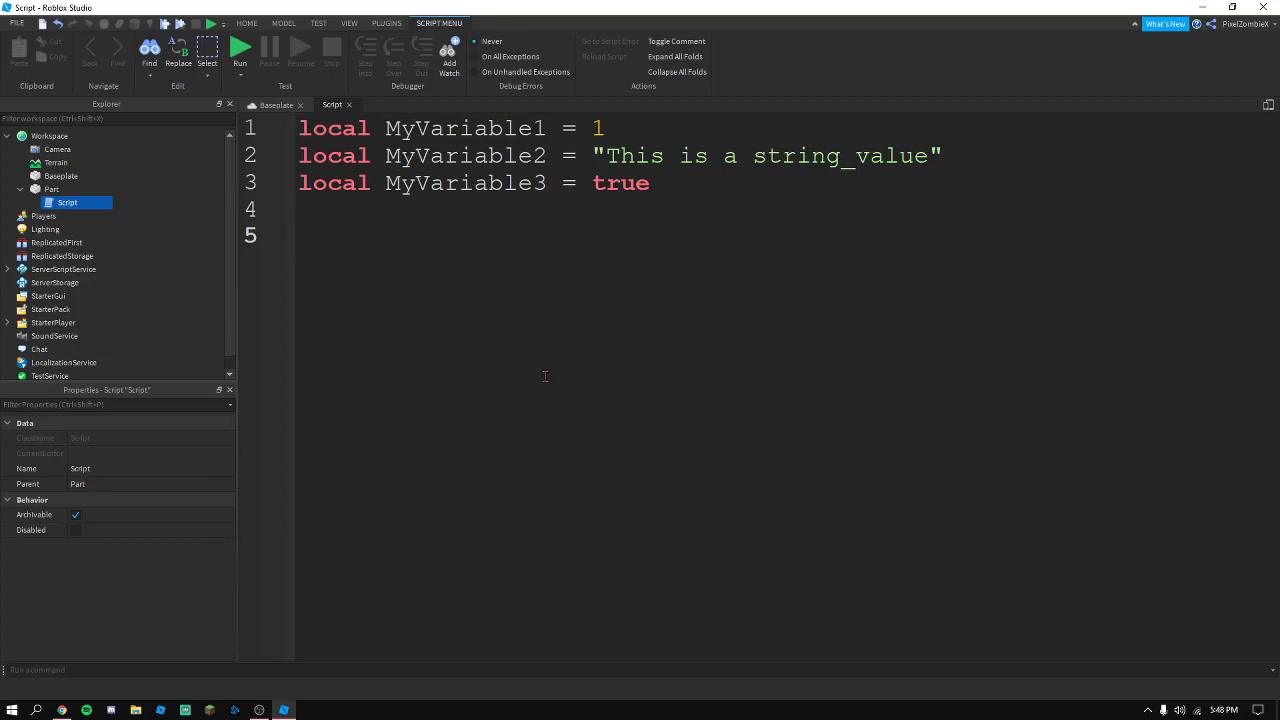
{"action": "mouse_move", "coordinate": [552, 356]}
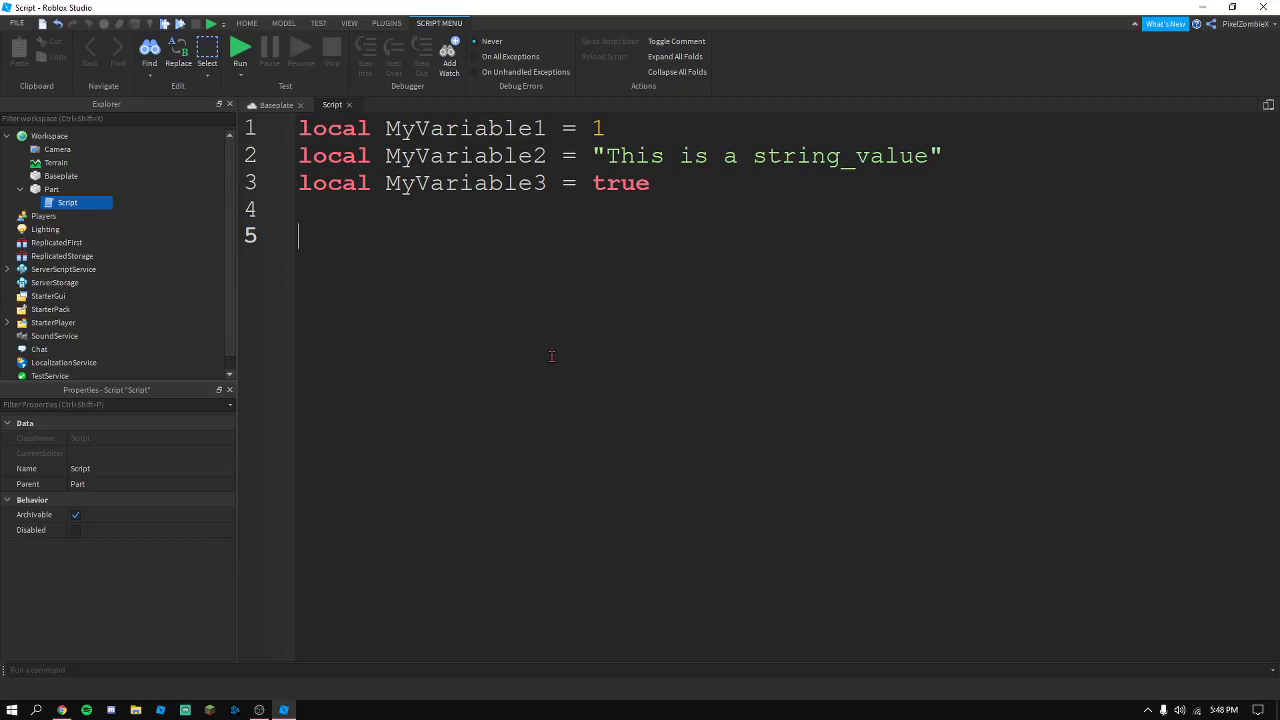
Start a local function myFunction() with its end block below the variables
{"action": "type", "text": "local fu"}
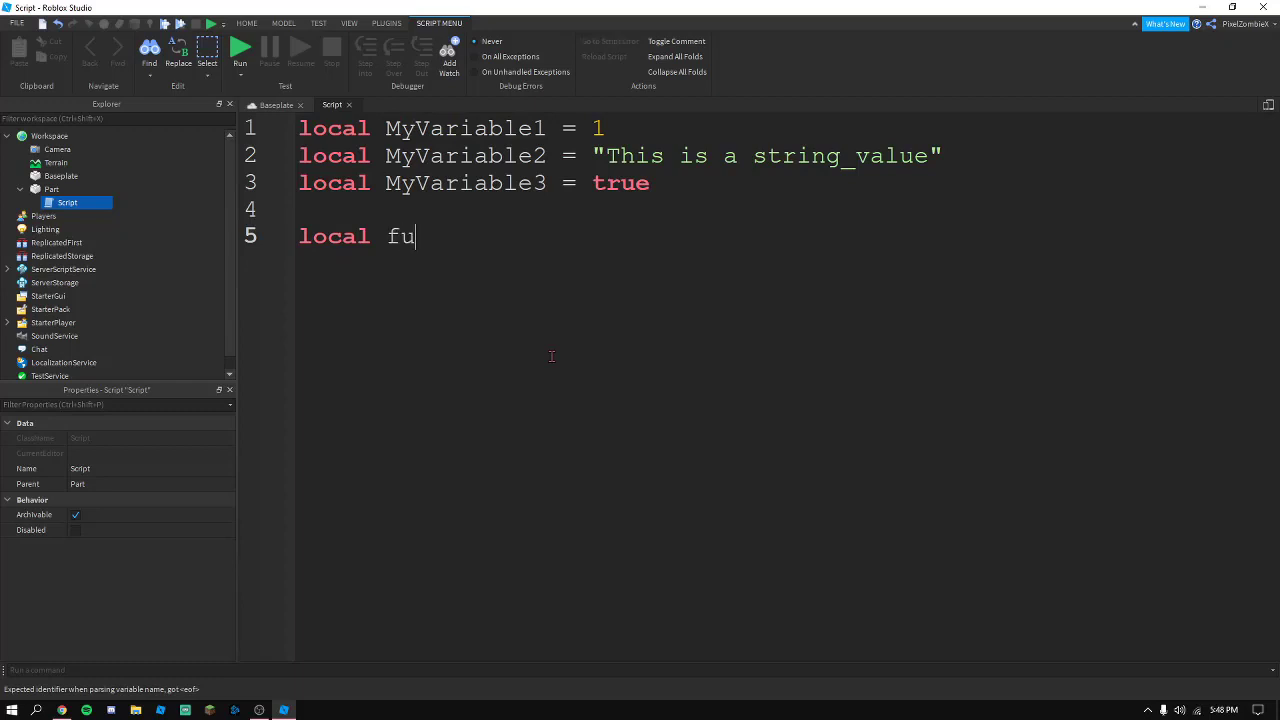
{"action": "type", "text": "nction"}
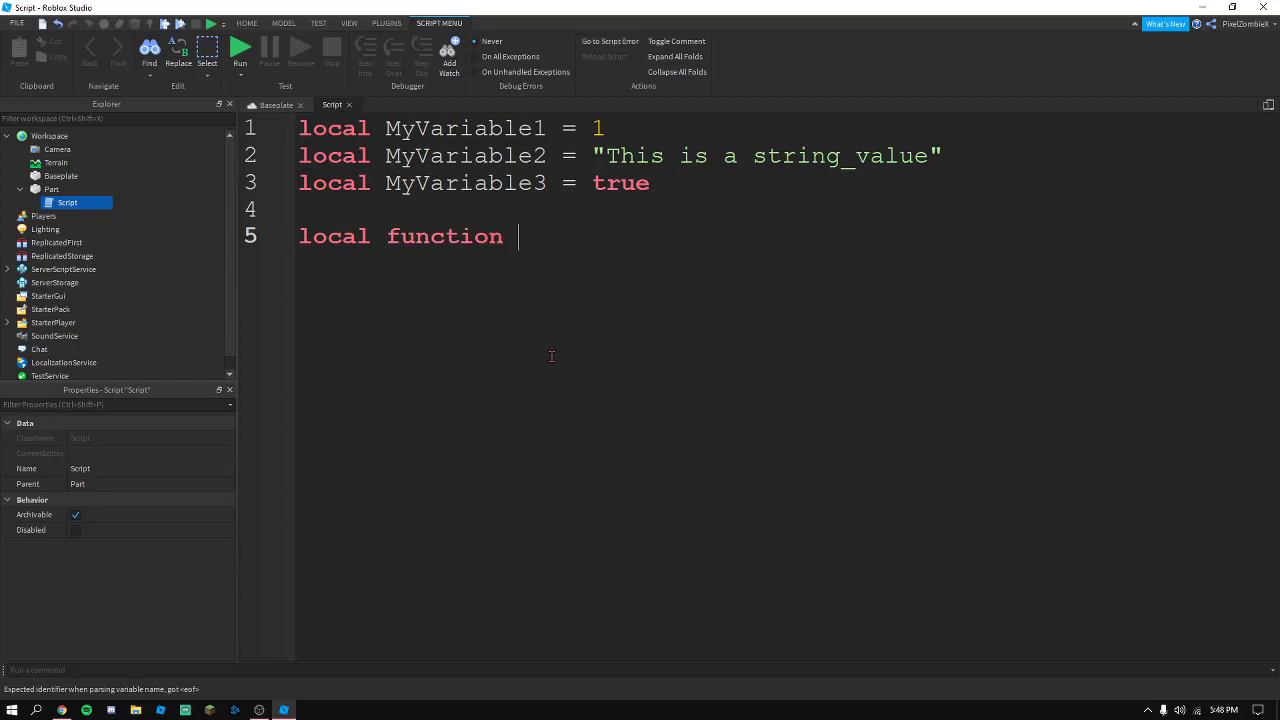
{"action": "type", "text": "myFunc"}
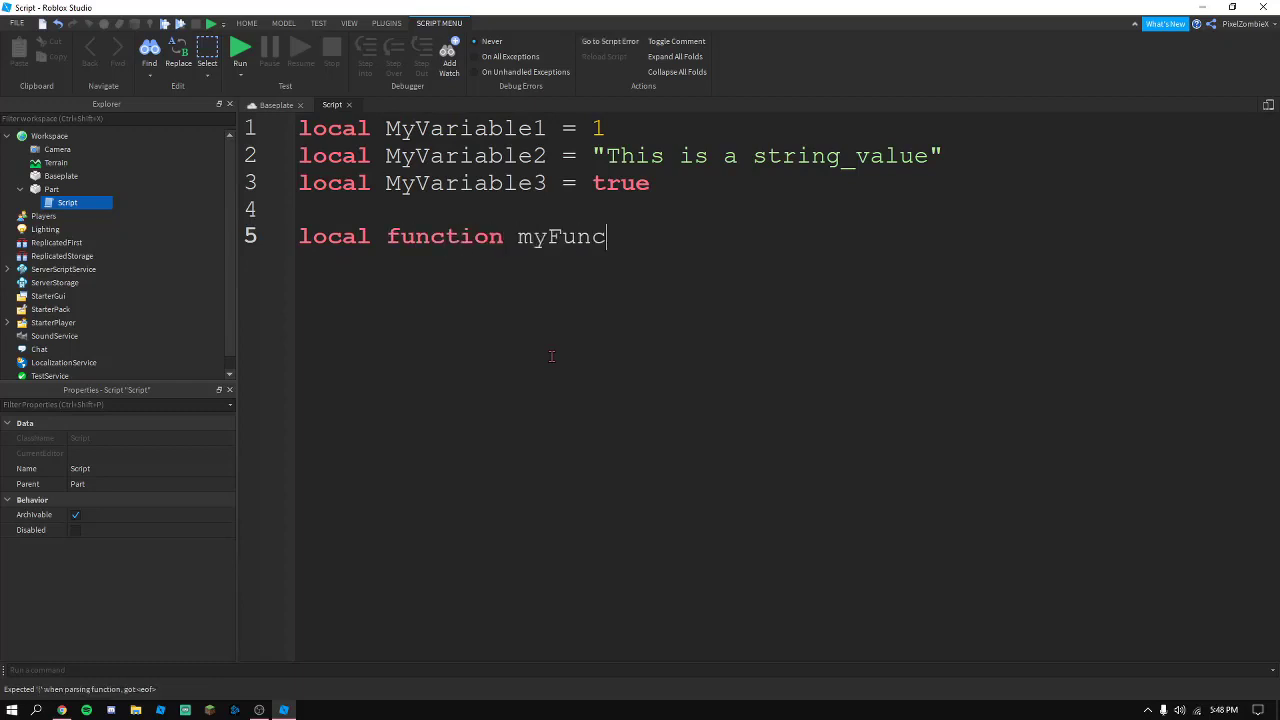
{"action": "type", "text": "tion()"}
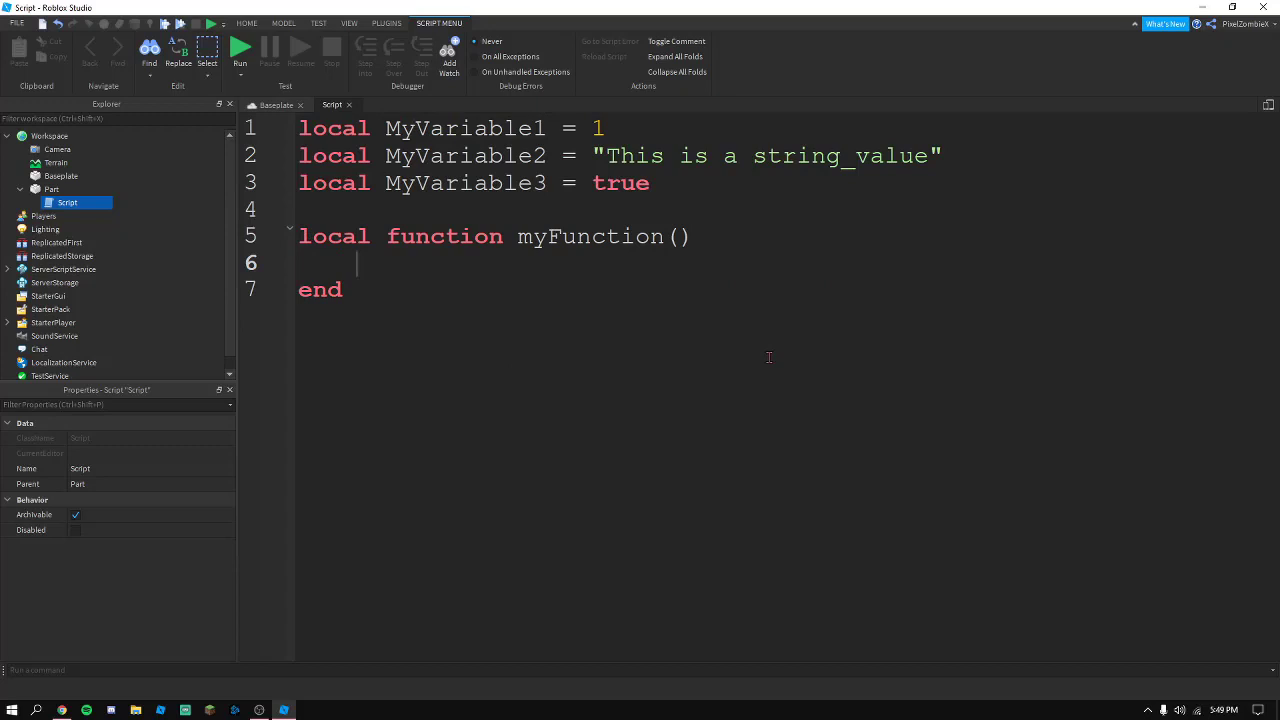
Inside it set script.Parent.Position = Vector3.new(0,5,0), then view the Baseplate scene
{"action": "type", "text": "script.PArent.Position"}
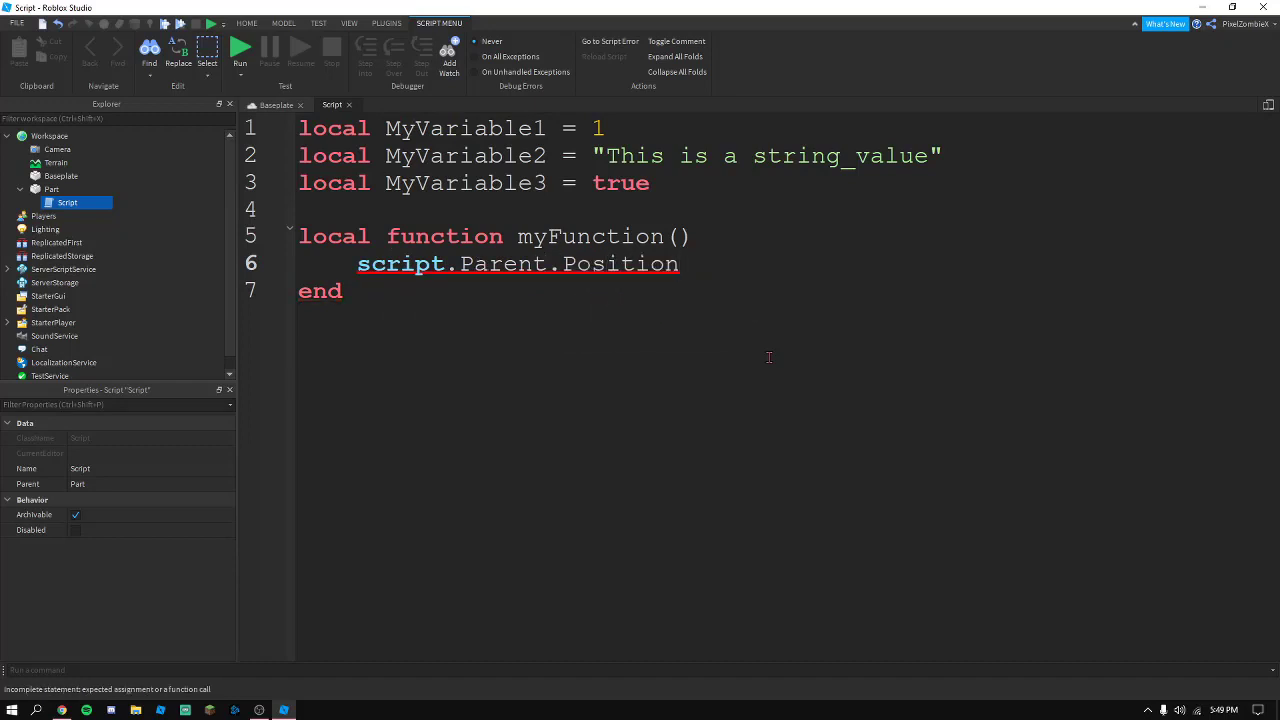
{"action": "type", "text": "="}
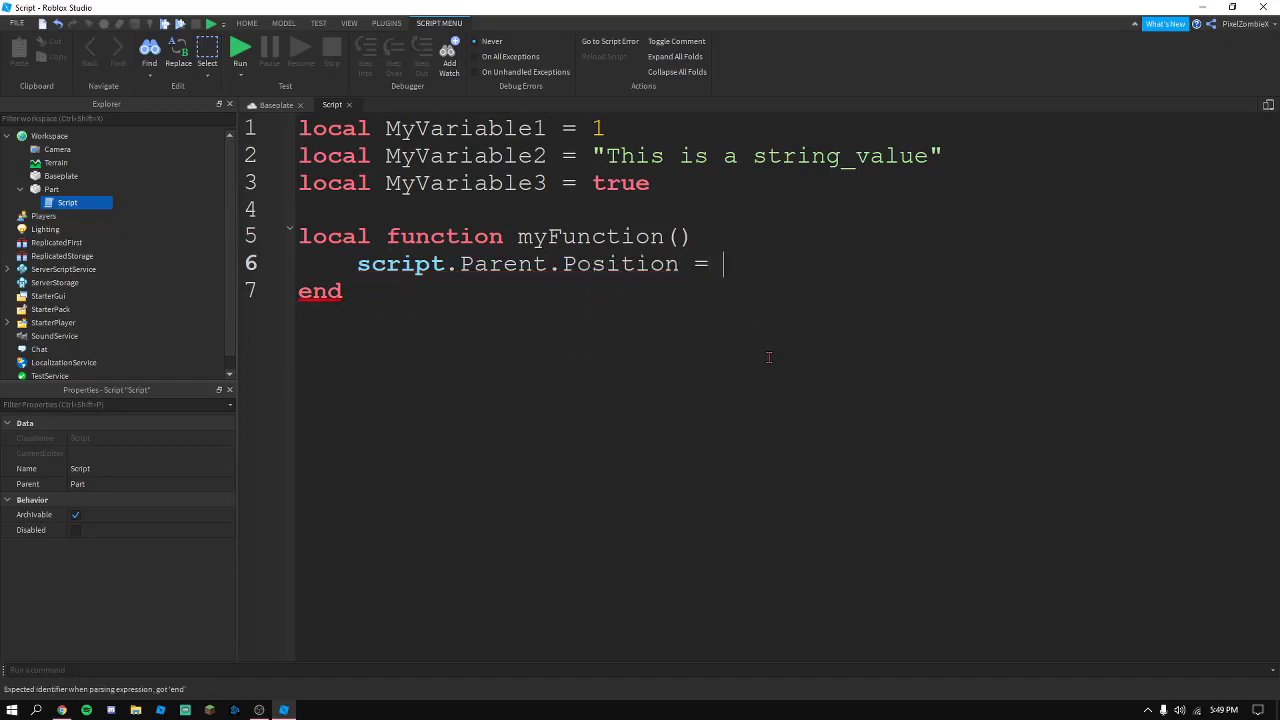
{"action": "type", "text": "Vector3.new()"}
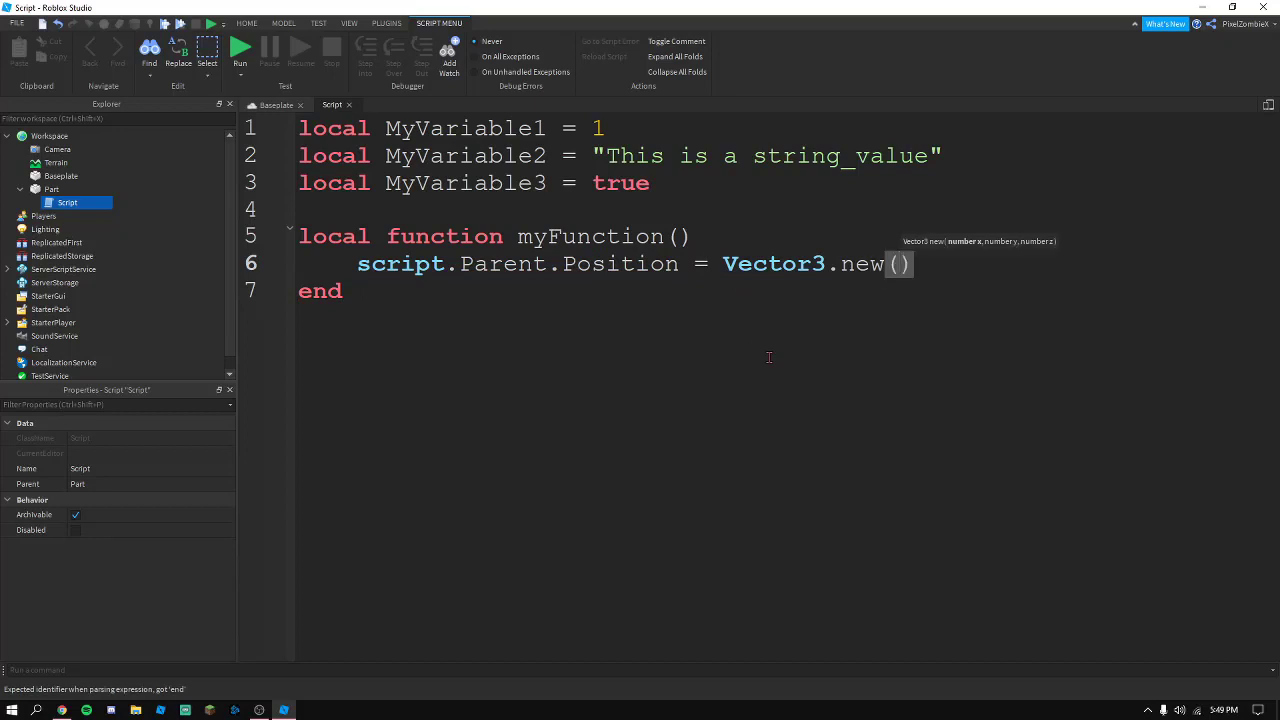
{"action": "type", "text": "0,5,0"}
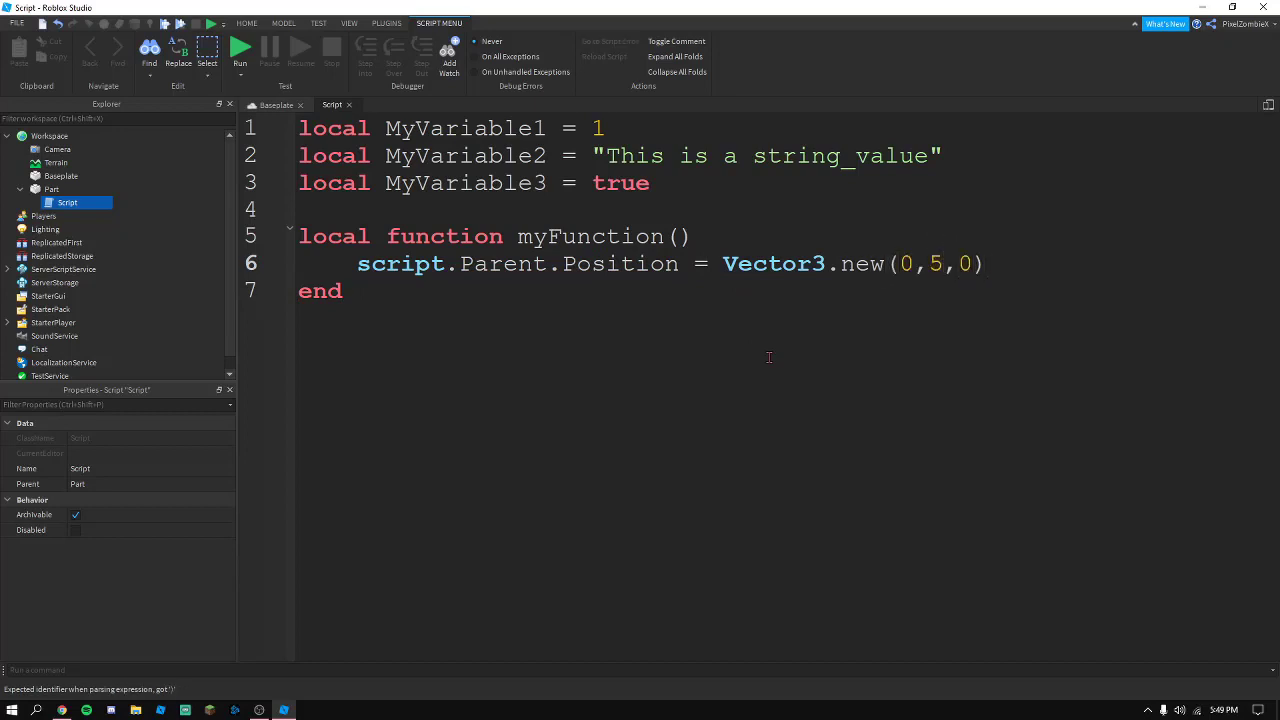
{"action": "left_click", "coordinate": [276, 104]}
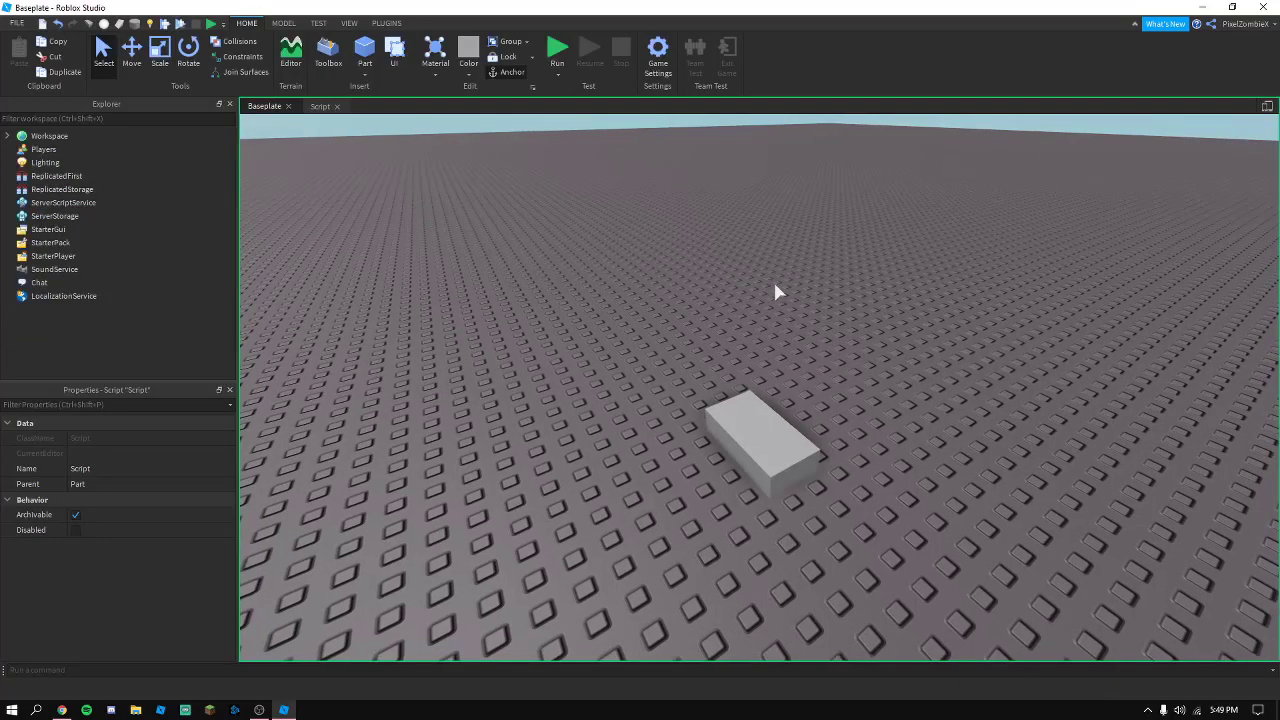
Run a playtest of the place and stop it to see whether the part moved
{"action": "left_click", "coordinate": [556, 48]}
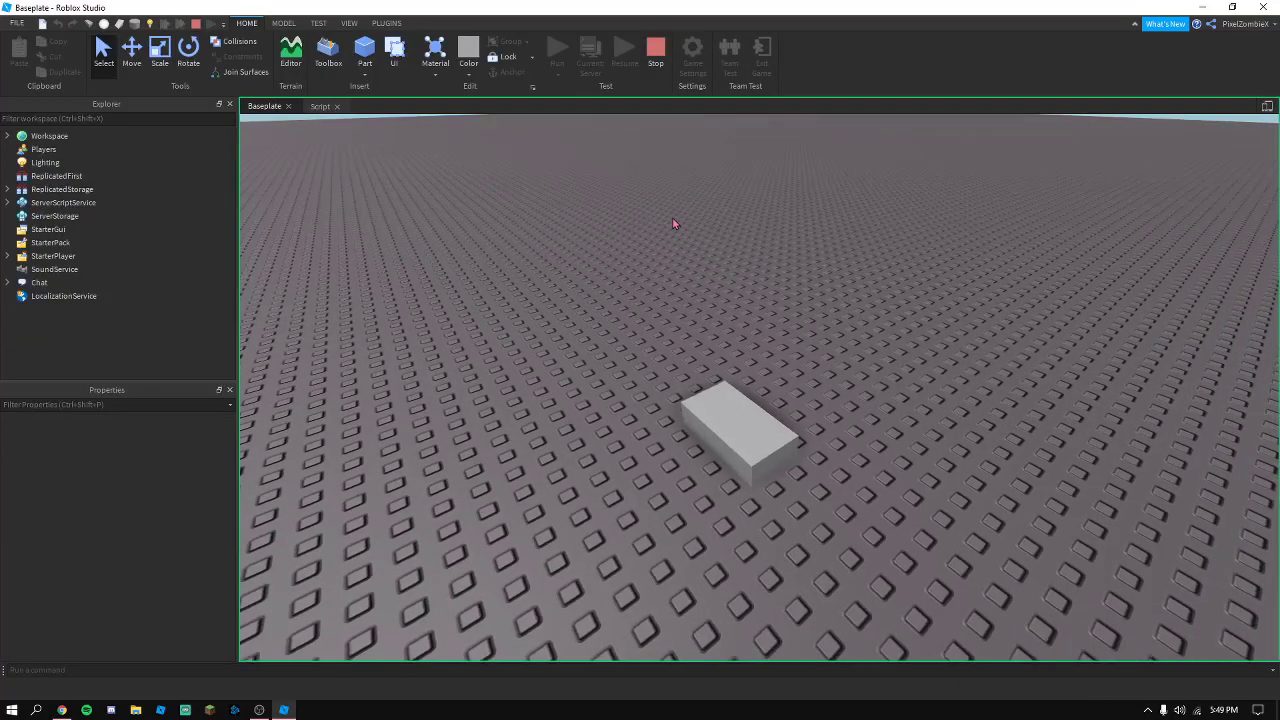
{"action": "left_click", "coordinate": [656, 48]}
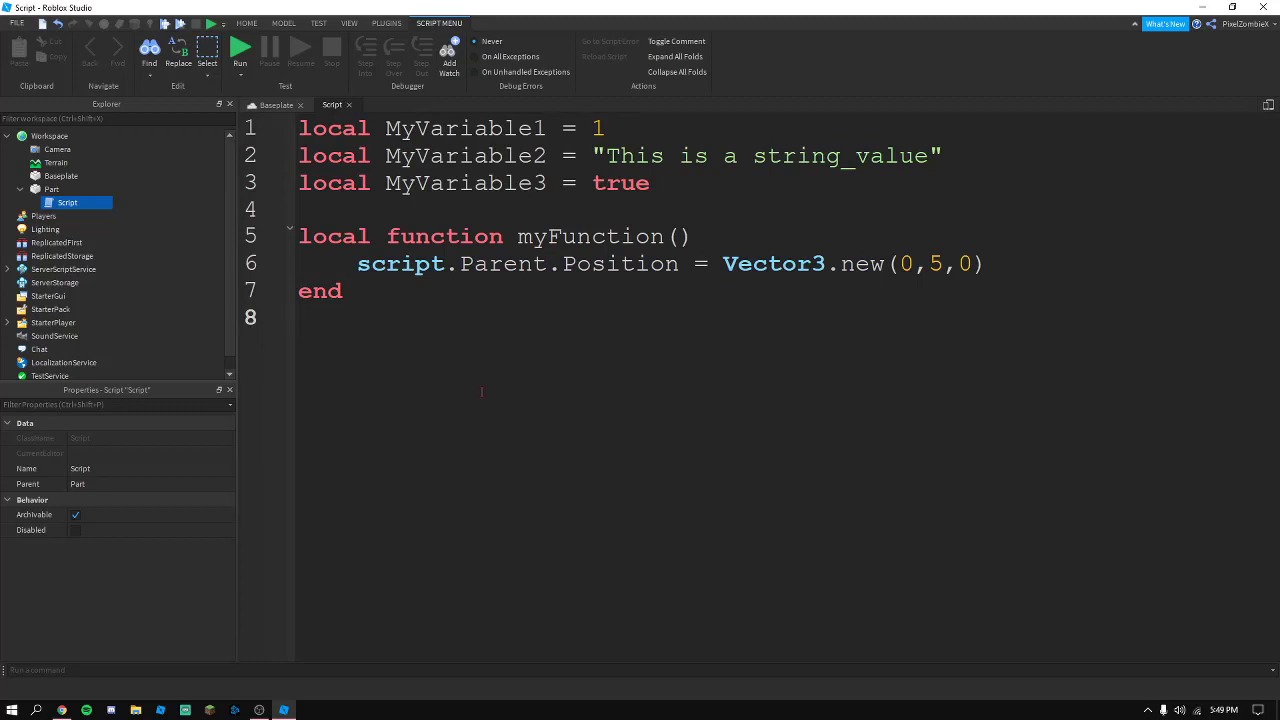
Add a myFunction() call on line 10 below the function definition
{"action": "double_click", "coordinate": [590, 236]}
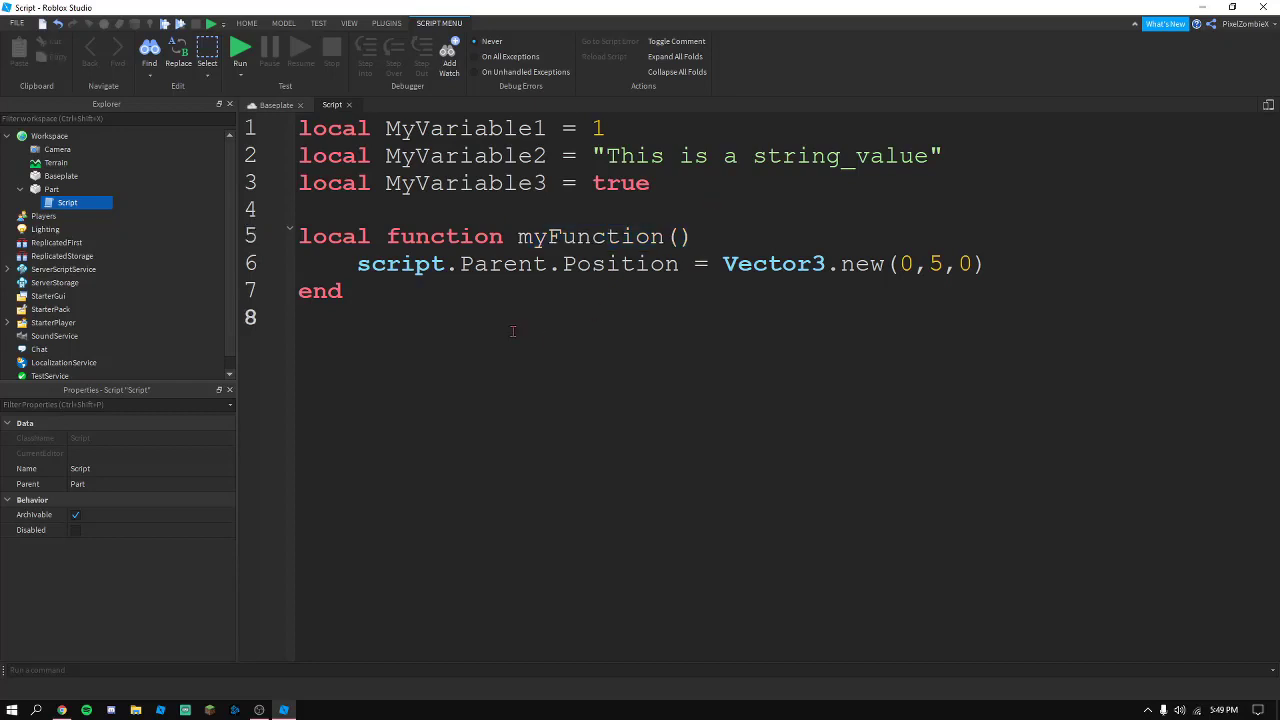
{"action": "type", "text": "myFunction()"}
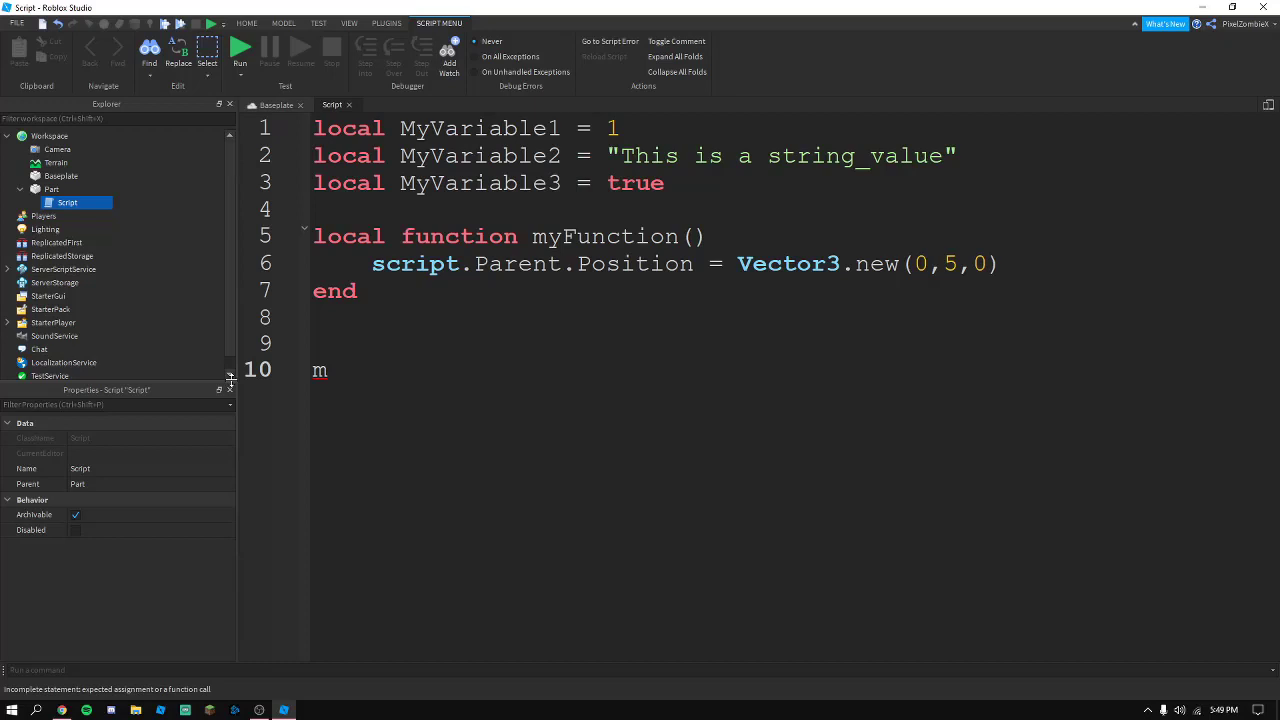
{"action": "type", "text": "yFunction("}
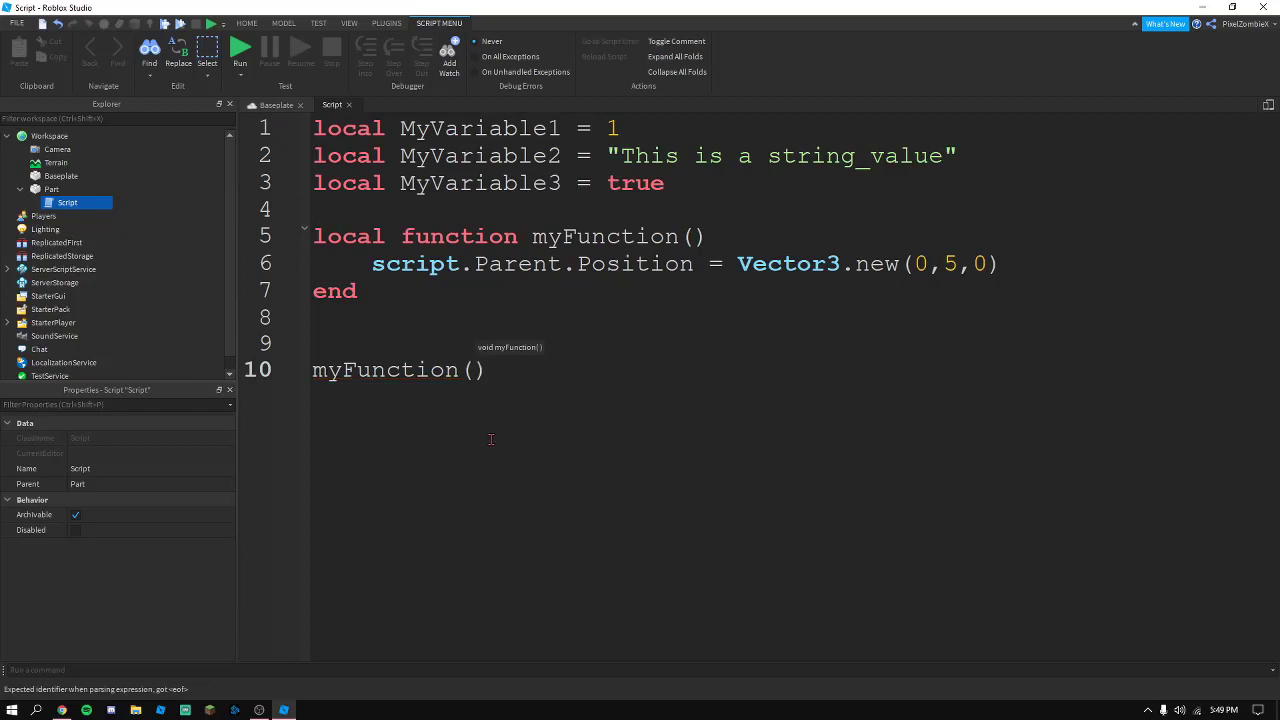
{"action": "mouse_move", "coordinate": [504, 524]}
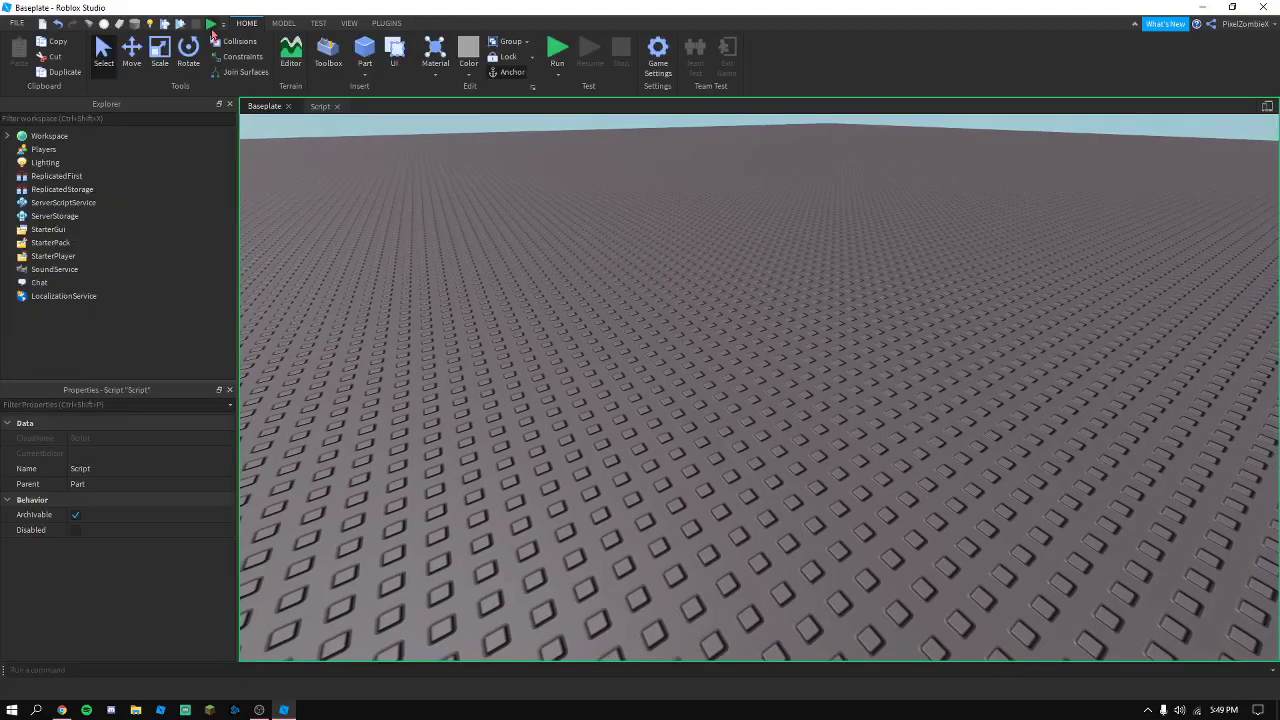
Stop the running test and return to the Script tab
{"action": "left_click", "coordinate": [556, 50]}
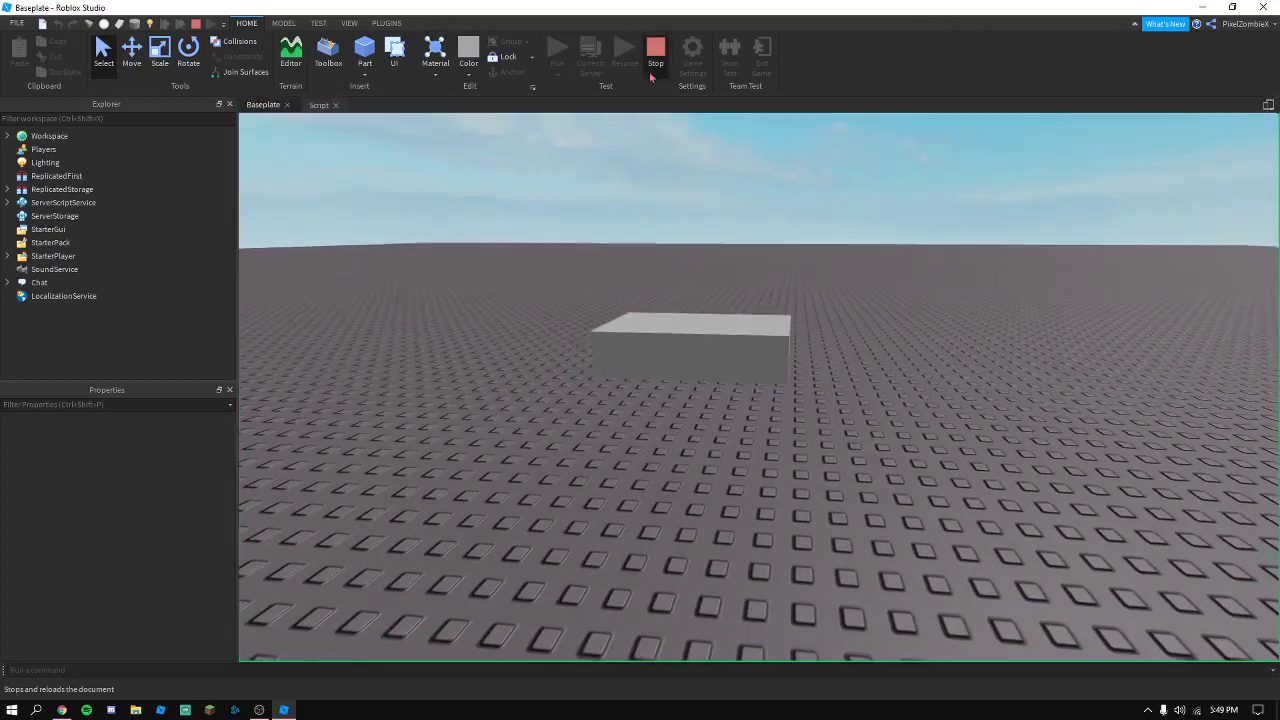
{"action": "left_click", "coordinate": [320, 104]}
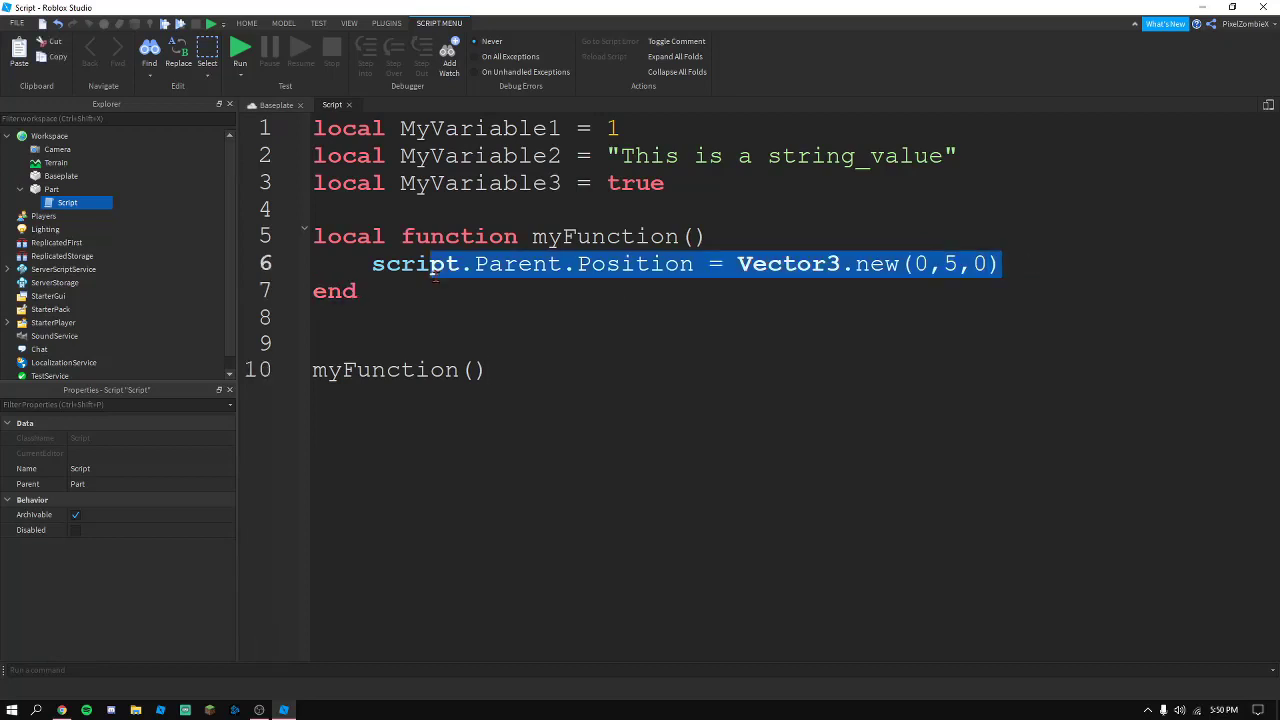
Add script.Parent.BrickColor = BrickColor.new("Bright orange") inside myFunction on line 7
{"action": "left_click", "coordinate": [990, 284]}
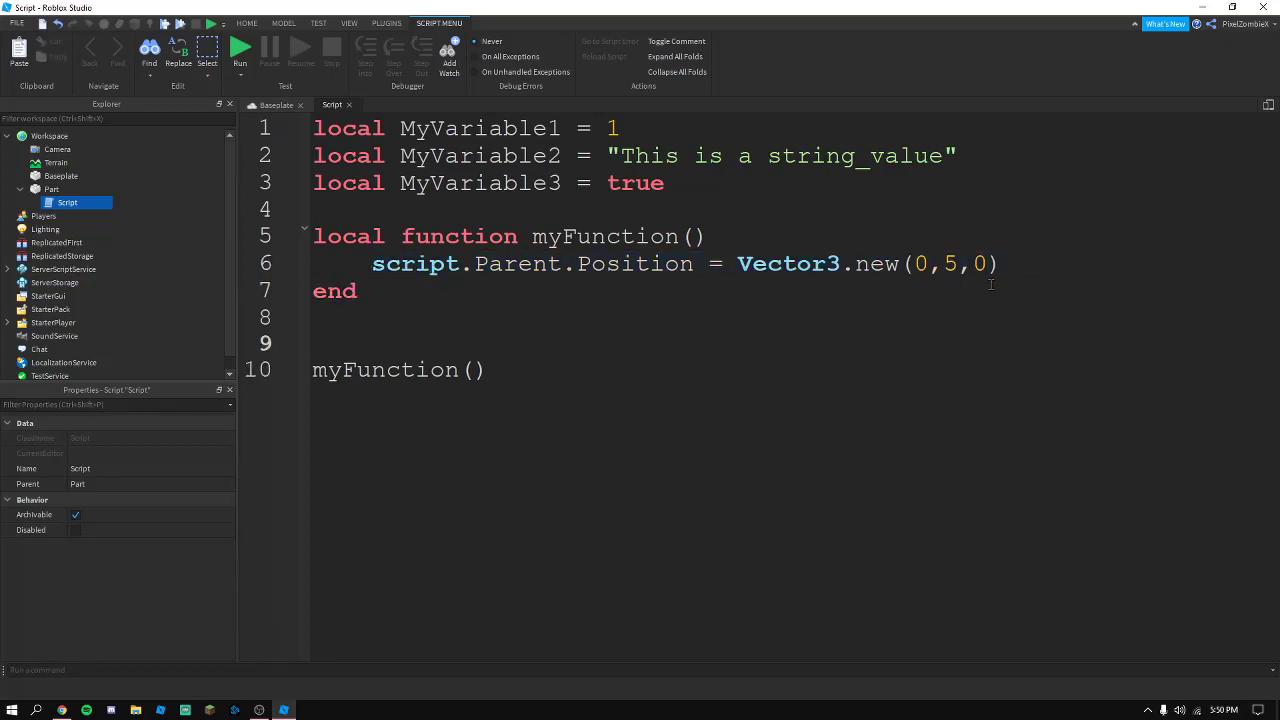
{"action": "mouse_move", "coordinate": [582, 320]}
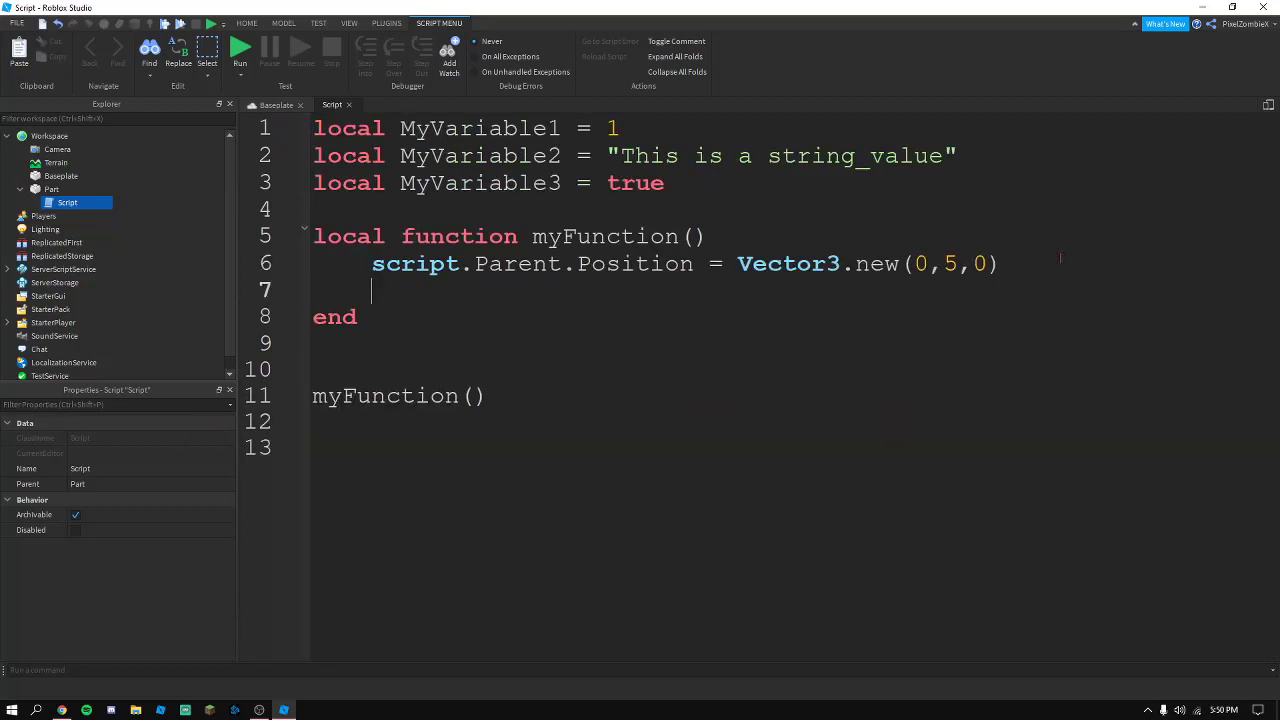
{"action": "type", "text": "script.Parent"}
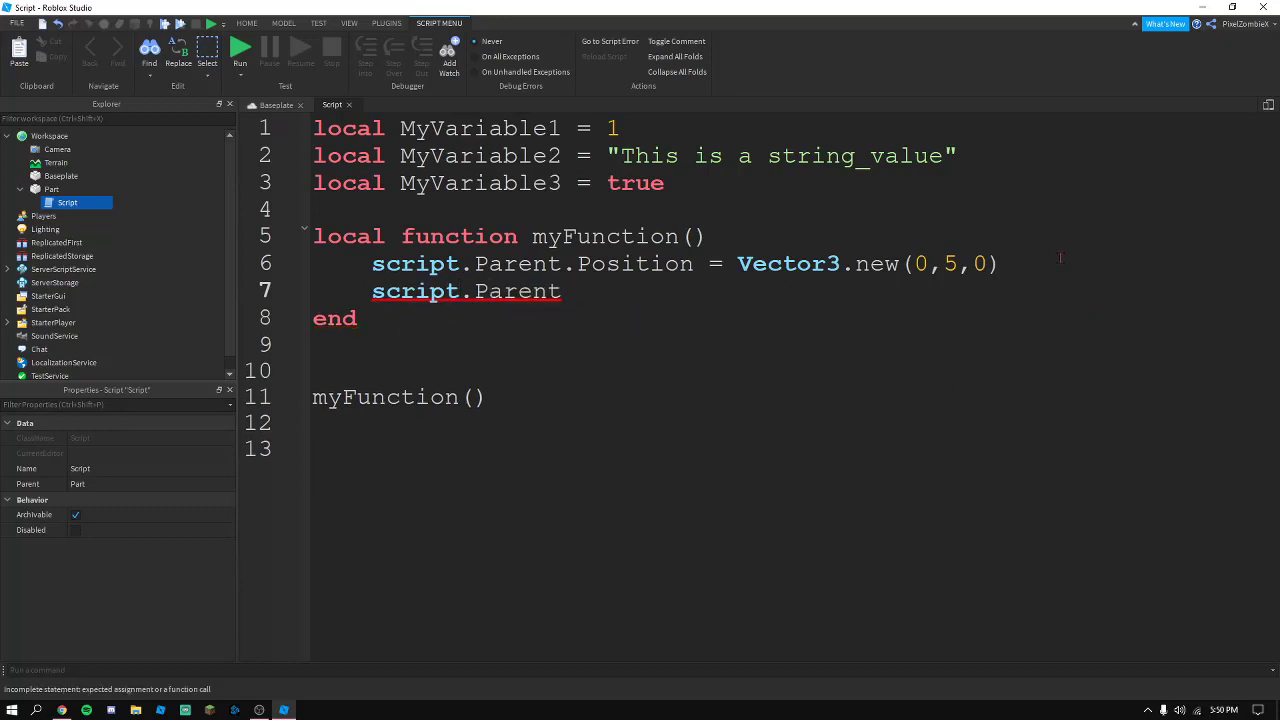
{"action": "type", "text": "."}
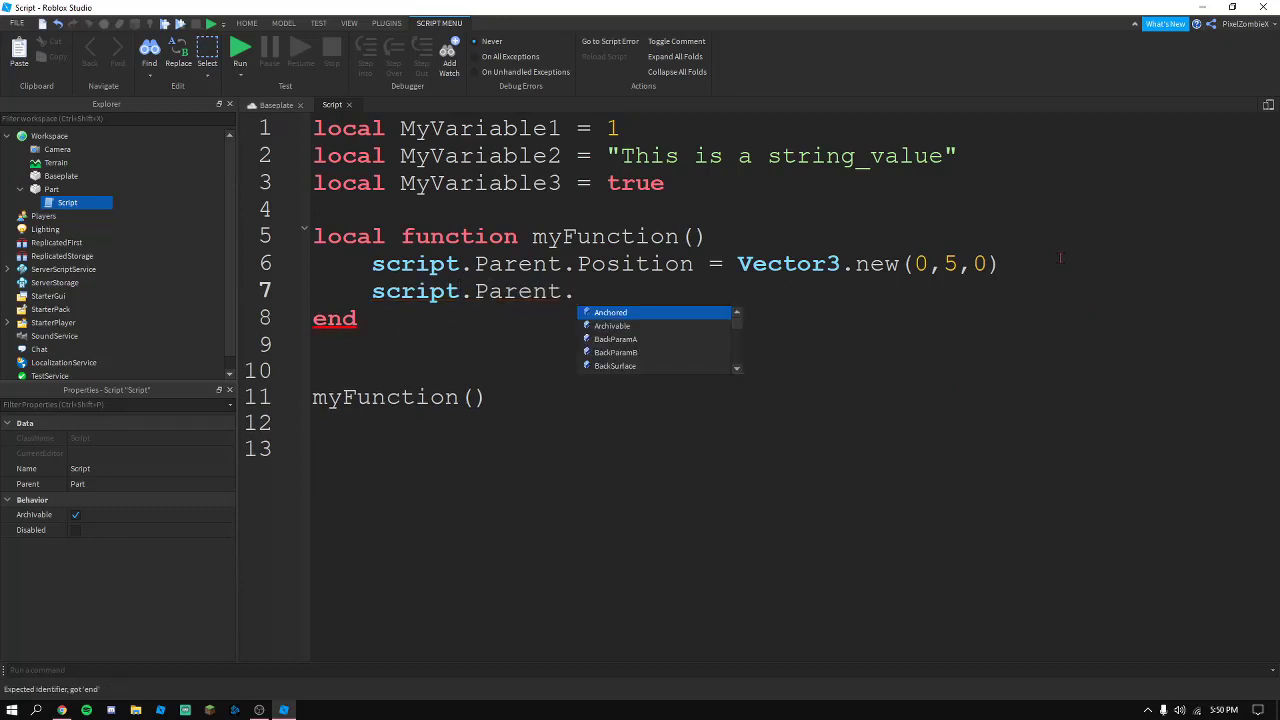
{"action": "type", "text": "BrickColor ="}
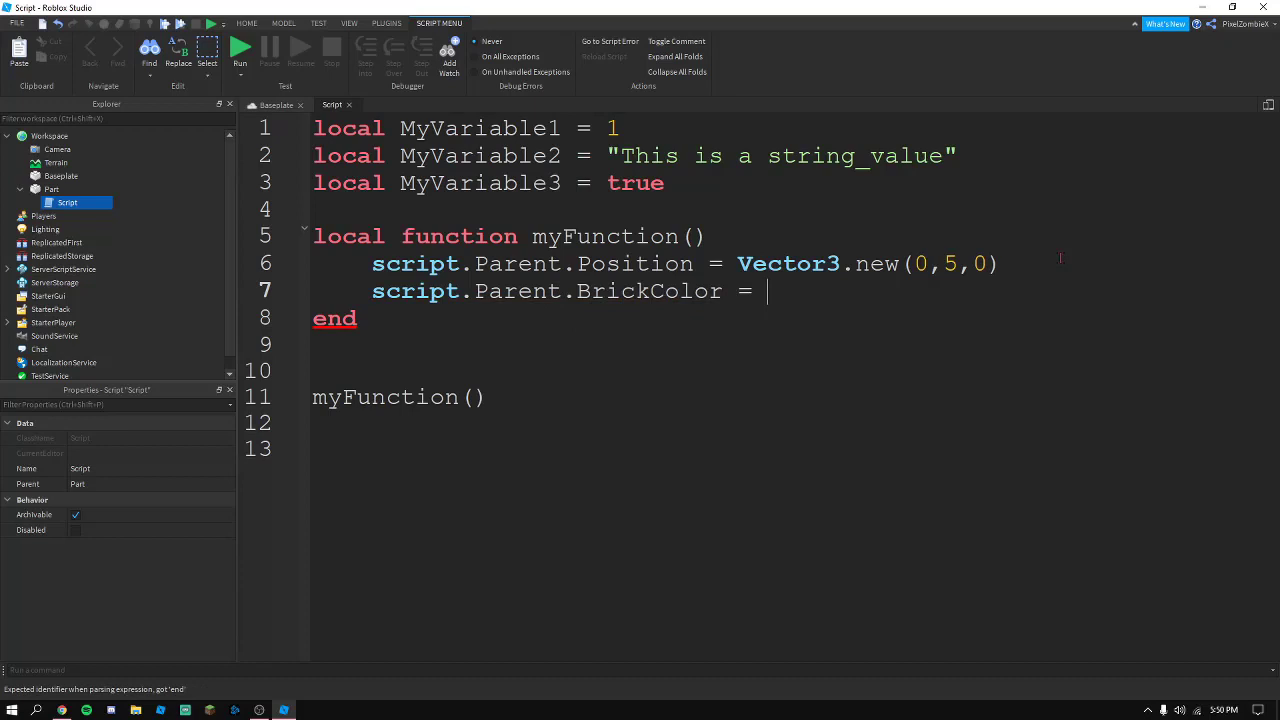
{"action": "type", "text": "BrickColor.new()"}
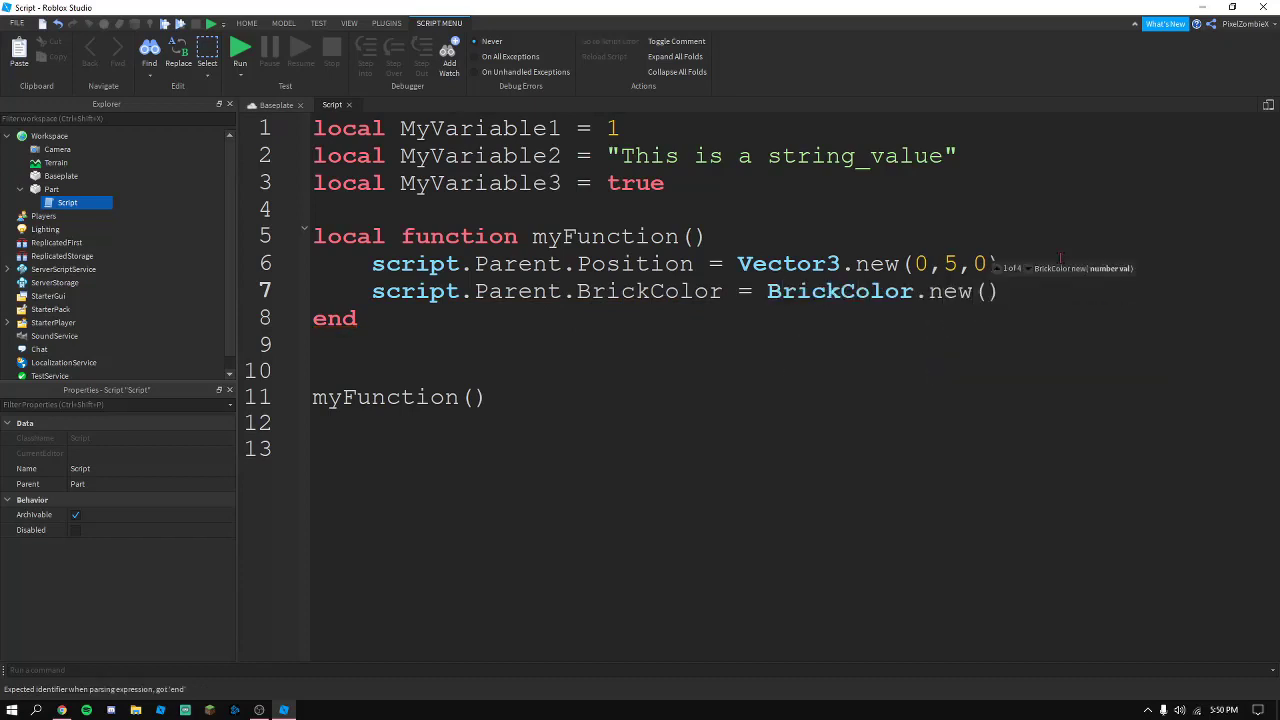
{"action": "type", "text": "\"Bright orange\""}
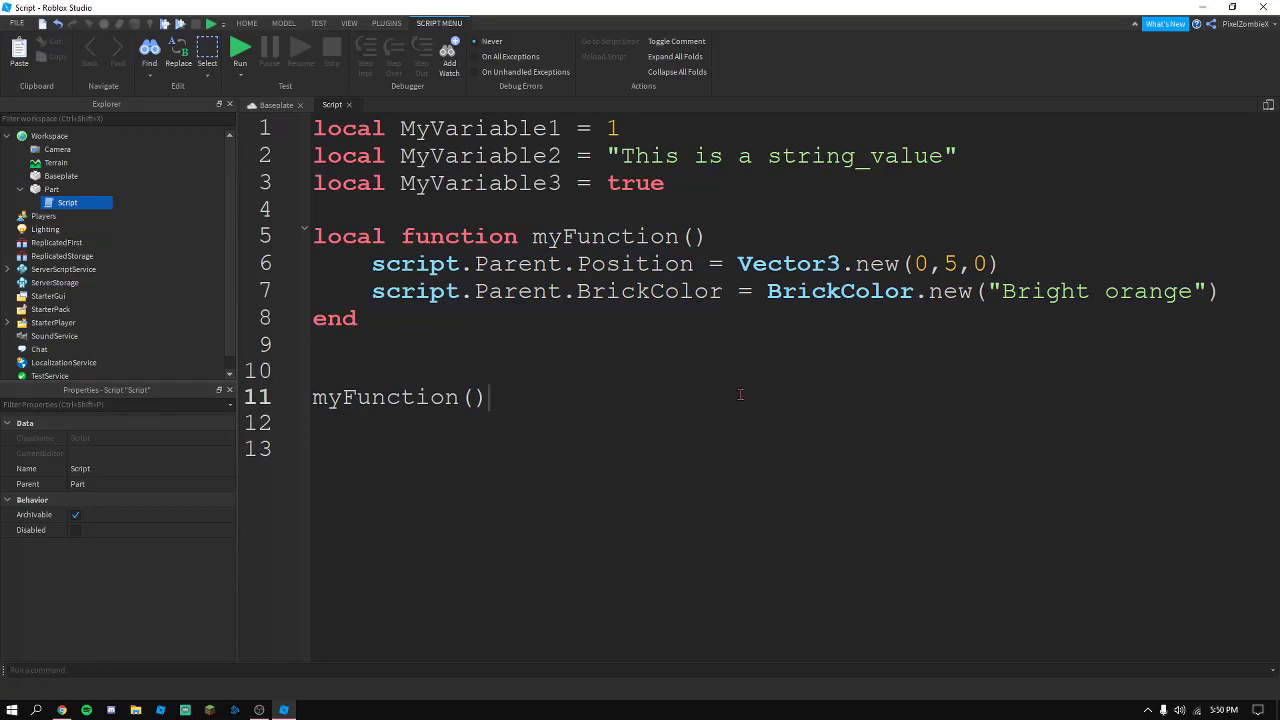
{"action": "left_click", "coordinate": [356, 318]}
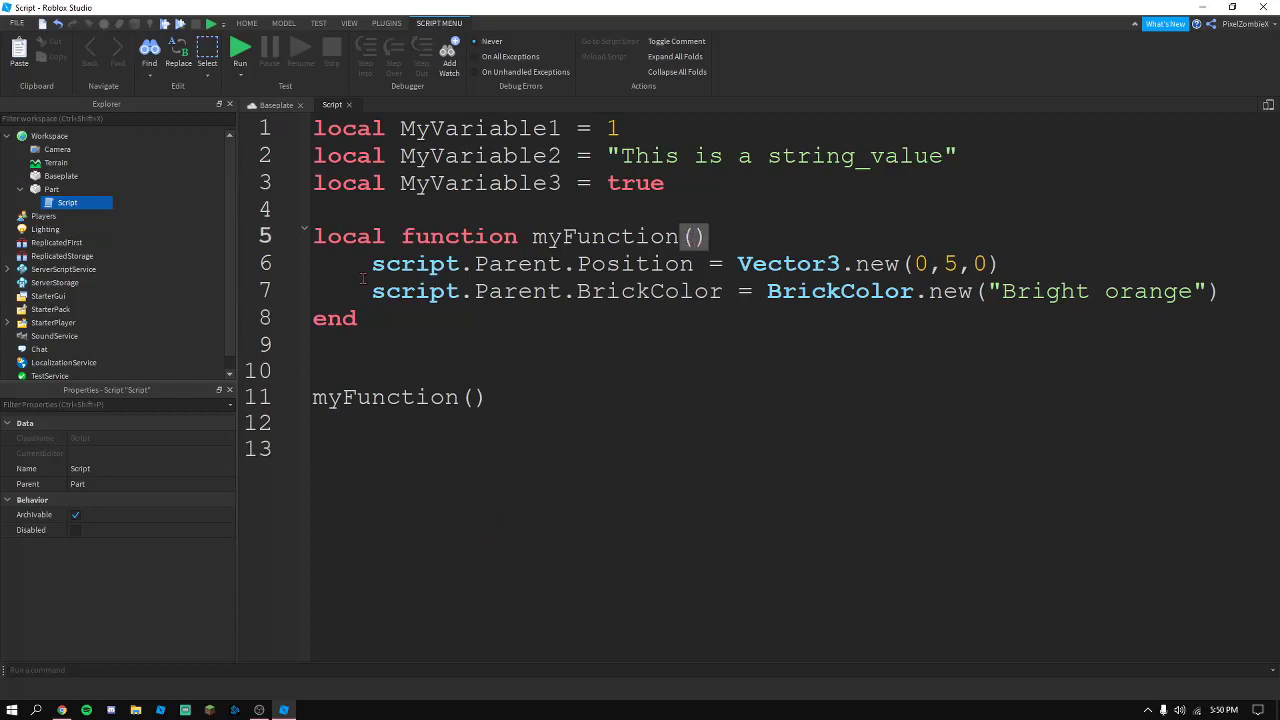
Give myFunction a parameter, first named part and then renamed to myPart
{"action": "left_click", "coordinate": [690, 236]}
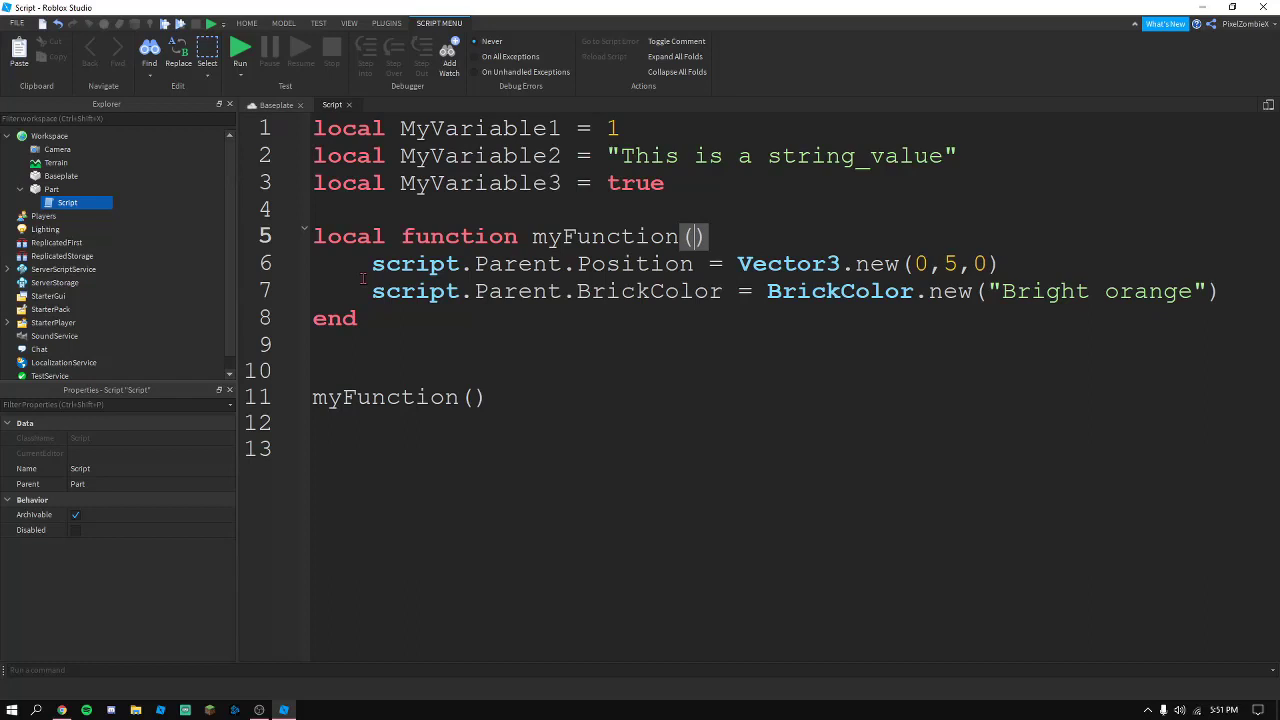
{"action": "type", "text": "part"}
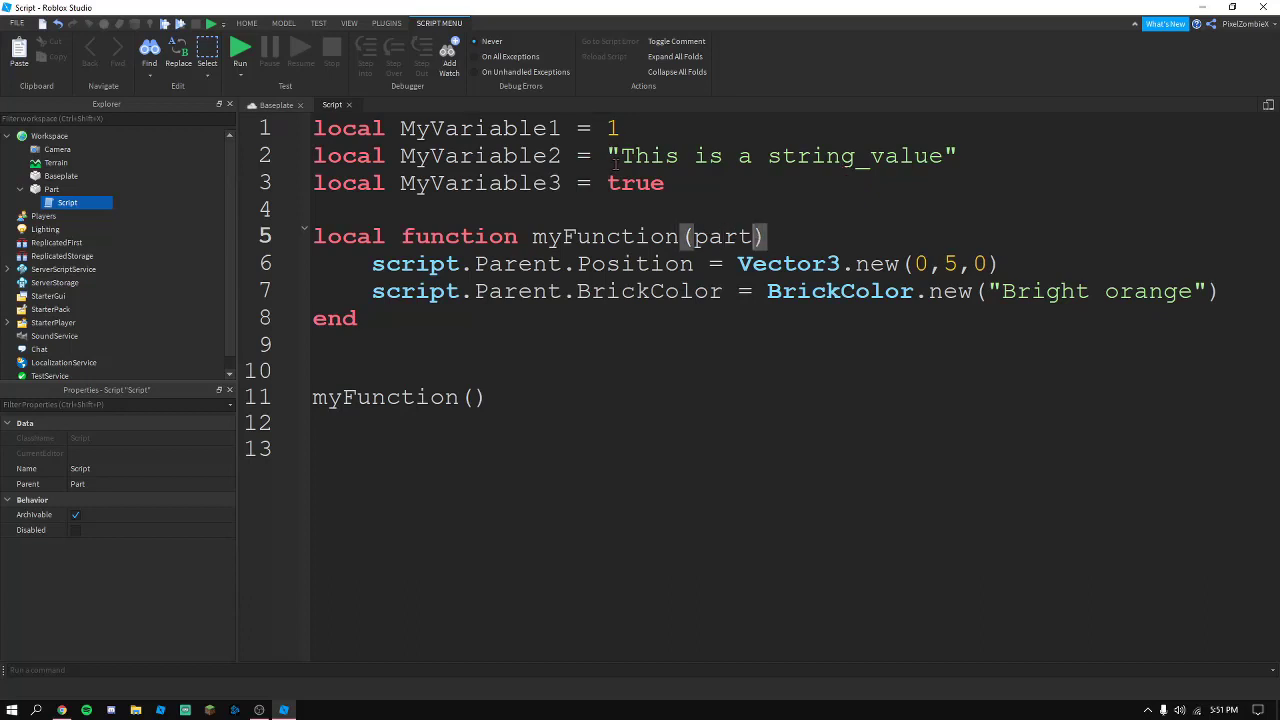
{"action": "double_click", "coordinate": [736, 236]}
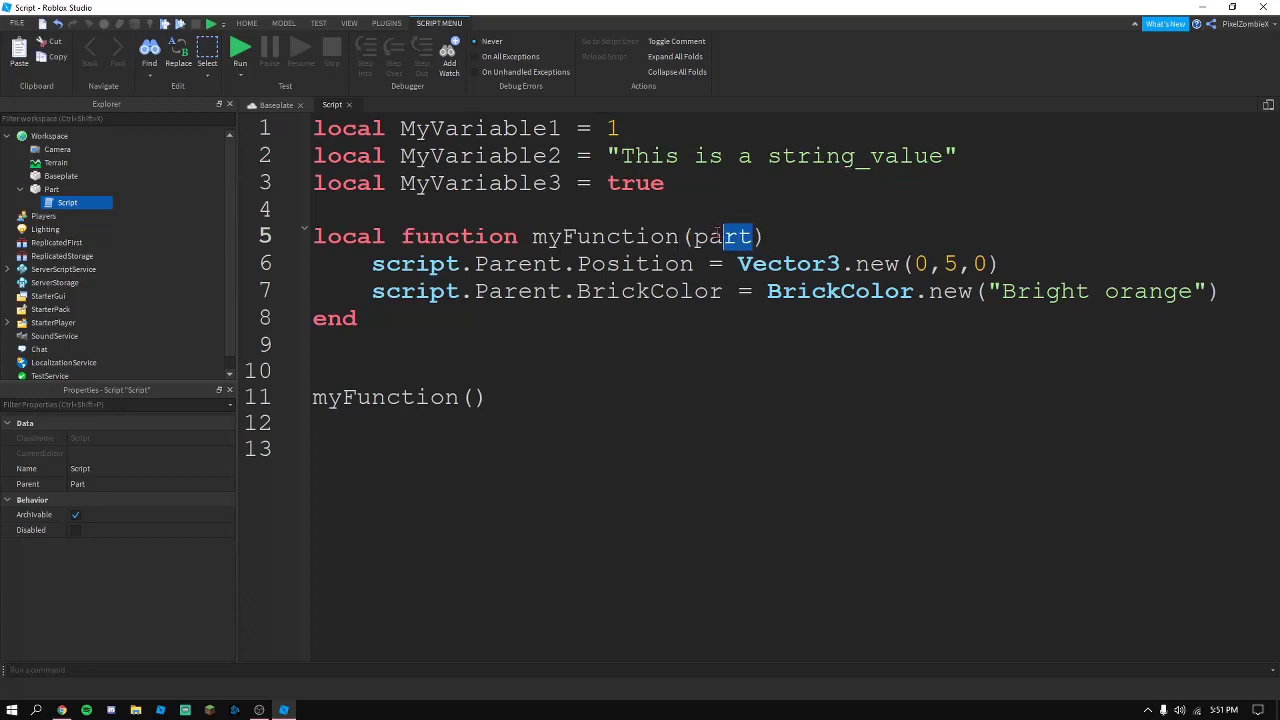
{"action": "double_click", "coordinate": [724, 236]}
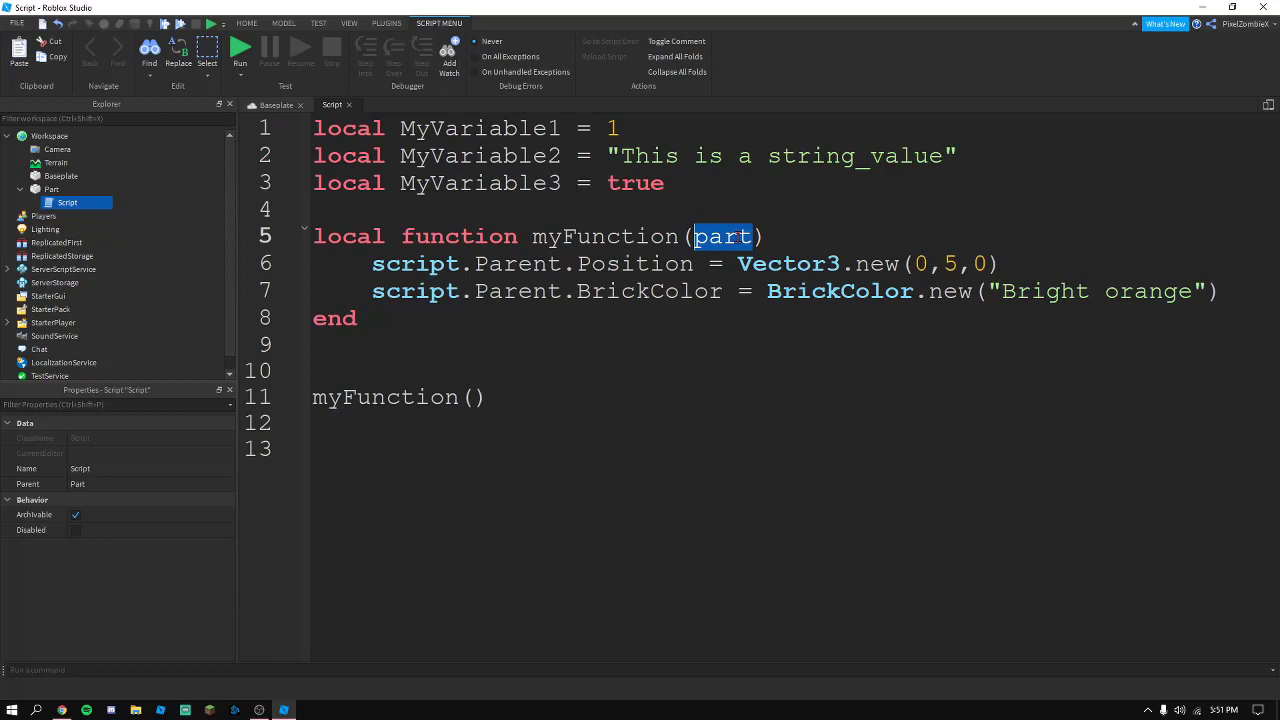
{"action": "type", "text": "myPart"}
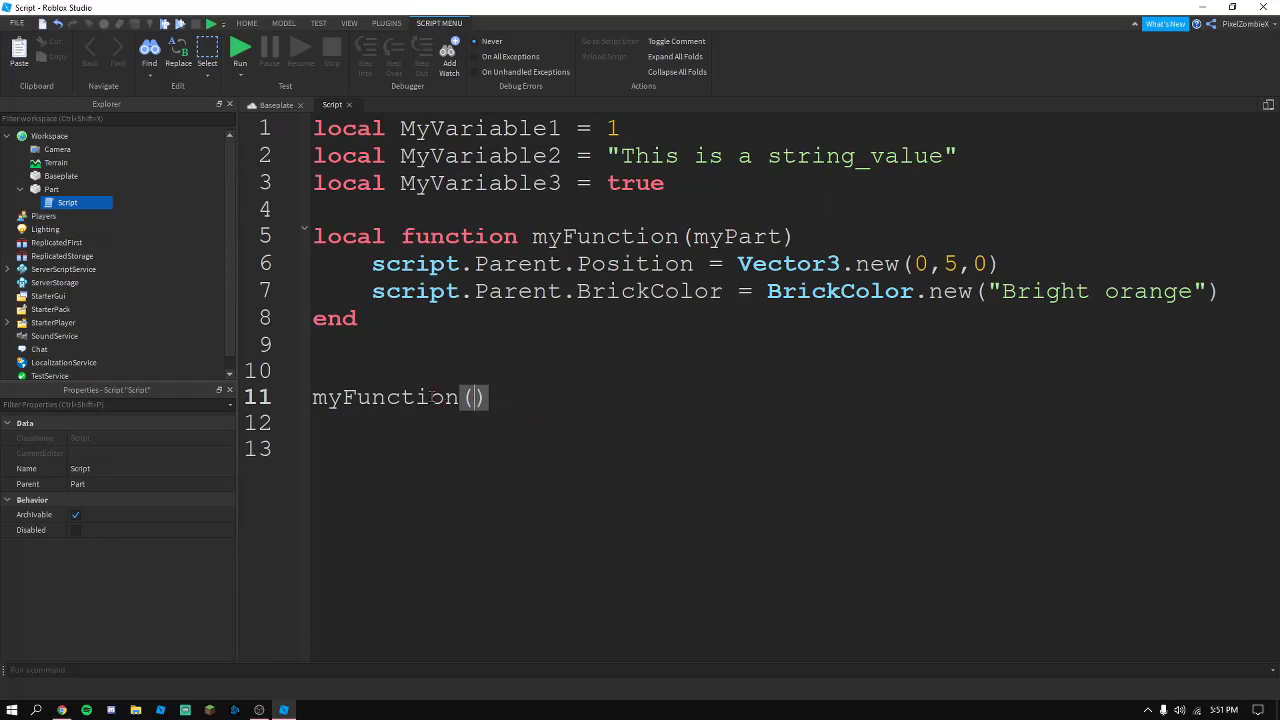
Call myFunction with script.Parent and use myPart in the colour and position lines
{"action": "type", "text": "script.Parent"}
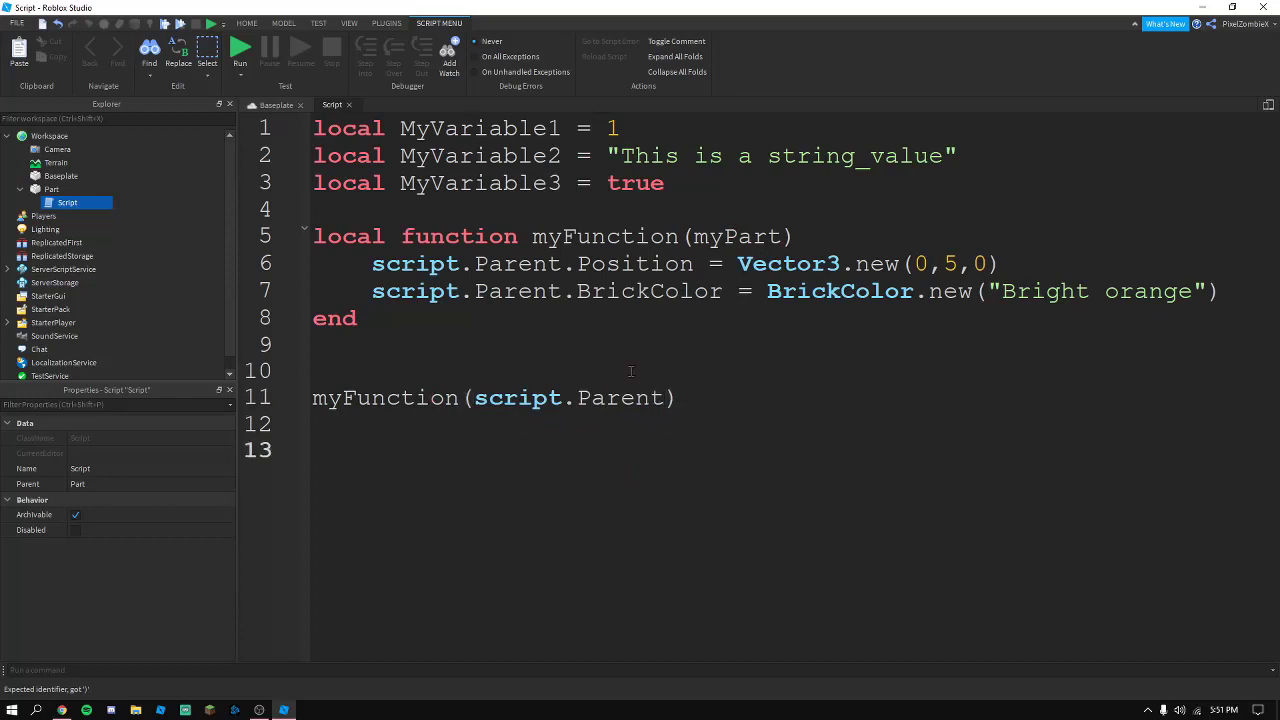
{"action": "double_click", "coordinate": [416, 292]}
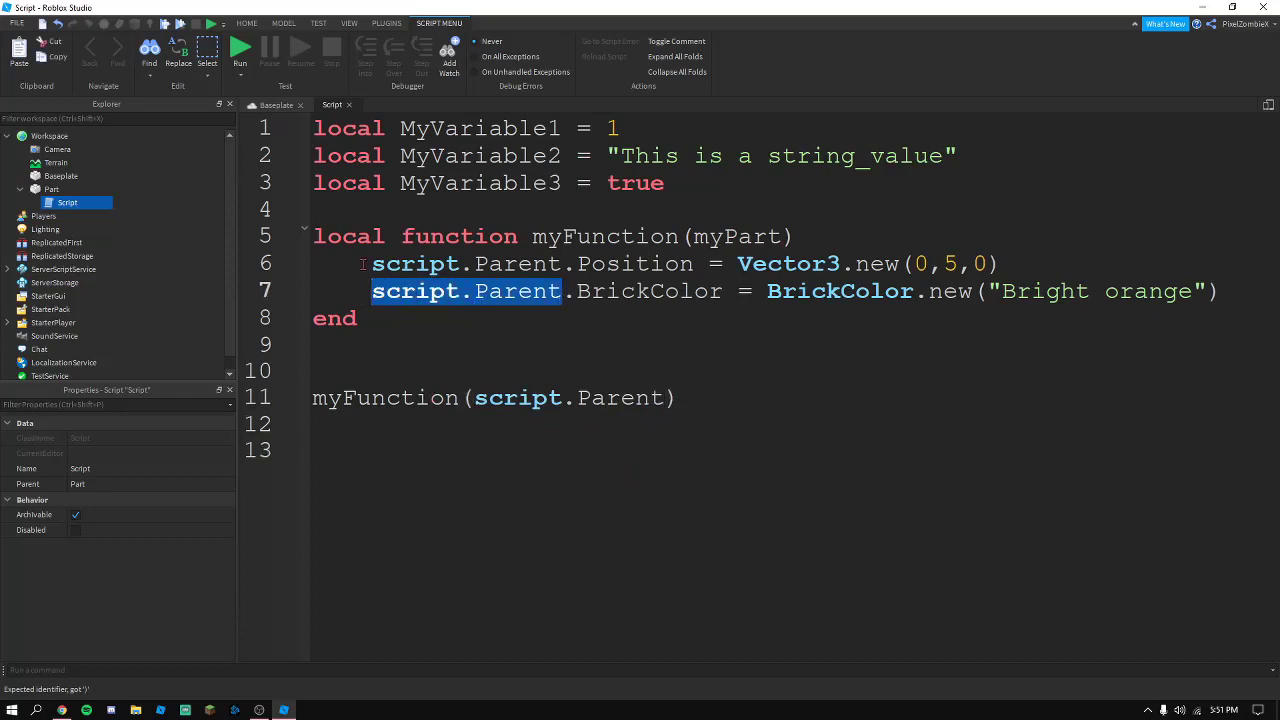
{"action": "type", "text": "myPart"}
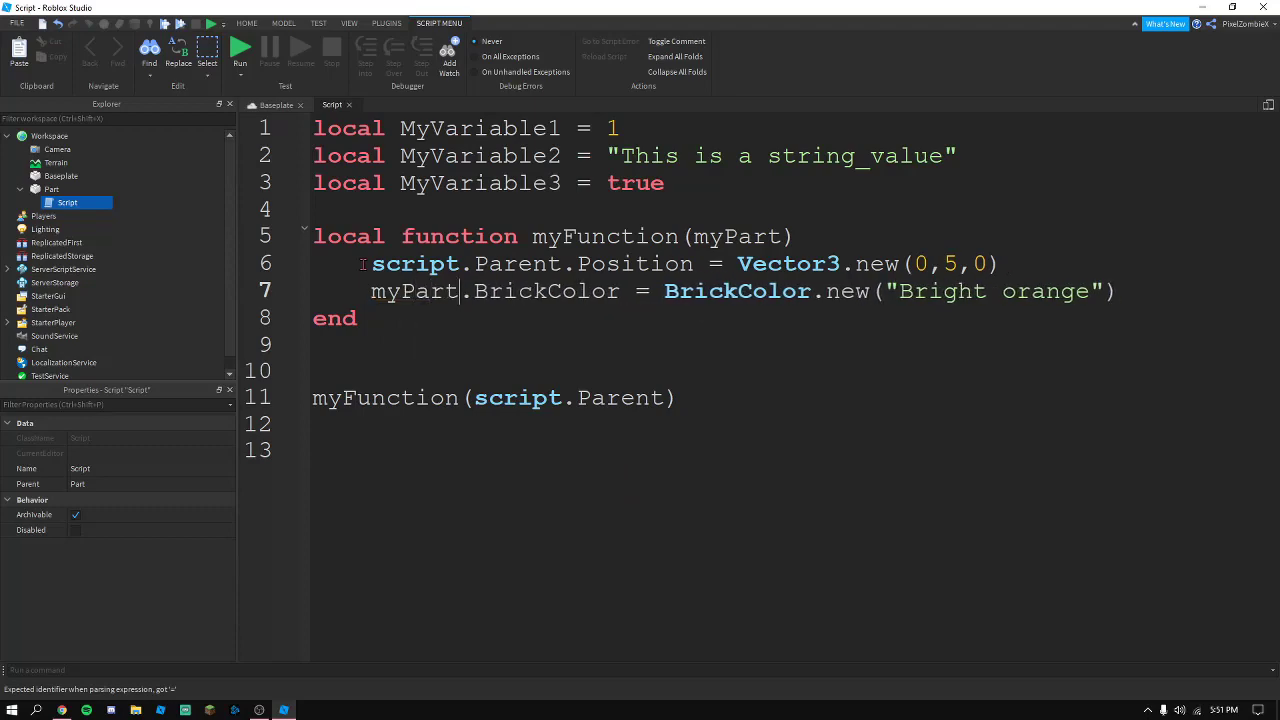
{"action": "double_click", "coordinate": [414, 264]}
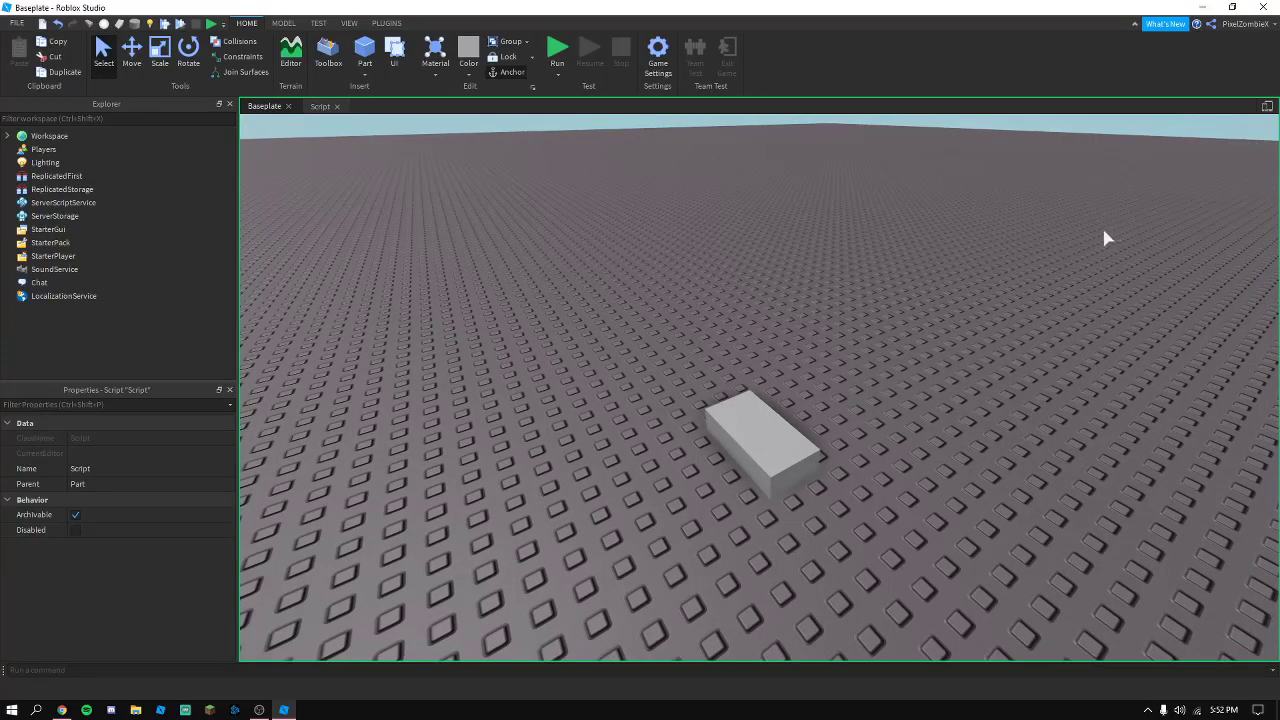
Run the game, show the Output window's Position error, then stop and return to the script
{"action": "left_click", "coordinate": [556, 48]}
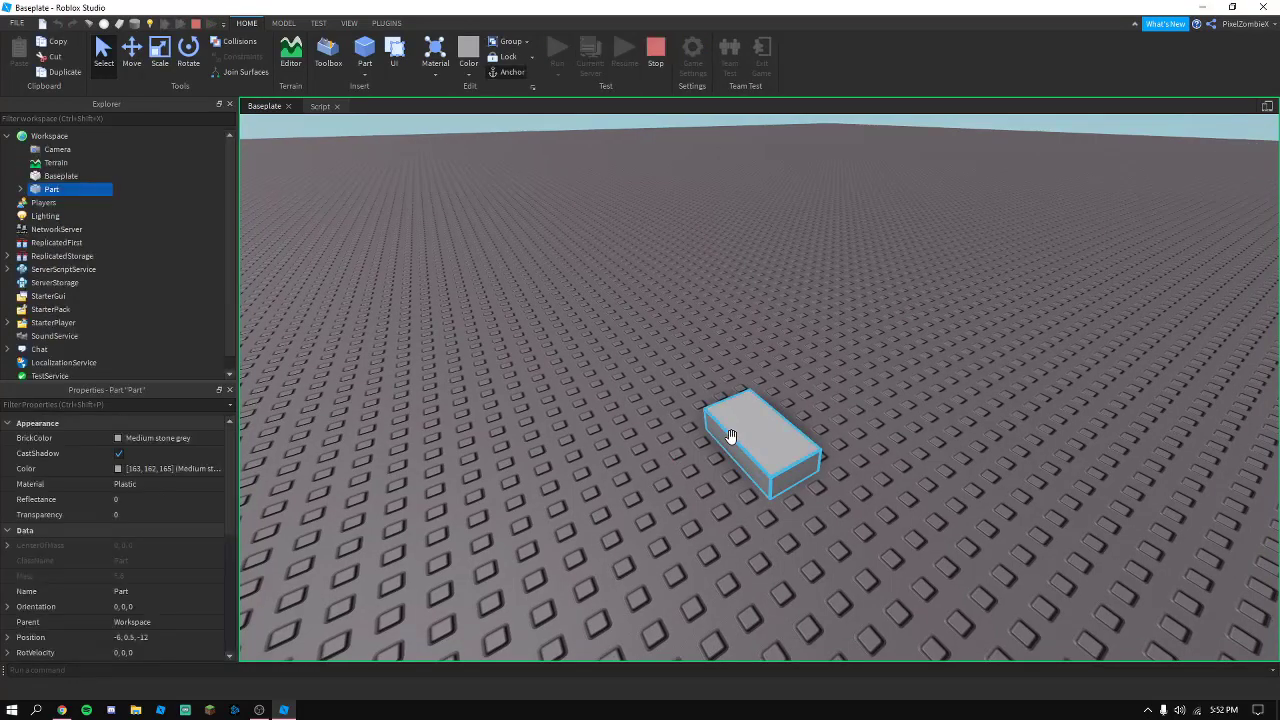
{"action": "left_click", "coordinate": [348, 24]}
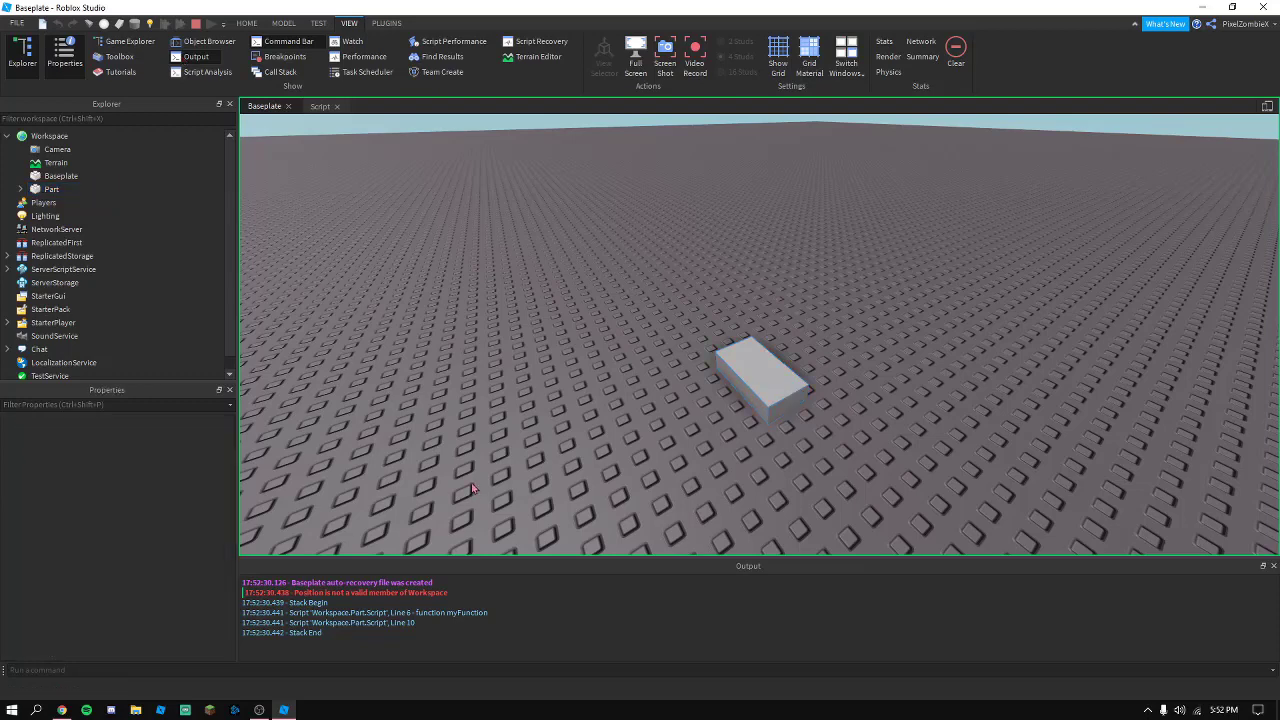
{"action": "left_click", "coordinate": [68, 202]}
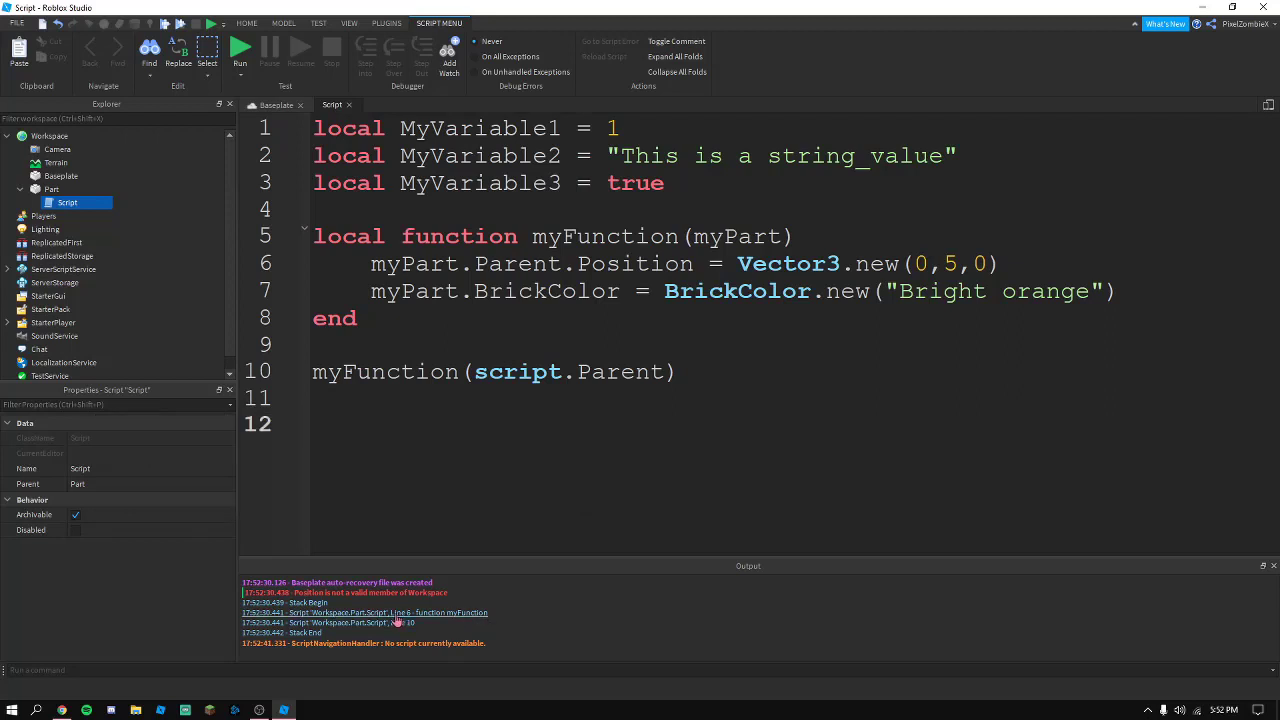
Change the line to myPart.Position and test-run so the part rises and turns orange
{"action": "double_click", "coordinate": [524, 264]}
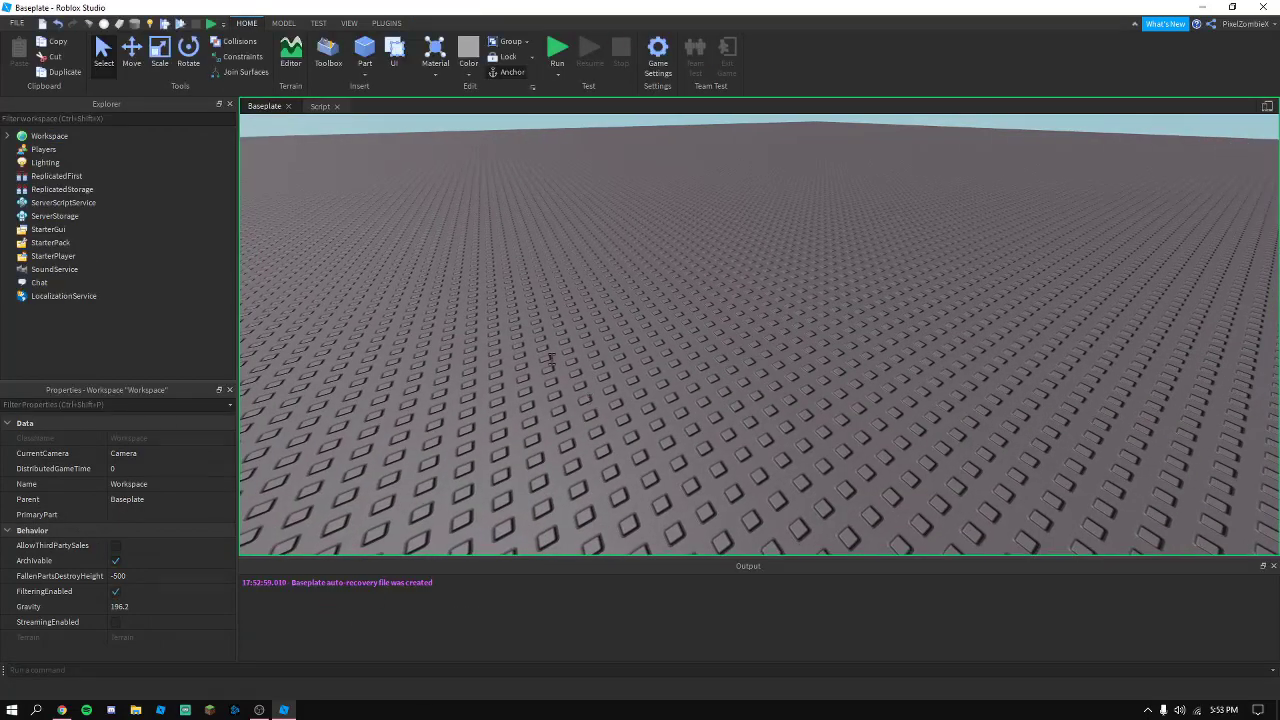
{"action": "left_click", "coordinate": [556, 50]}
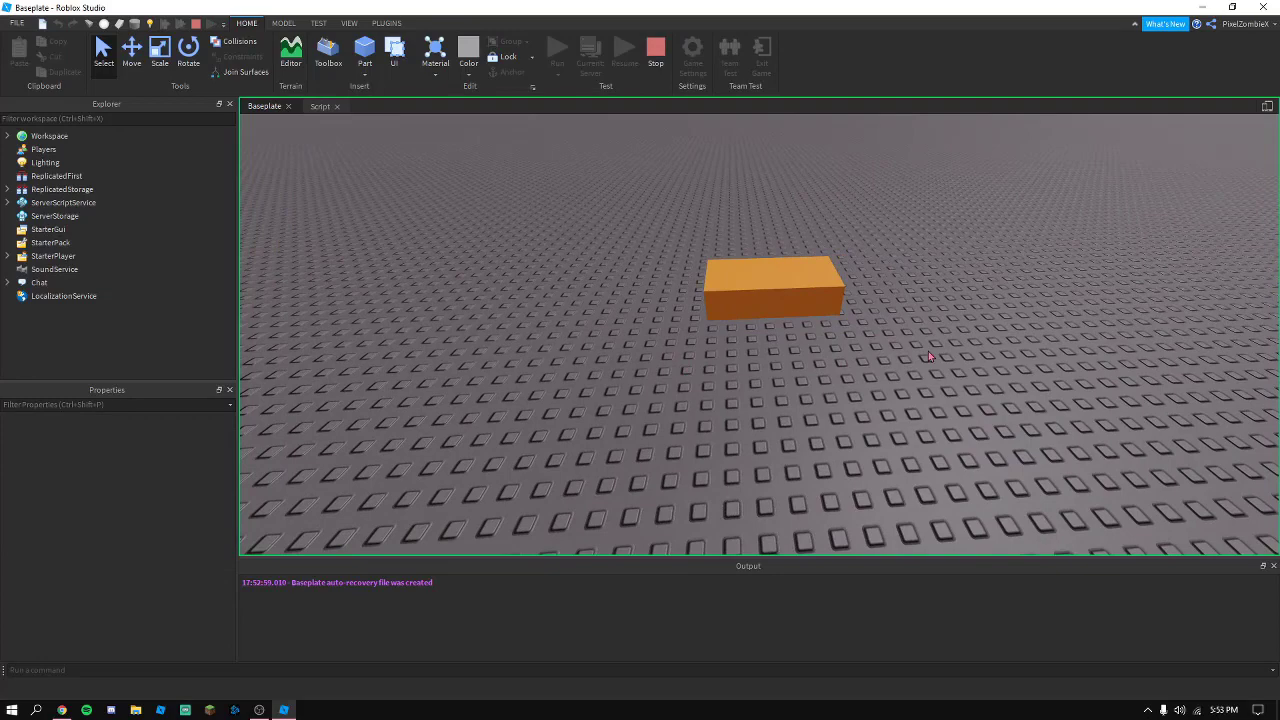
{"action": "left_click", "coordinate": [556, 48]}
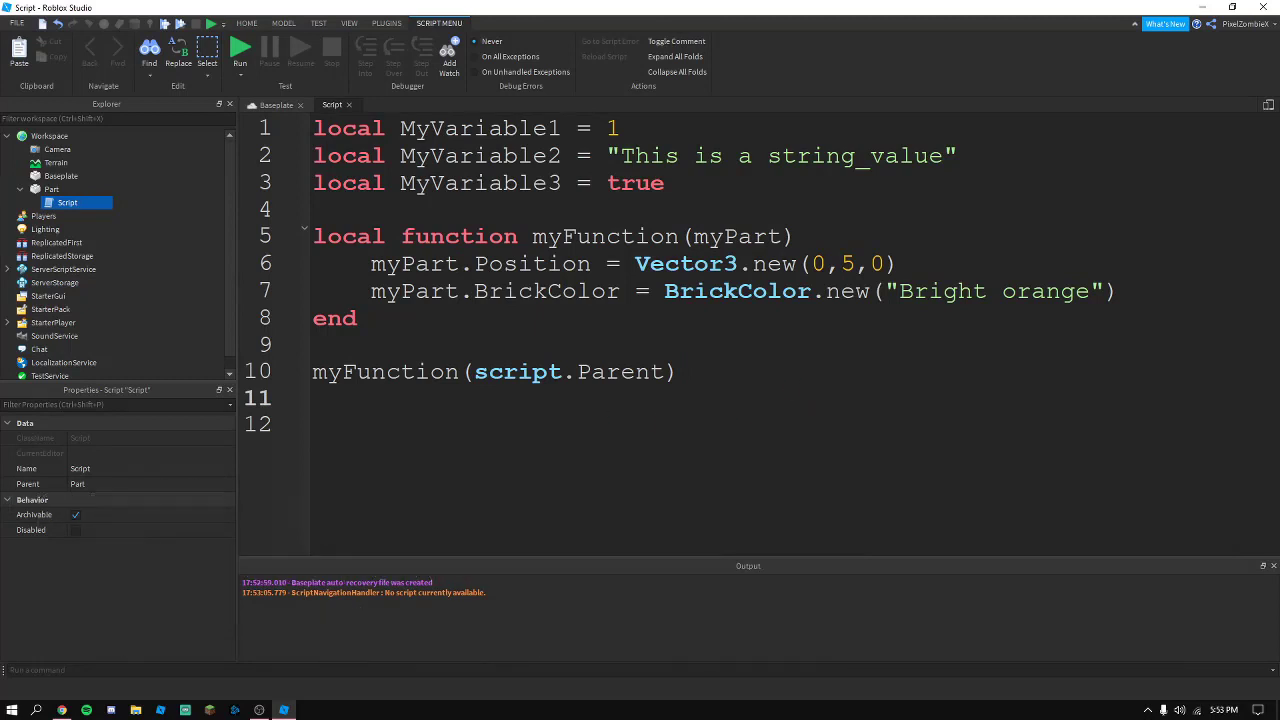
Clear the old code and rename myFunction to an empty positionCheck function
{"action": "left_click", "coordinate": [314, 398]}
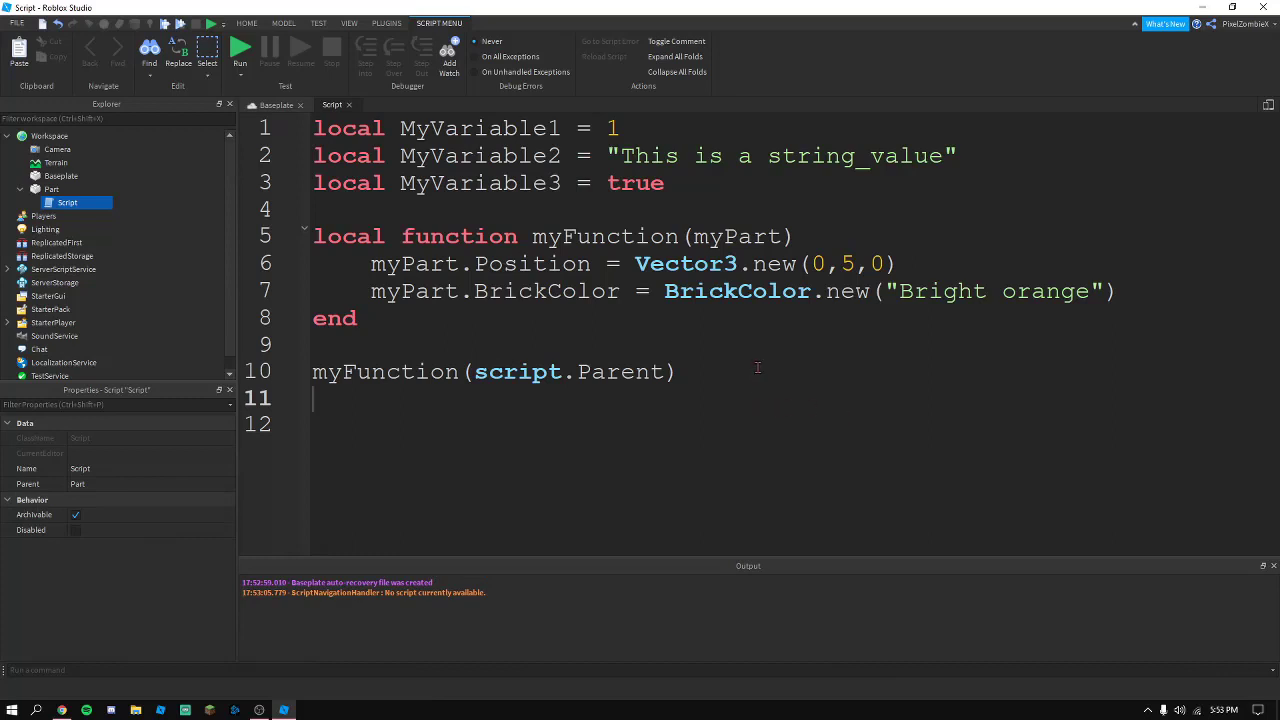
{"action": "mouse_move", "coordinate": [756, 358]}
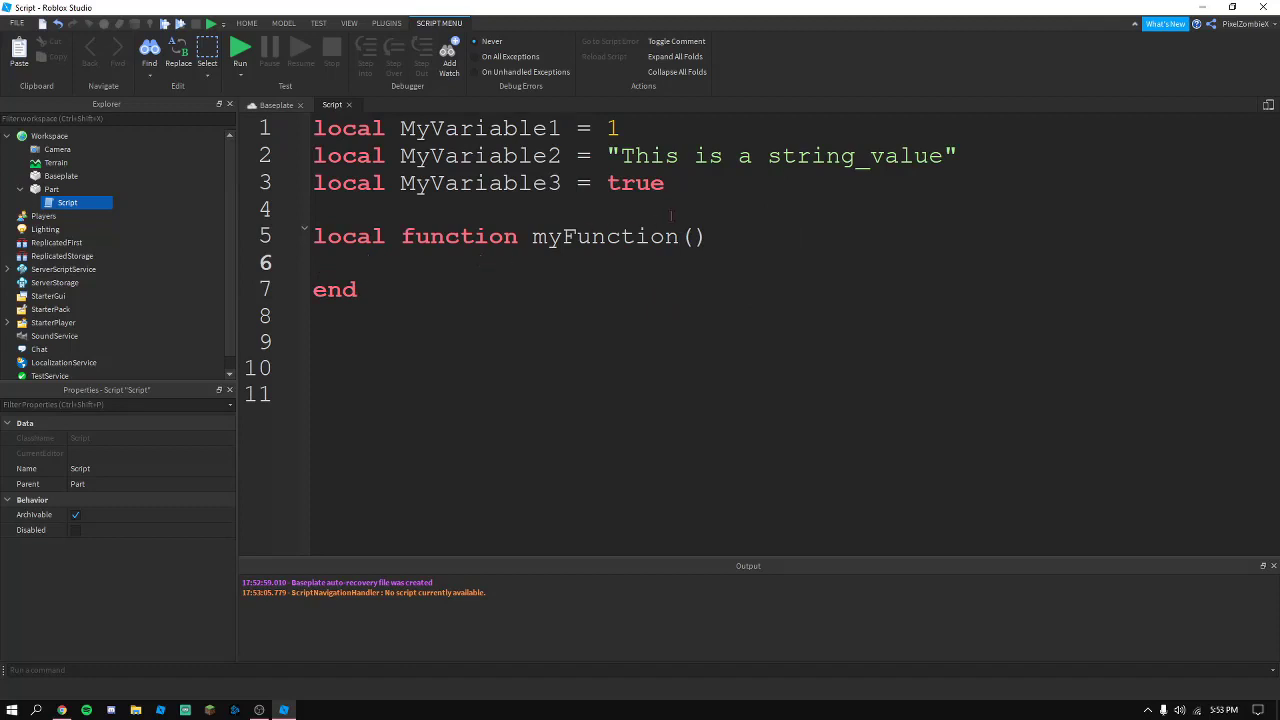
{"action": "double_click", "coordinate": [604, 236]}
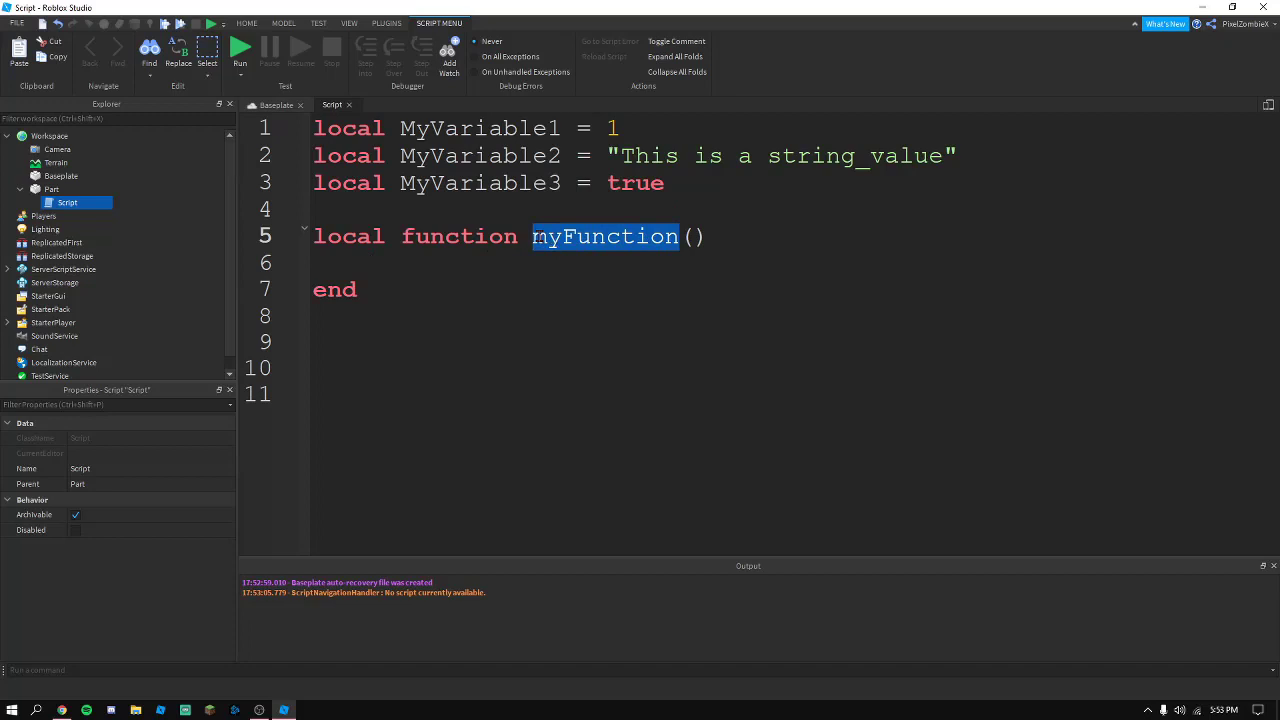
{"action": "type", "text": "posi"}
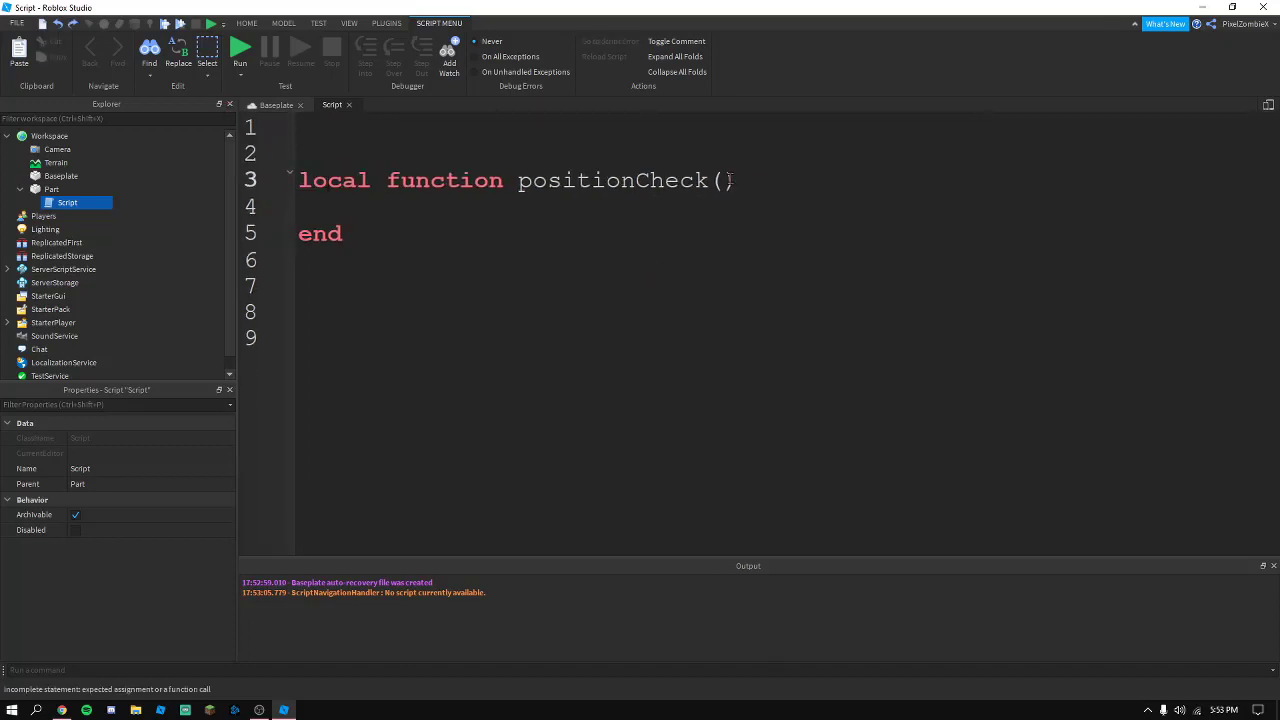
Add parameter part, store part.Position in local position, and return position
{"action": "type", "text": "part"}
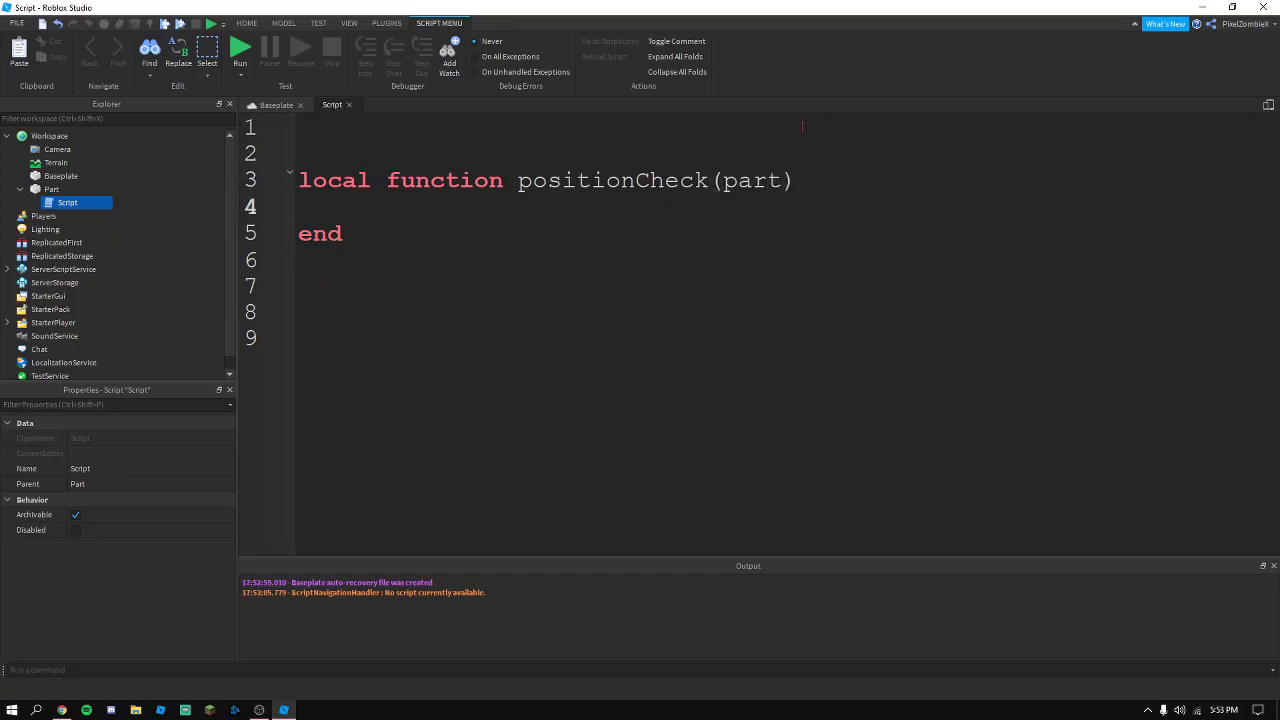
{"action": "type", "text": "local position"}
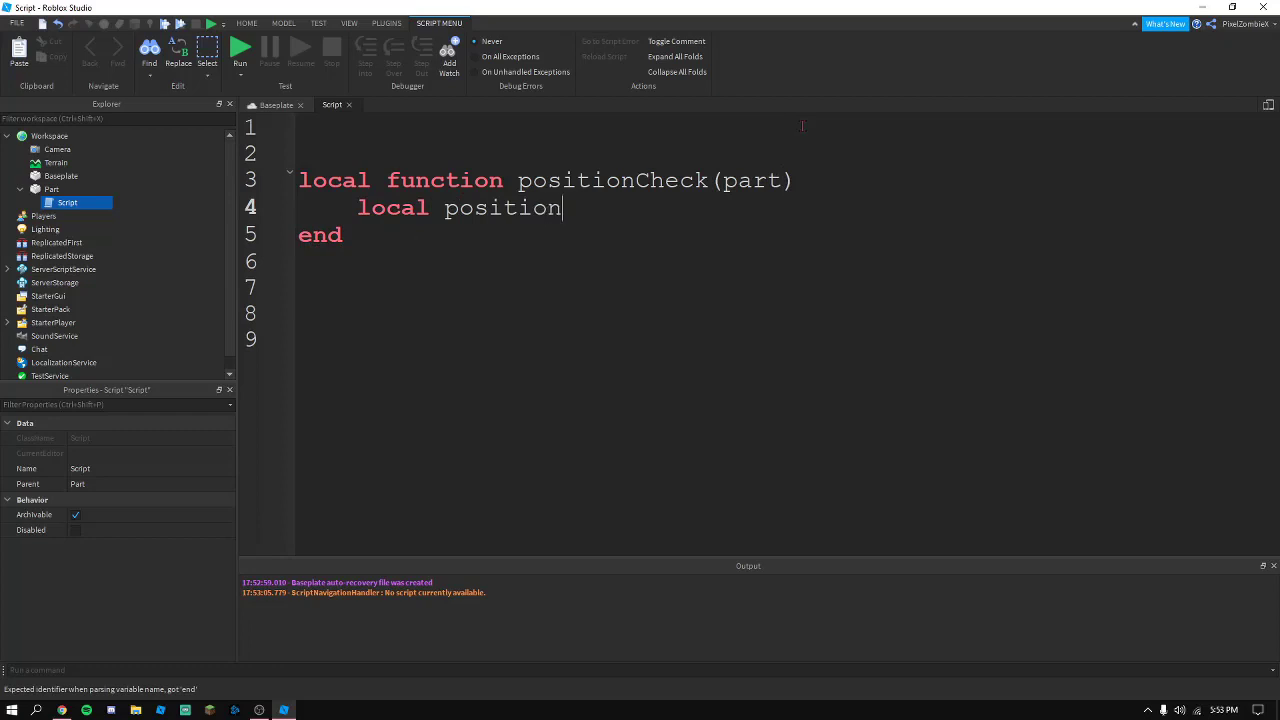
{"action": "type", "text": "= part.Position"}
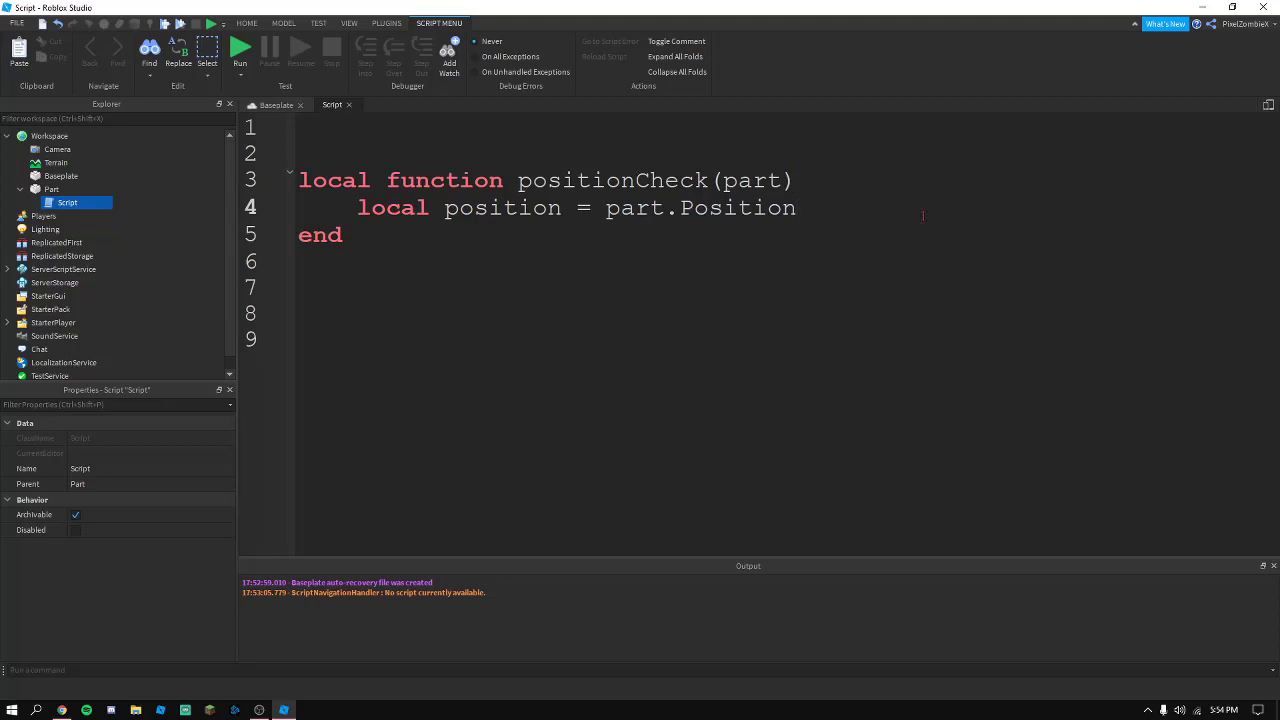
{"action": "type", "text": "return ["}
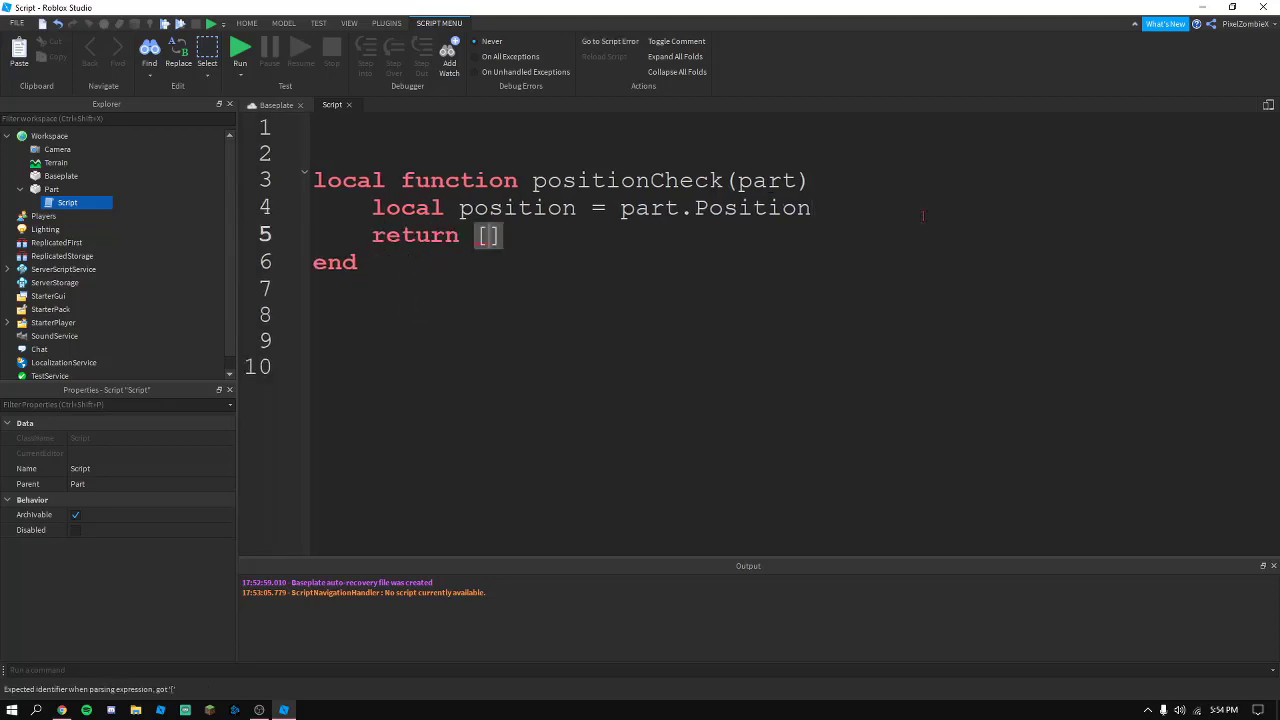
{"action": "type", "text": "position"}
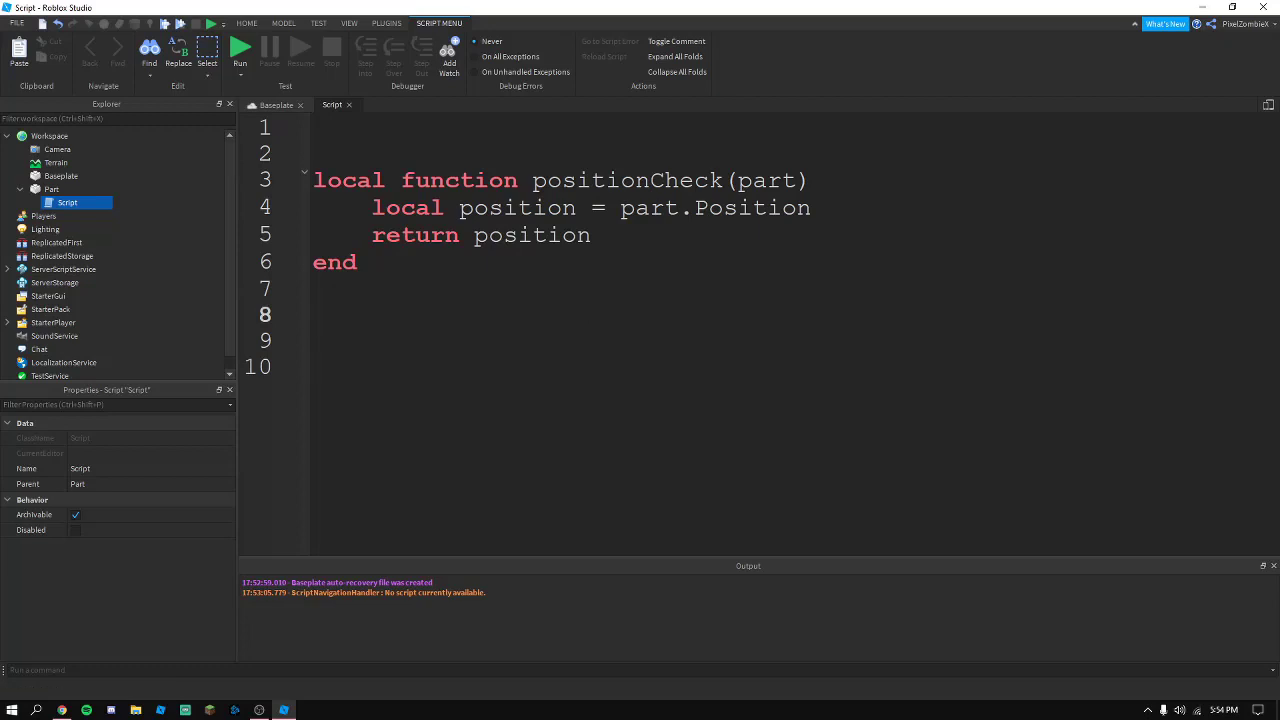
{"action": "left_click", "coordinate": [316, 314]}
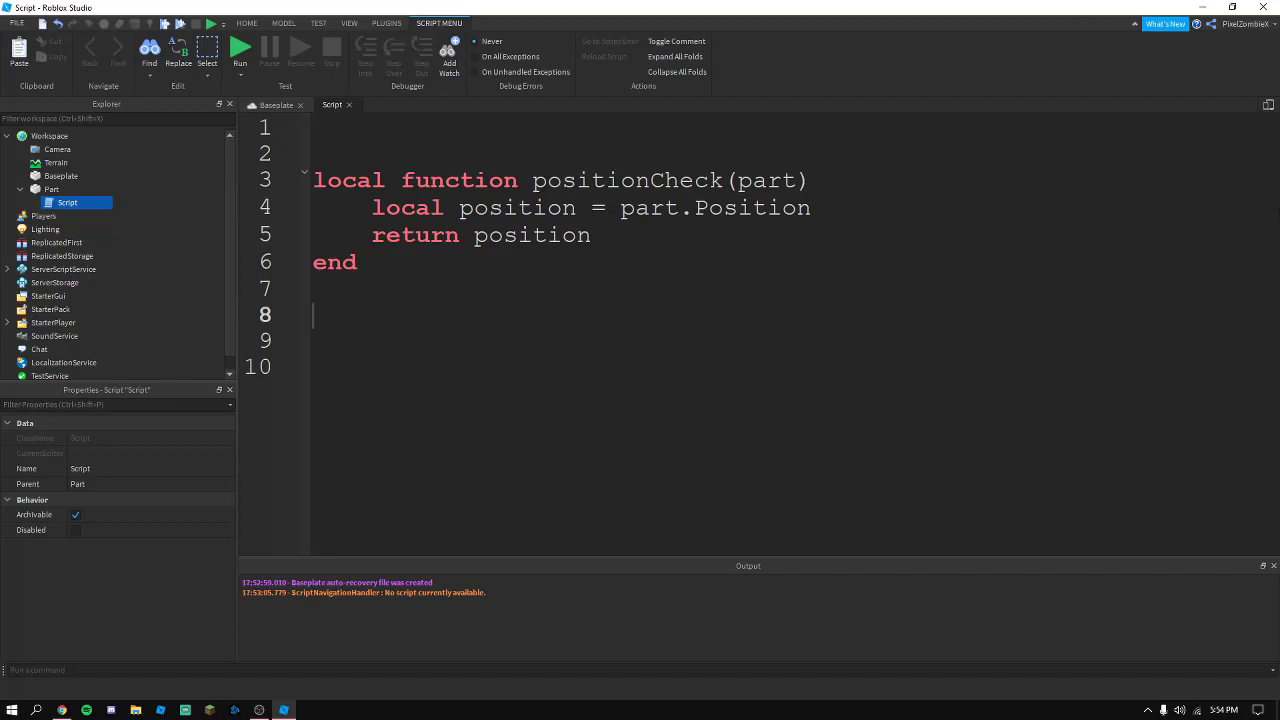
Write local result = positionCheck(script.Parent) and print(result) below the function
{"action": "type", "text": "local result = p"}
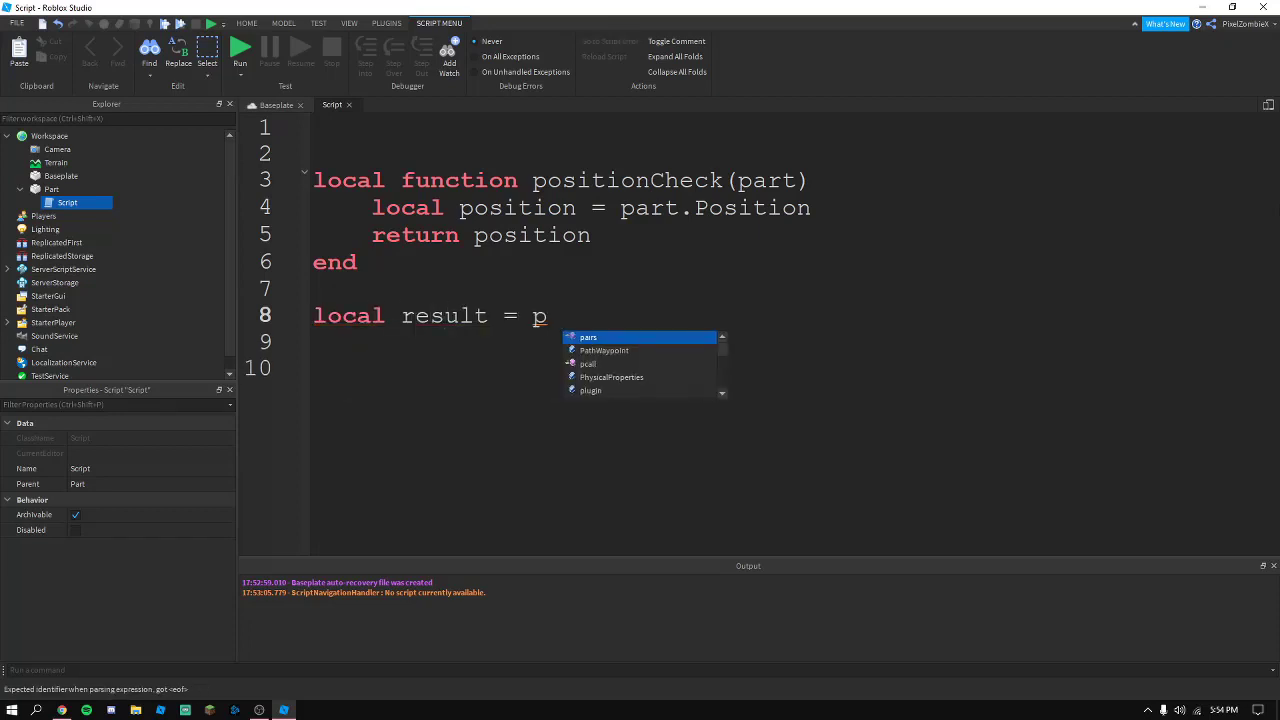
{"action": "type", "text": "ositionCheck(script.Parent"}
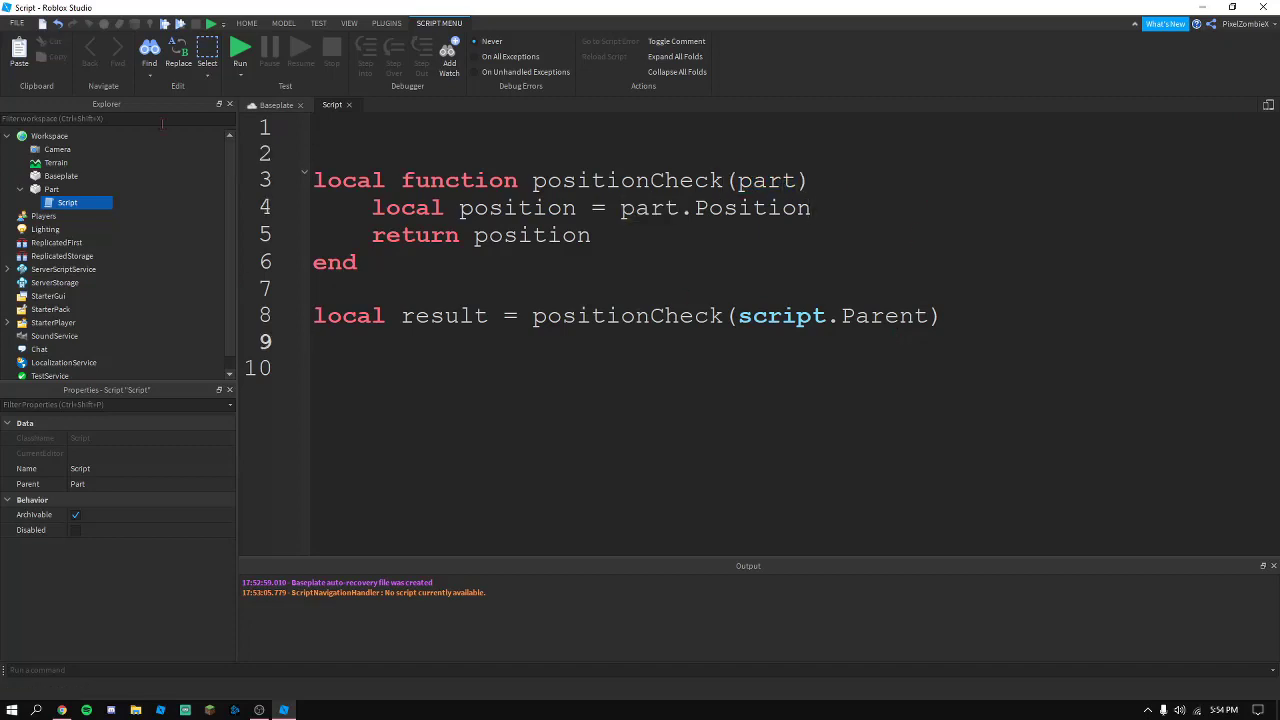
{"action": "left_click_drag", "start_coordinate": [372, 206], "coordinate": [536, 206]}
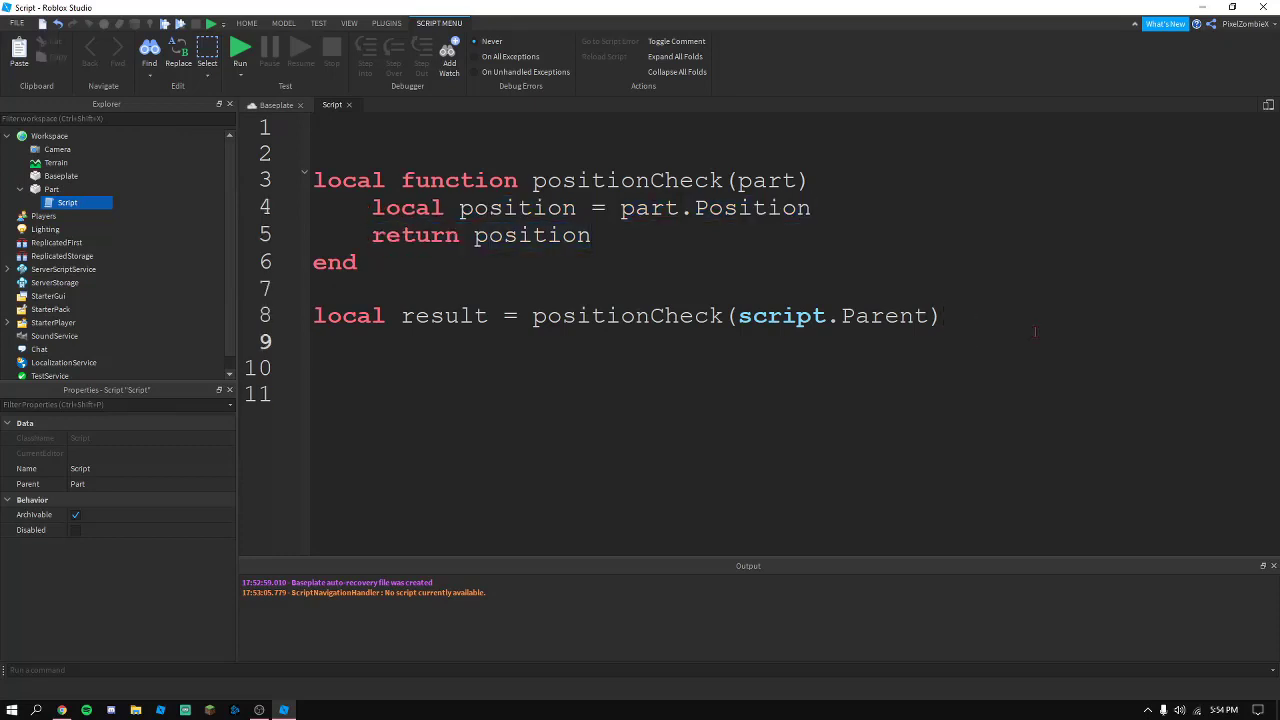
{"action": "type", "text": "print()"}
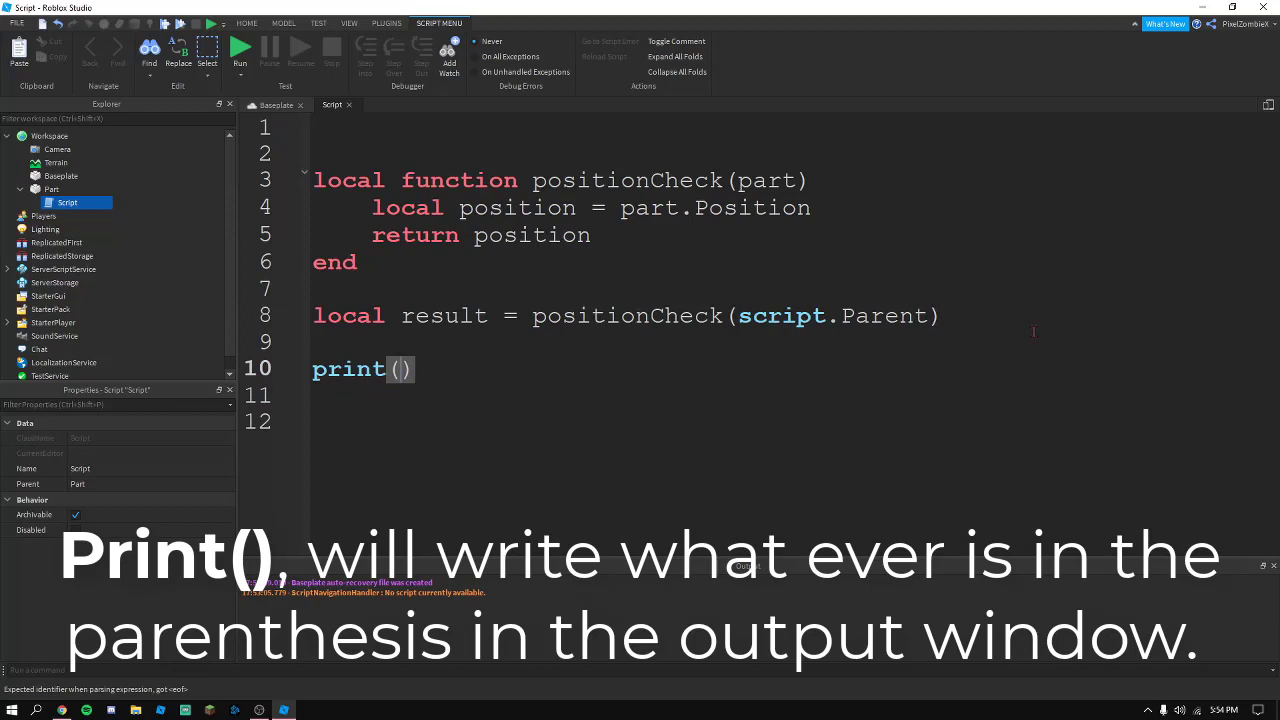
{"action": "type", "text": "result"}
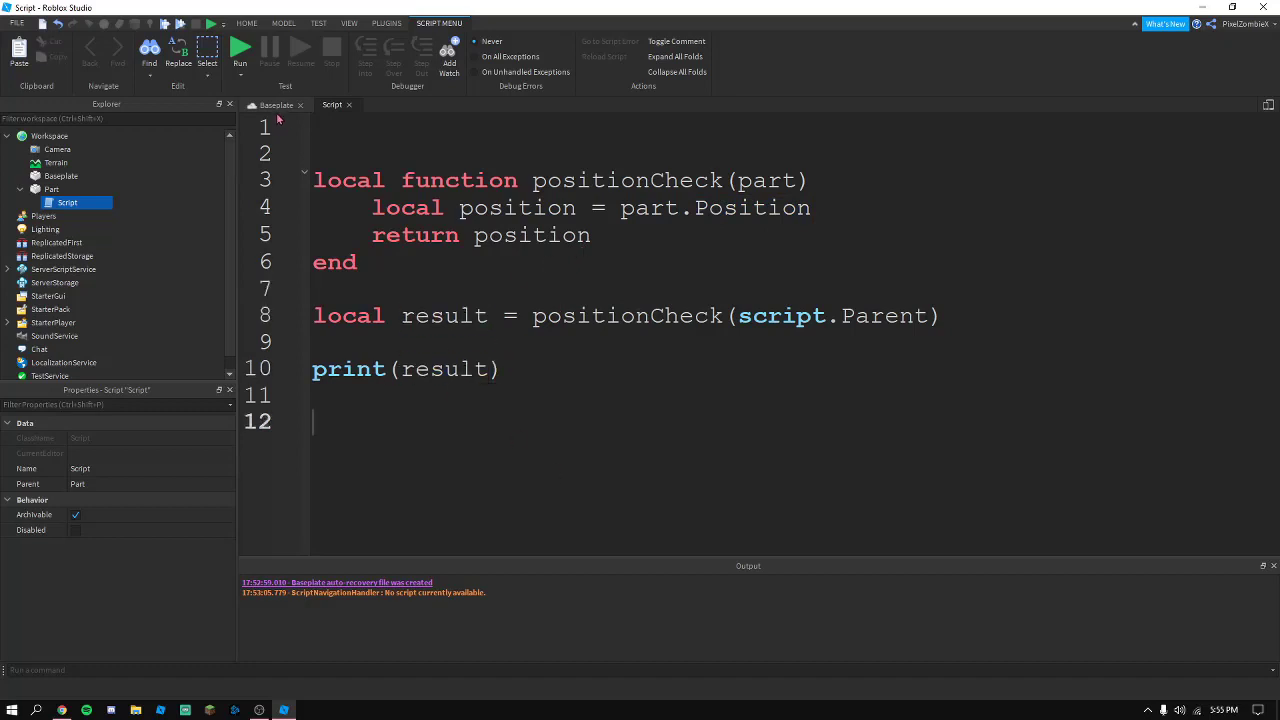
Play the game so Output prints -6, 0.500001013, -12, then reopen the Script
{"action": "left_click", "coordinate": [240, 50]}
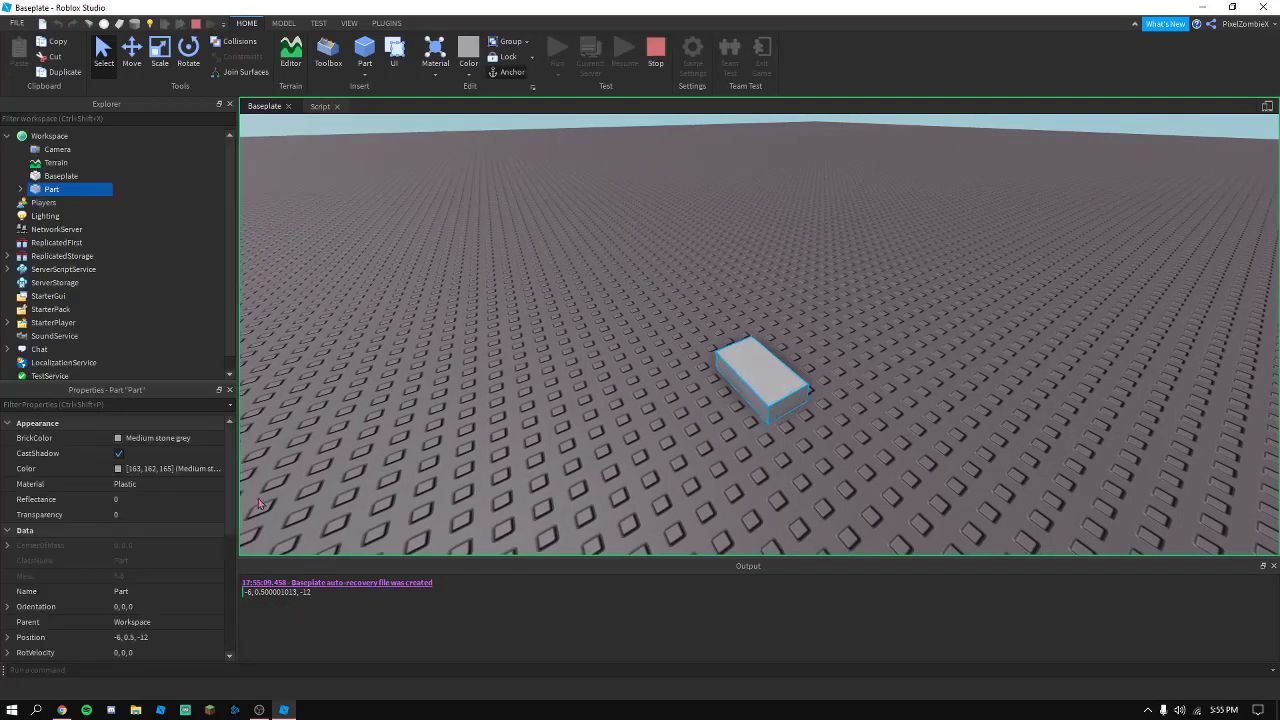
{"action": "scroll", "scroll_direction": "down", "scroll_amount": 3}
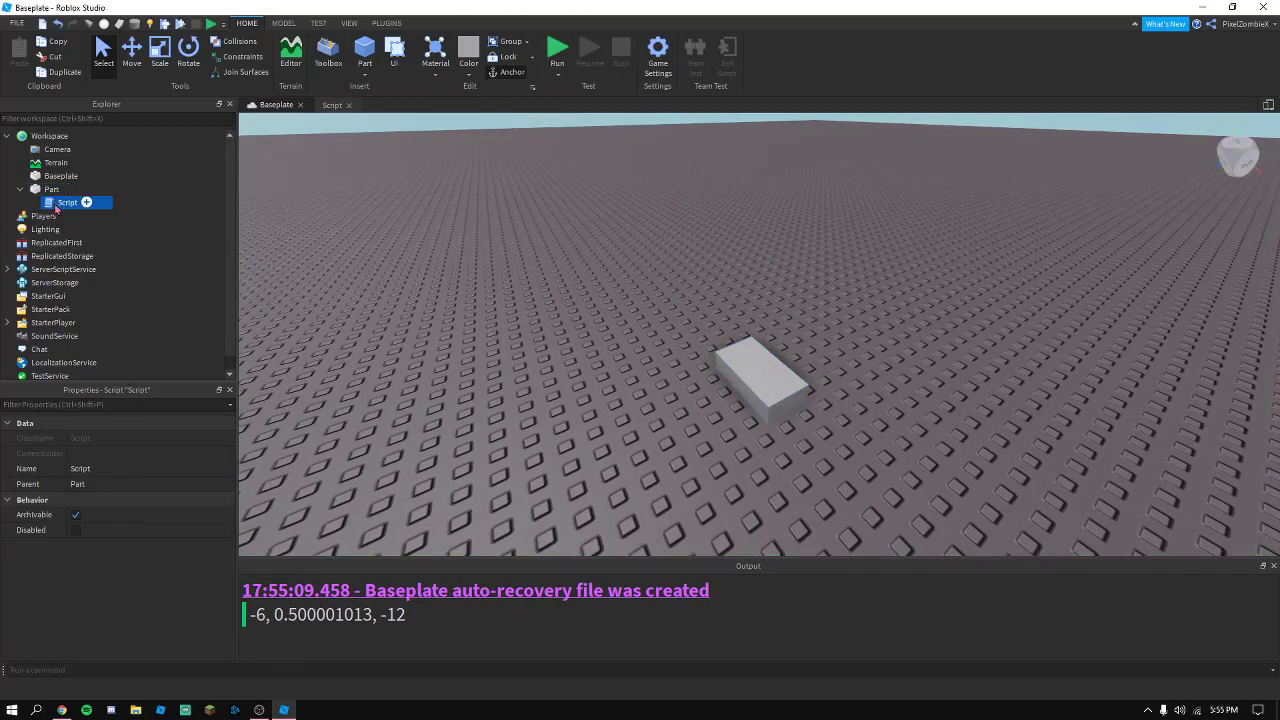
{"action": "double_click", "coordinate": [68, 202]}
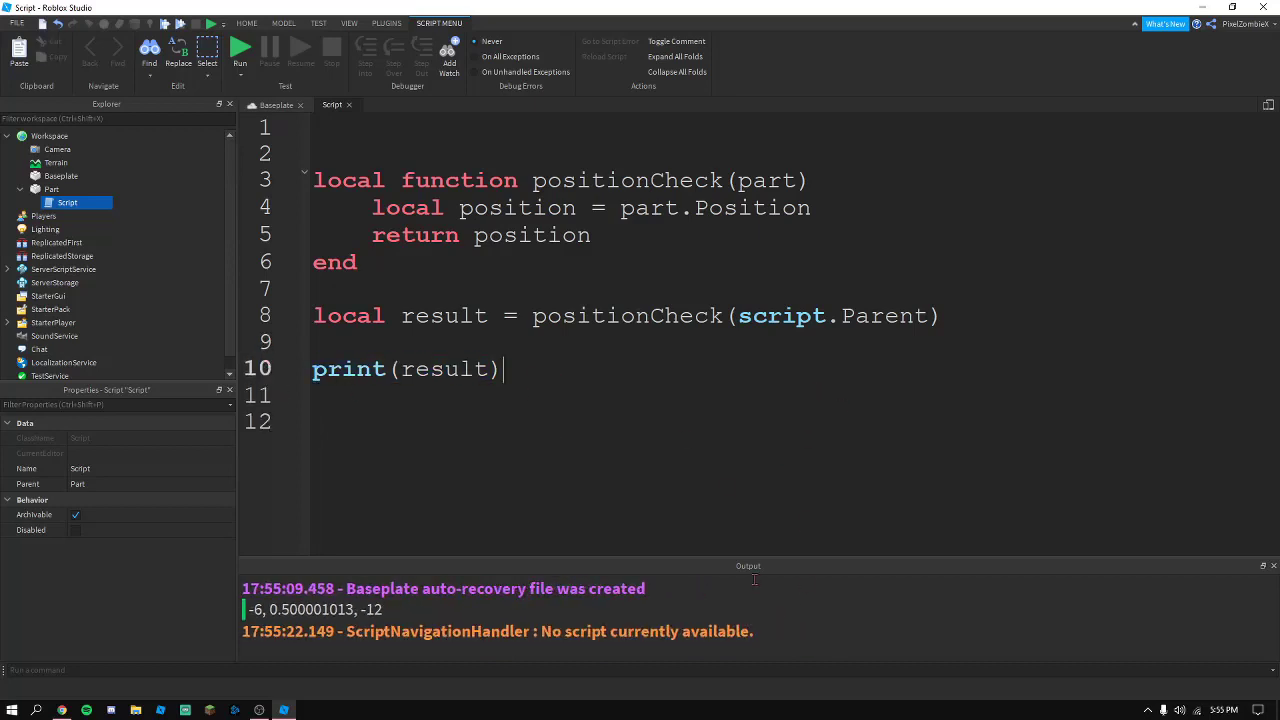
Replace part.Position with workspace, then game.Workspace.Position, on line 4
{"action": "left_click", "coordinate": [692, 206]}
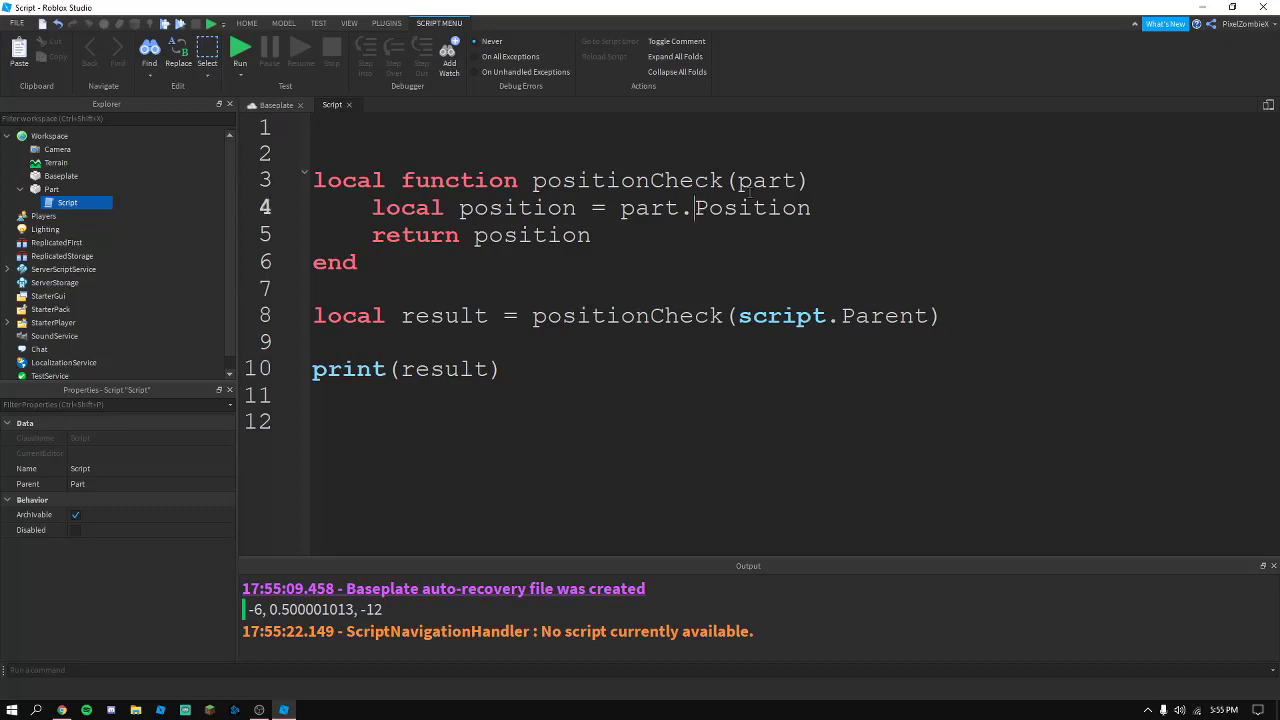
{"action": "type", "text": "workspace"}
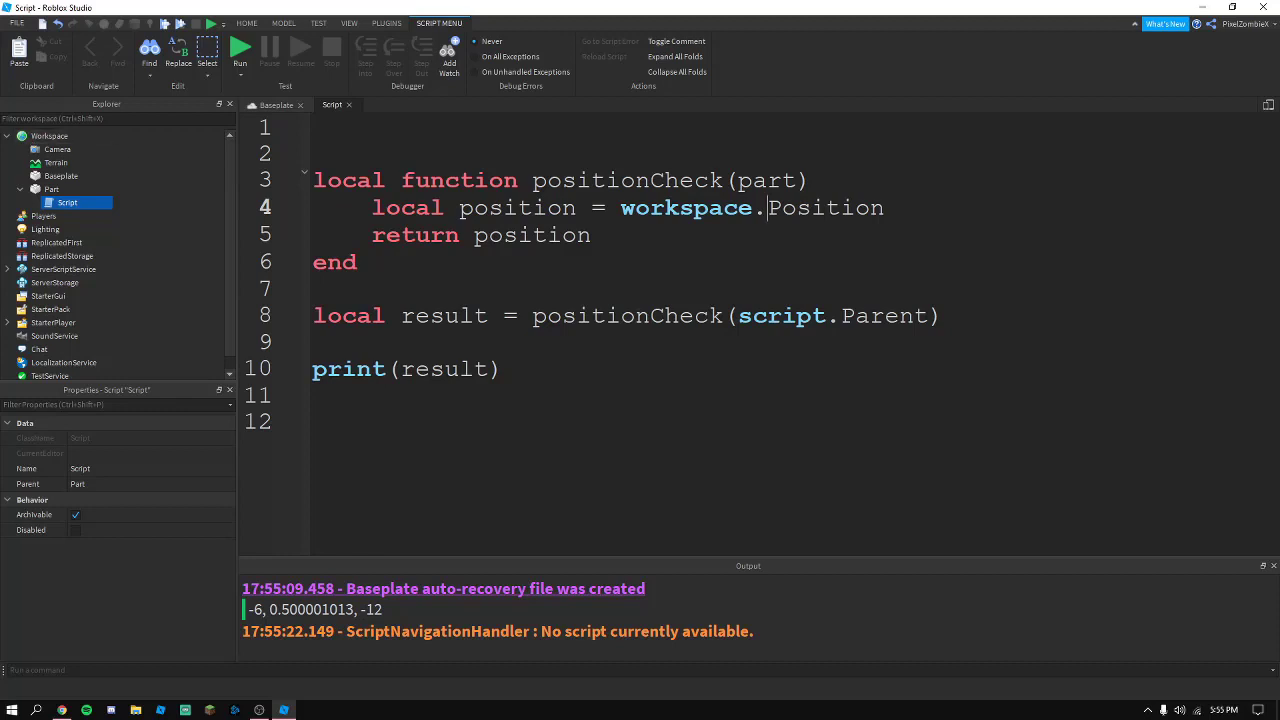
{"action": "double_click", "coordinate": [686, 206]}
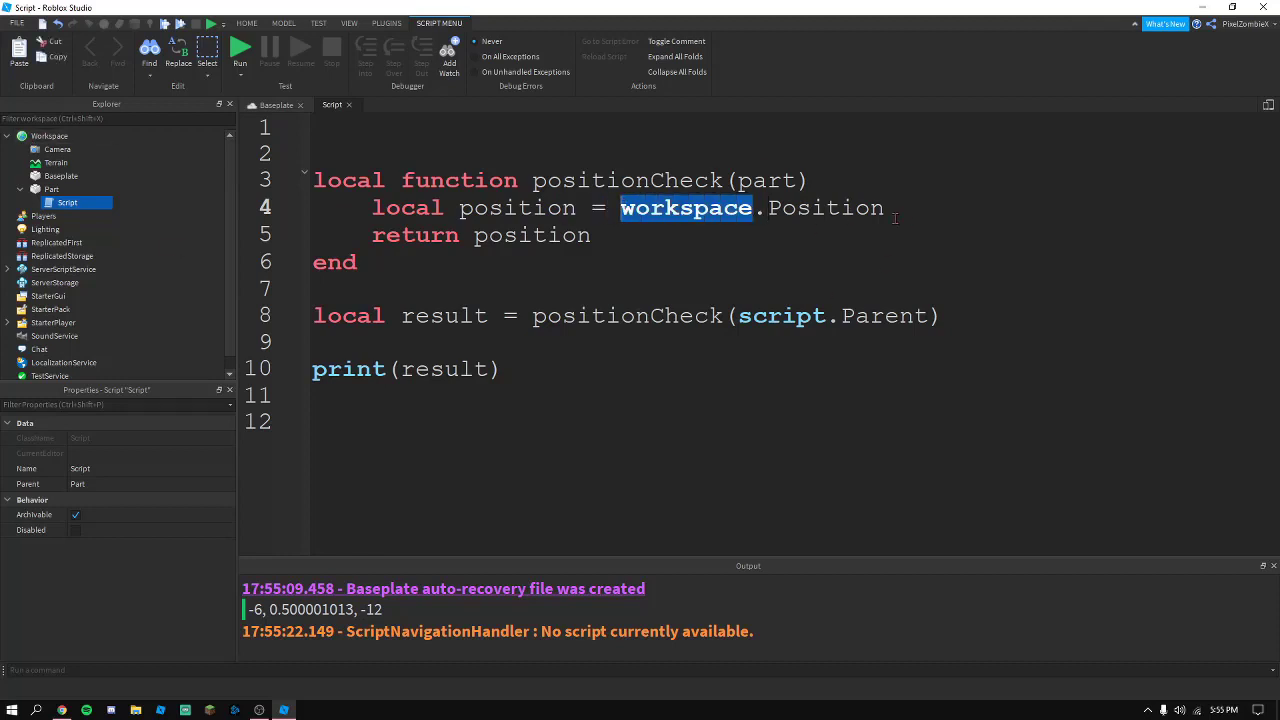
{"action": "type", "text": "game.W"}
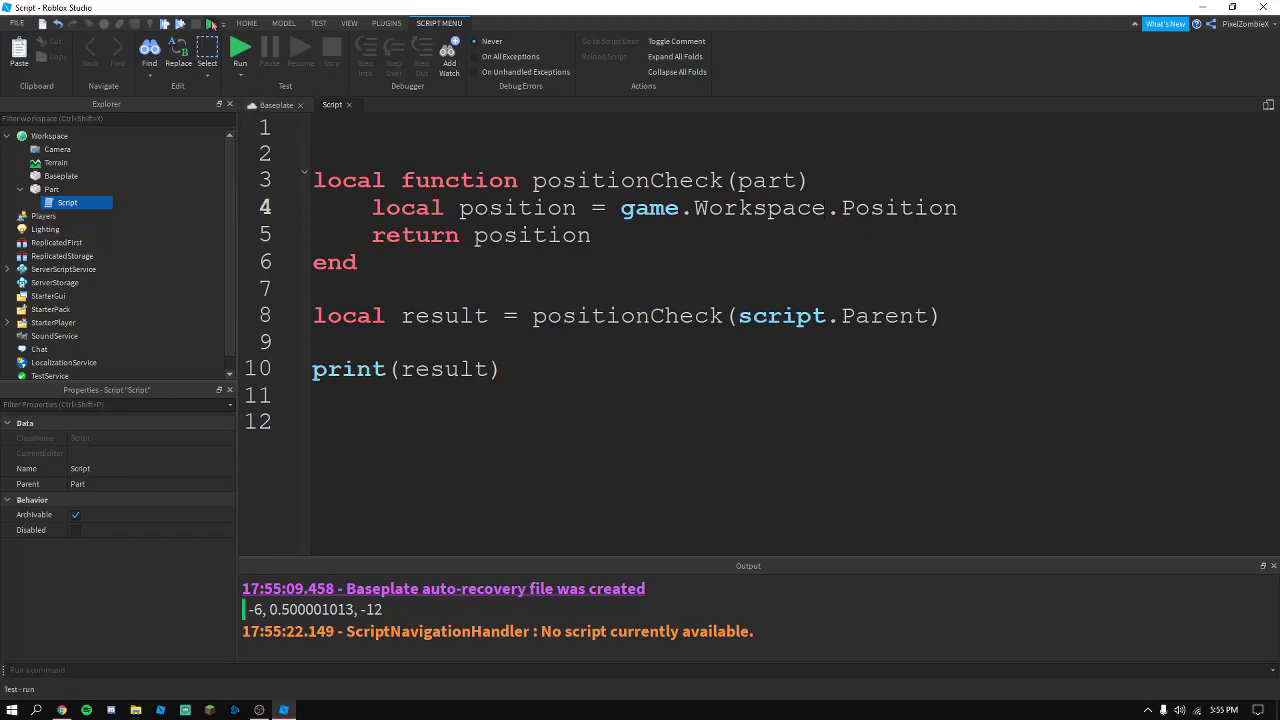
Play to show the error "Position is not a valid member of Workspace", then stop
{"action": "left_click", "coordinate": [240, 48]}
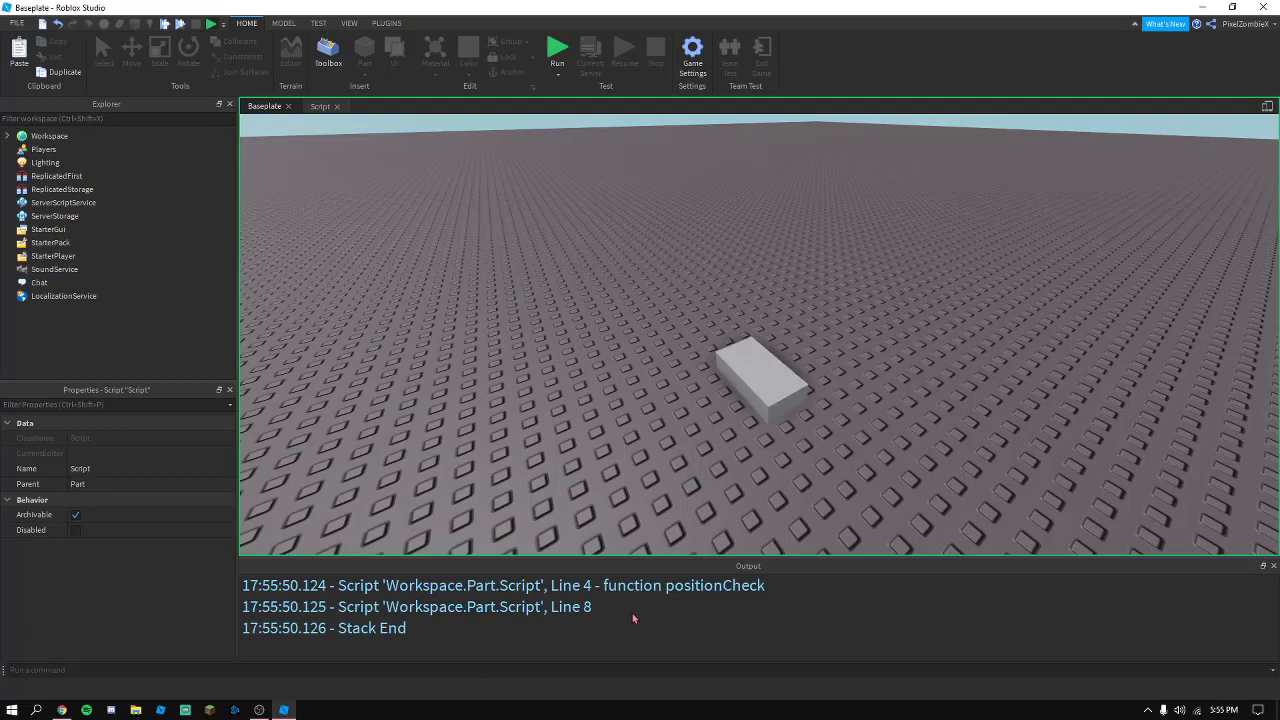
{"action": "left_click", "coordinate": [320, 106]}
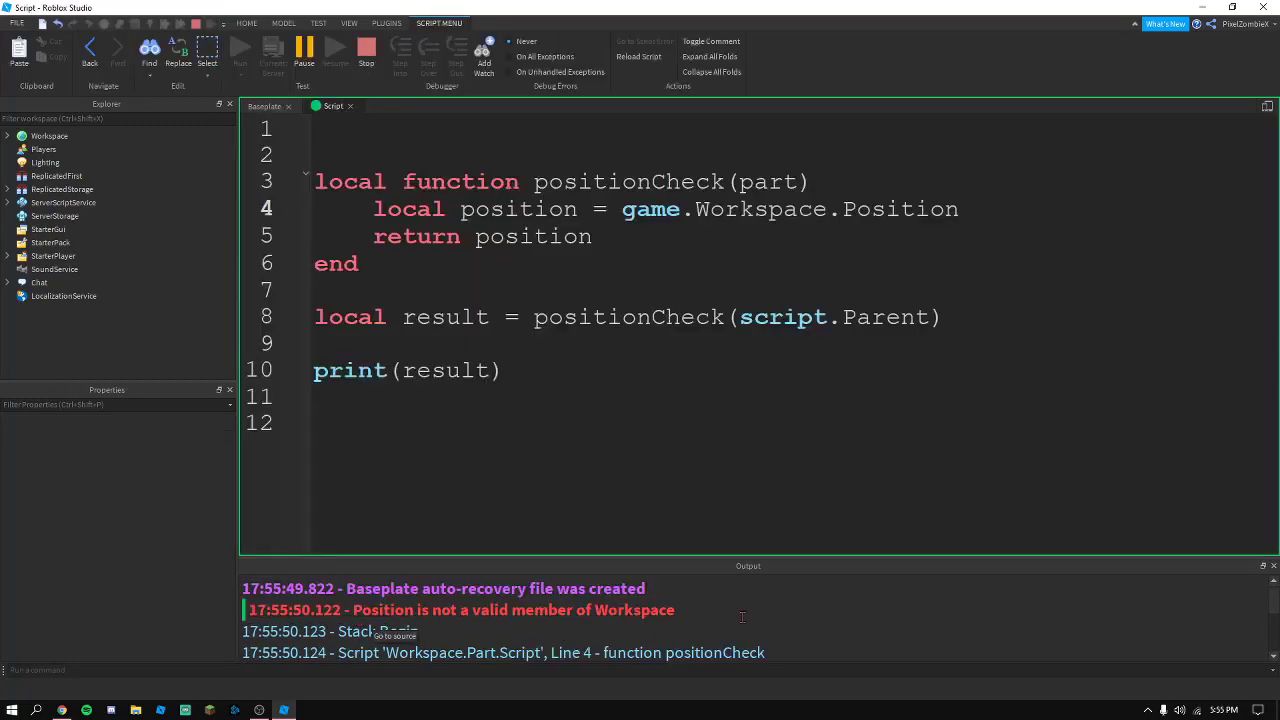
{"action": "left_click", "coordinate": [196, 24]}
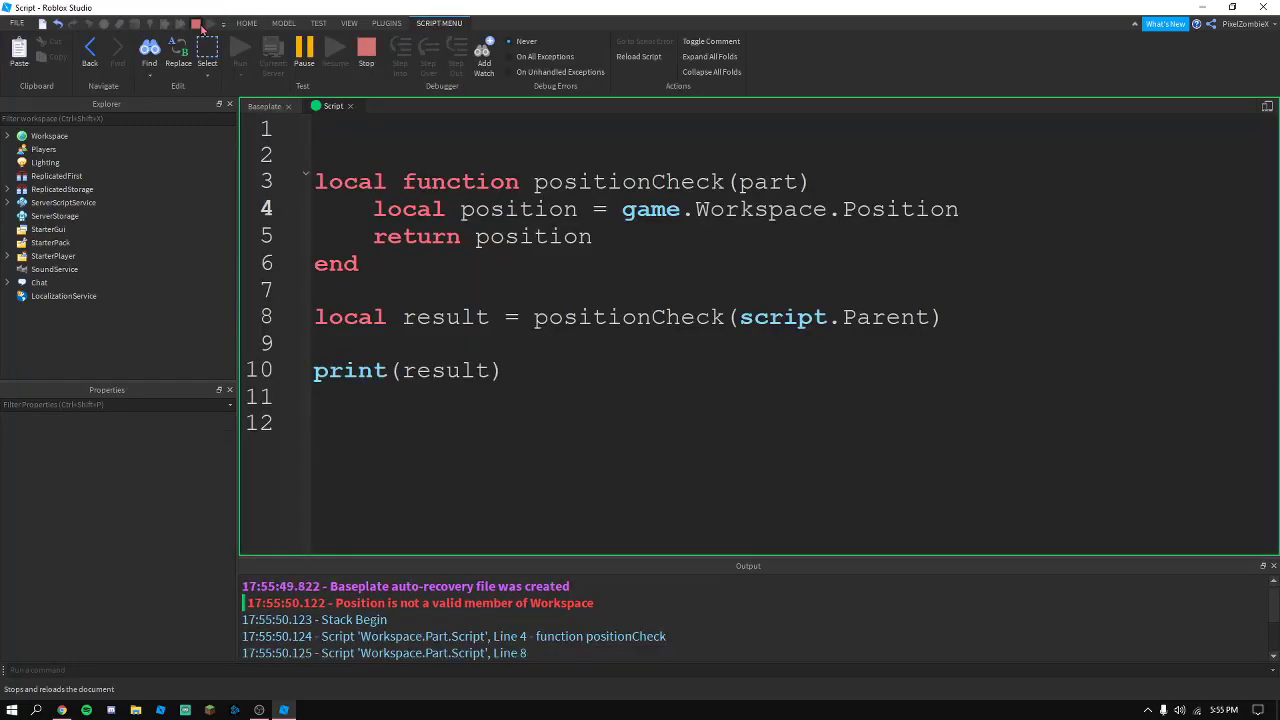